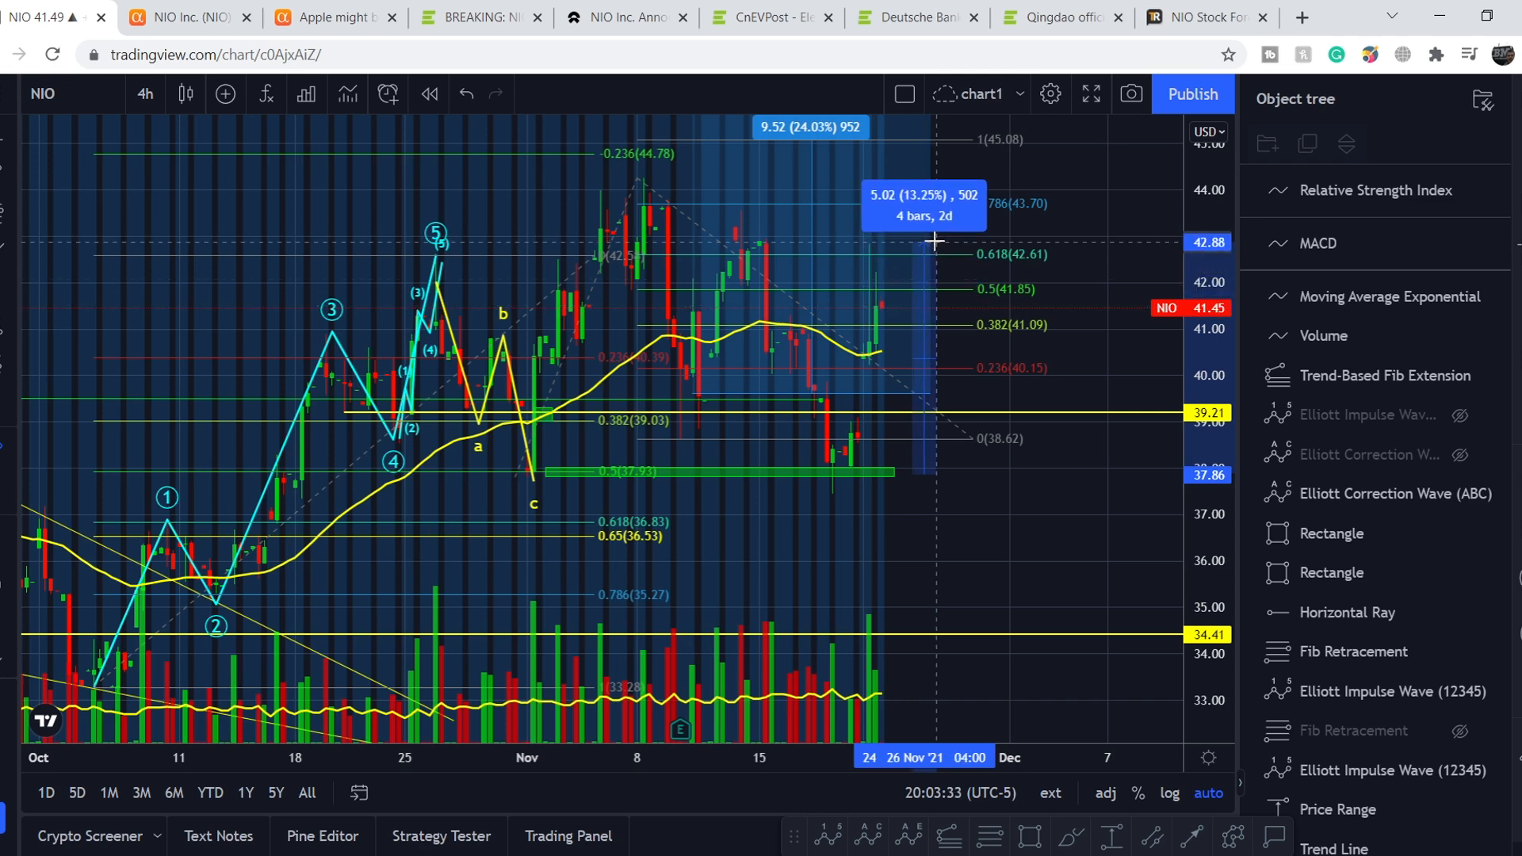
mouse_move(1012, 334)
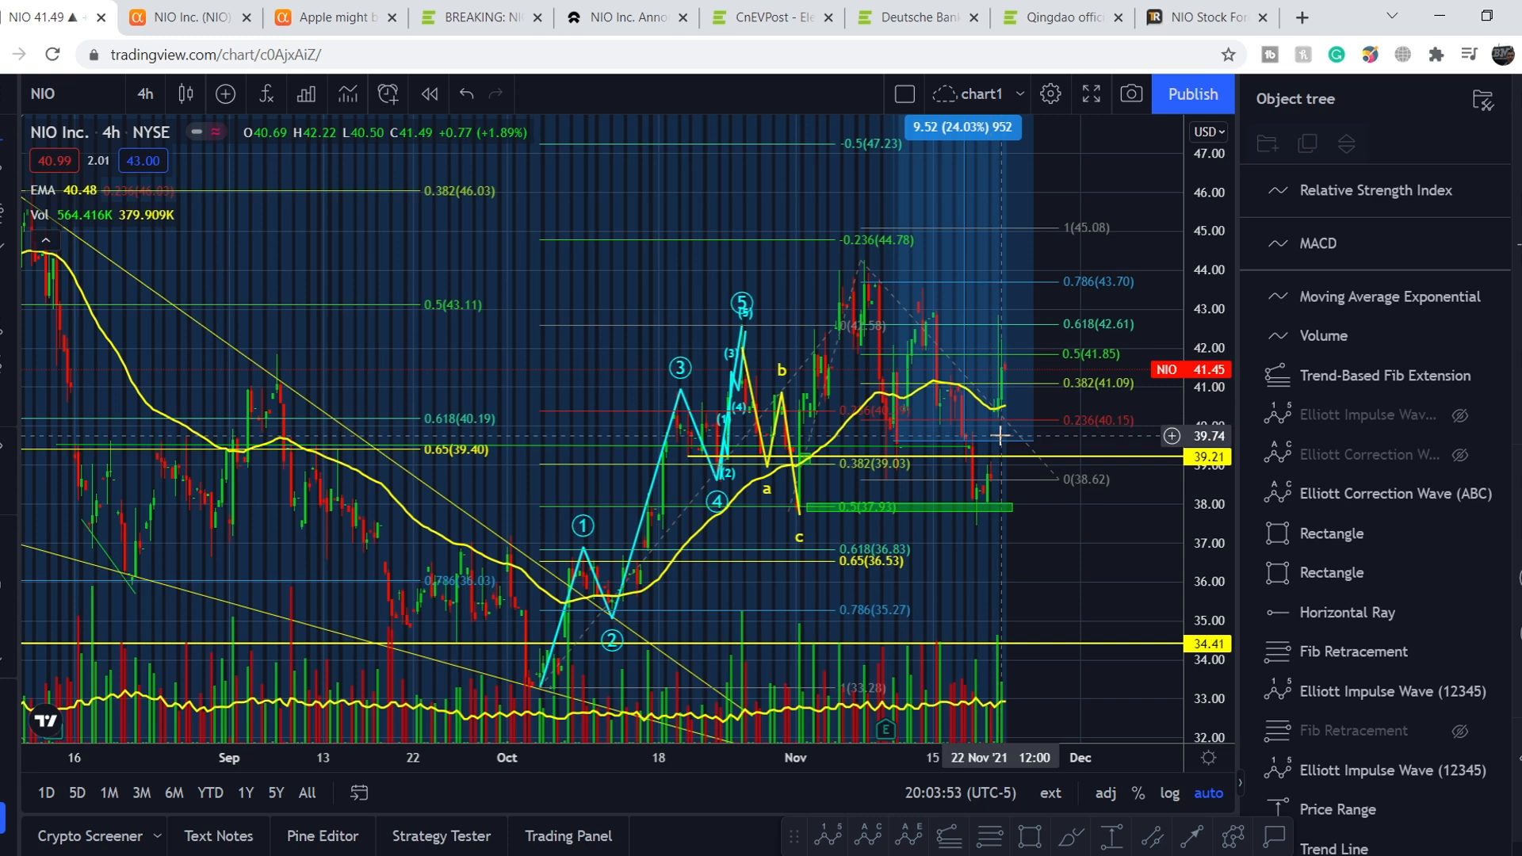
mouse_move(941, 353)
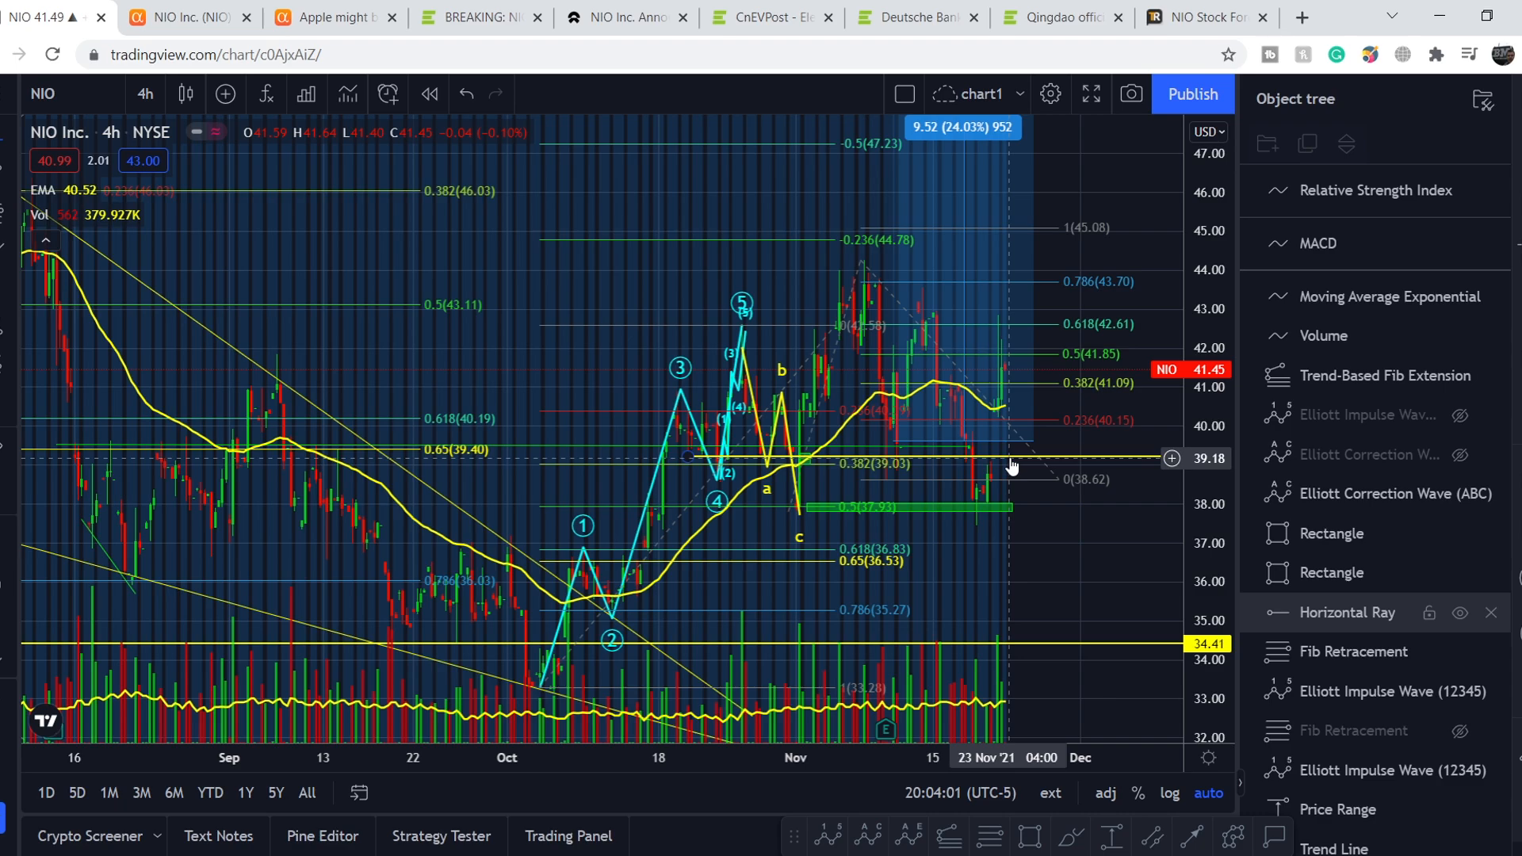
Select the horizontal support ray at 39.21 on NIO's 4h chart.
click(174, 18)
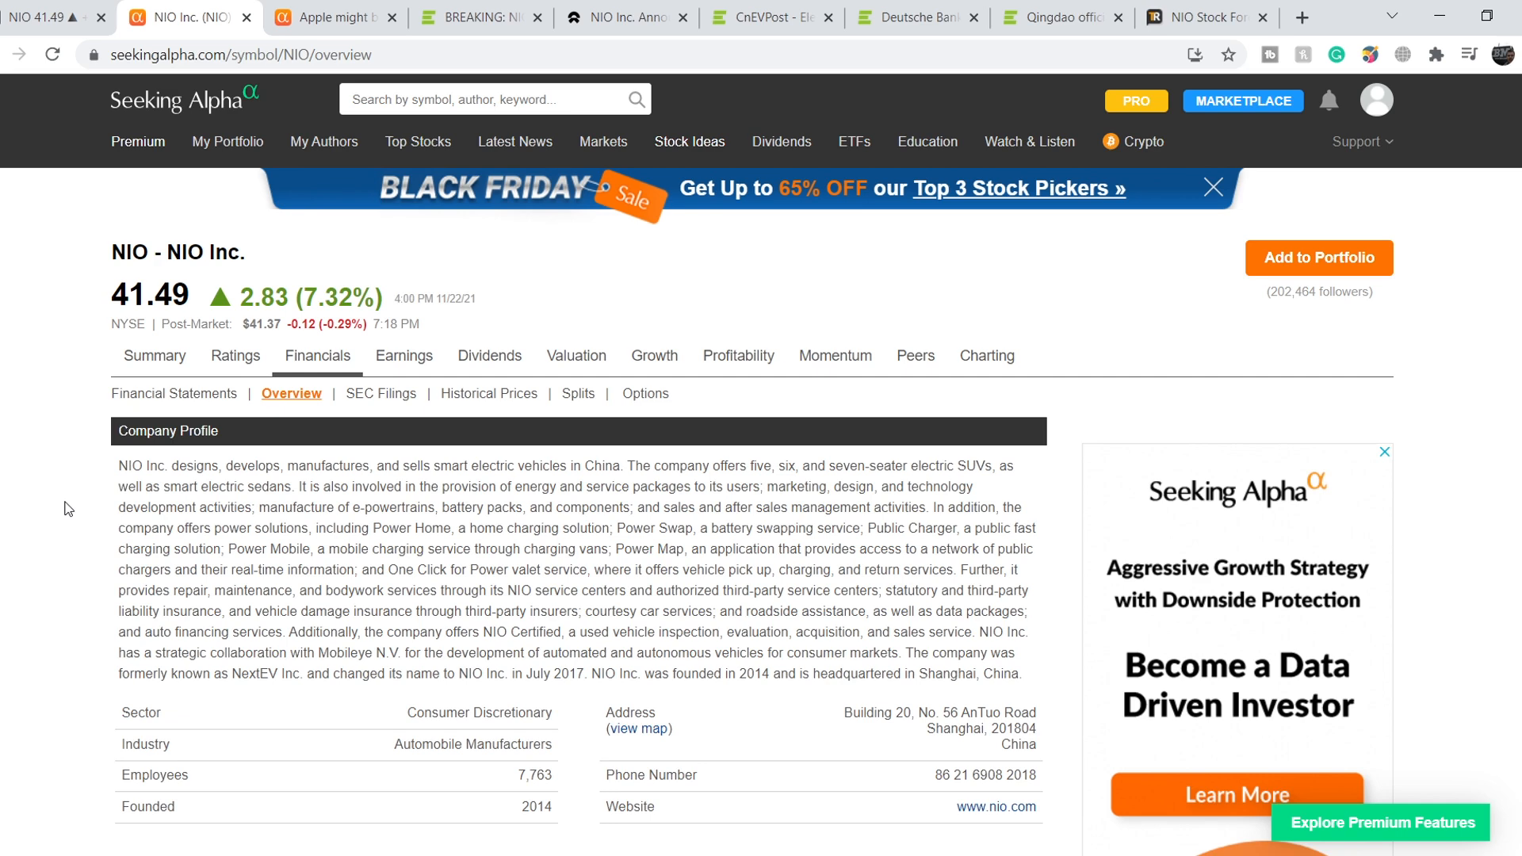
Scroll NIO's Seeking Alpha overview and pick out the 61.49B market cap.
scroll(down, 3)
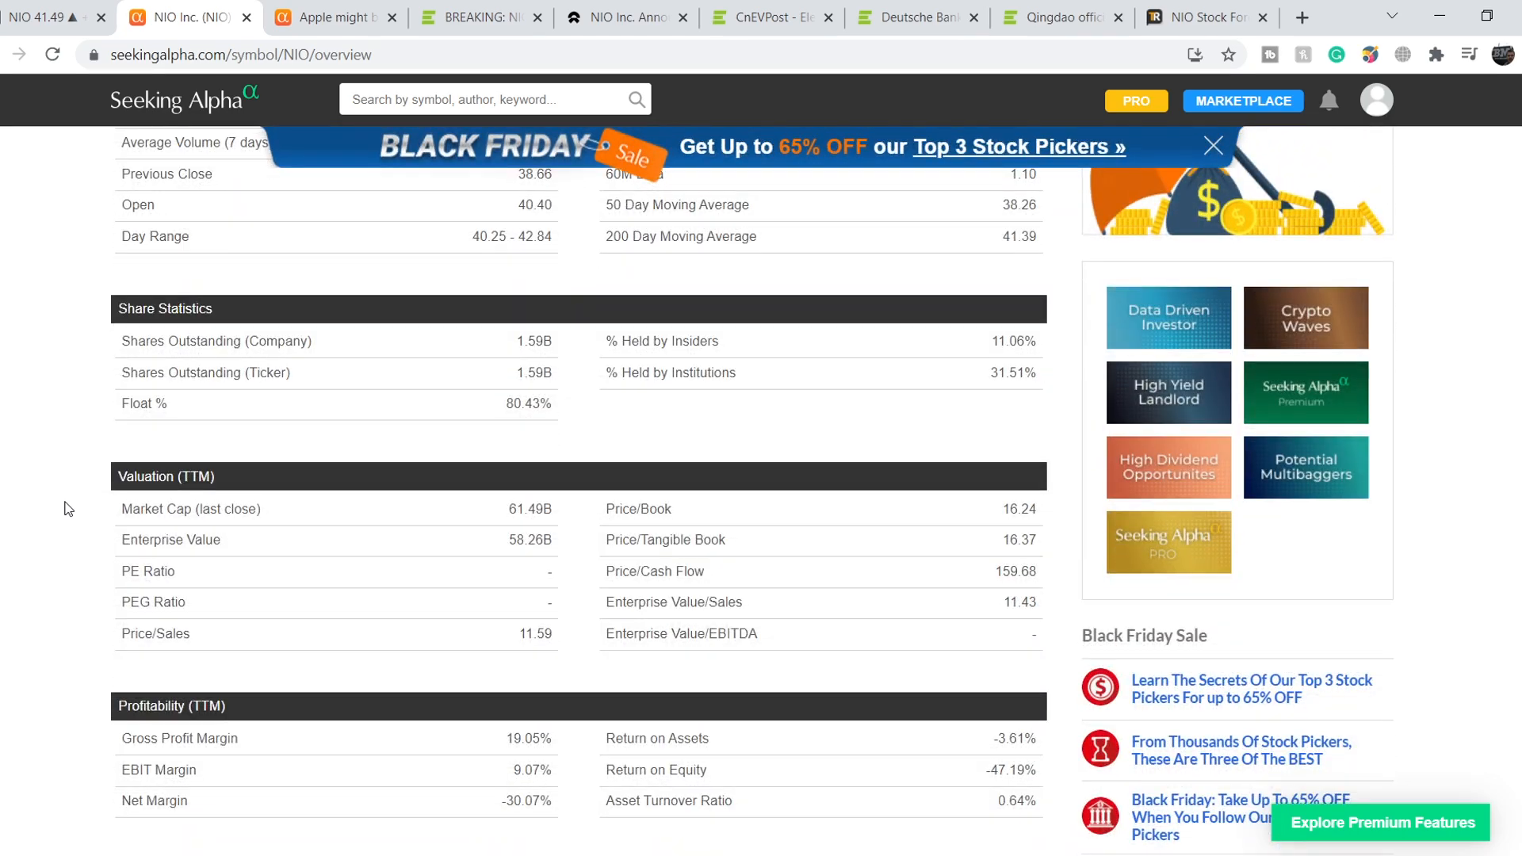
mouse_move(514, 509)
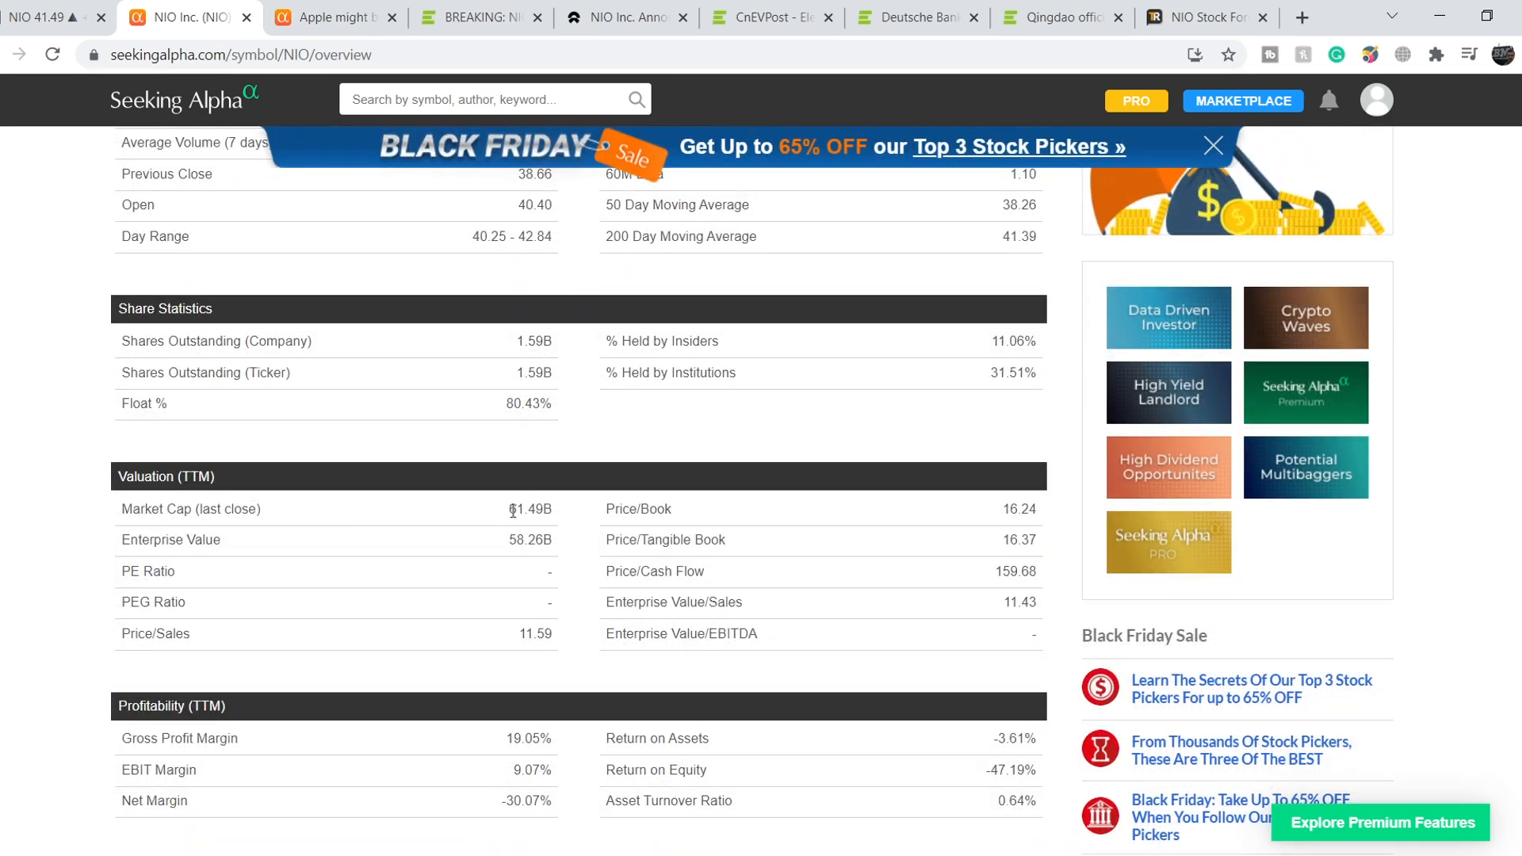
double_click(190, 509)
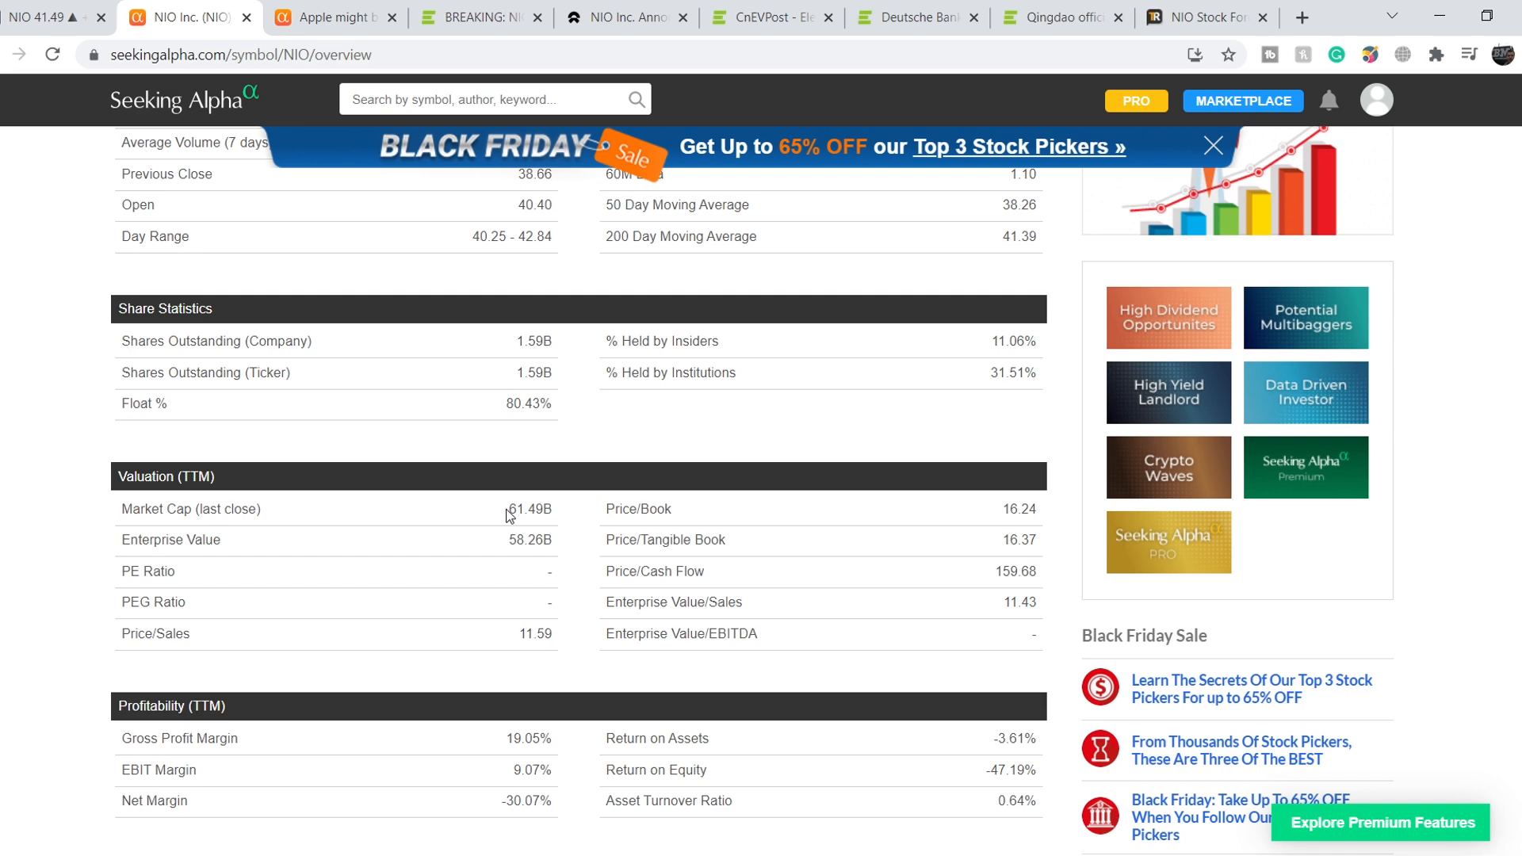
mouse_move(516, 509)
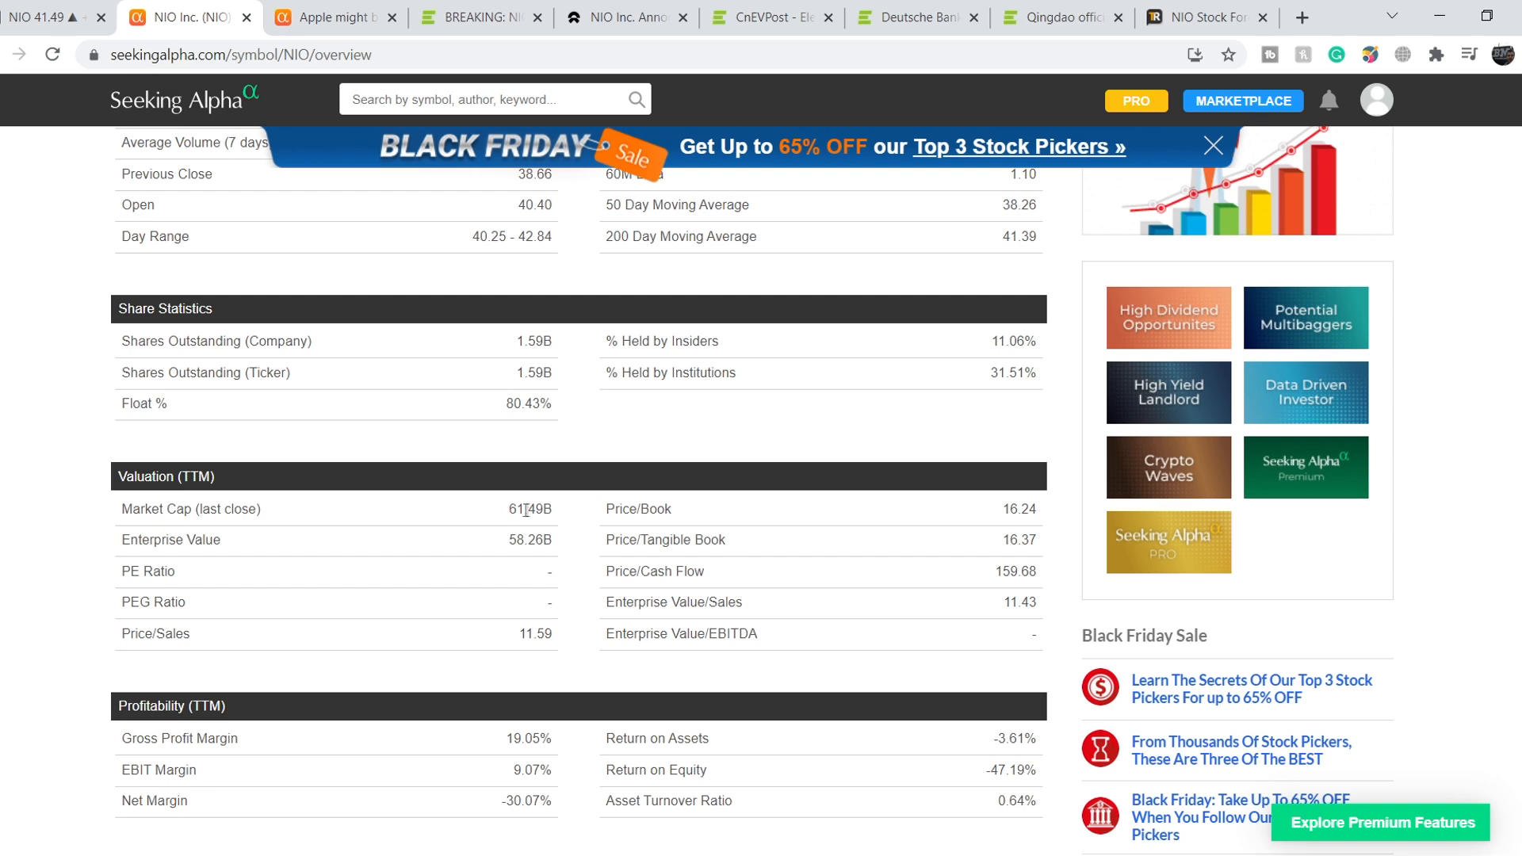
mouse_move(562, 512)
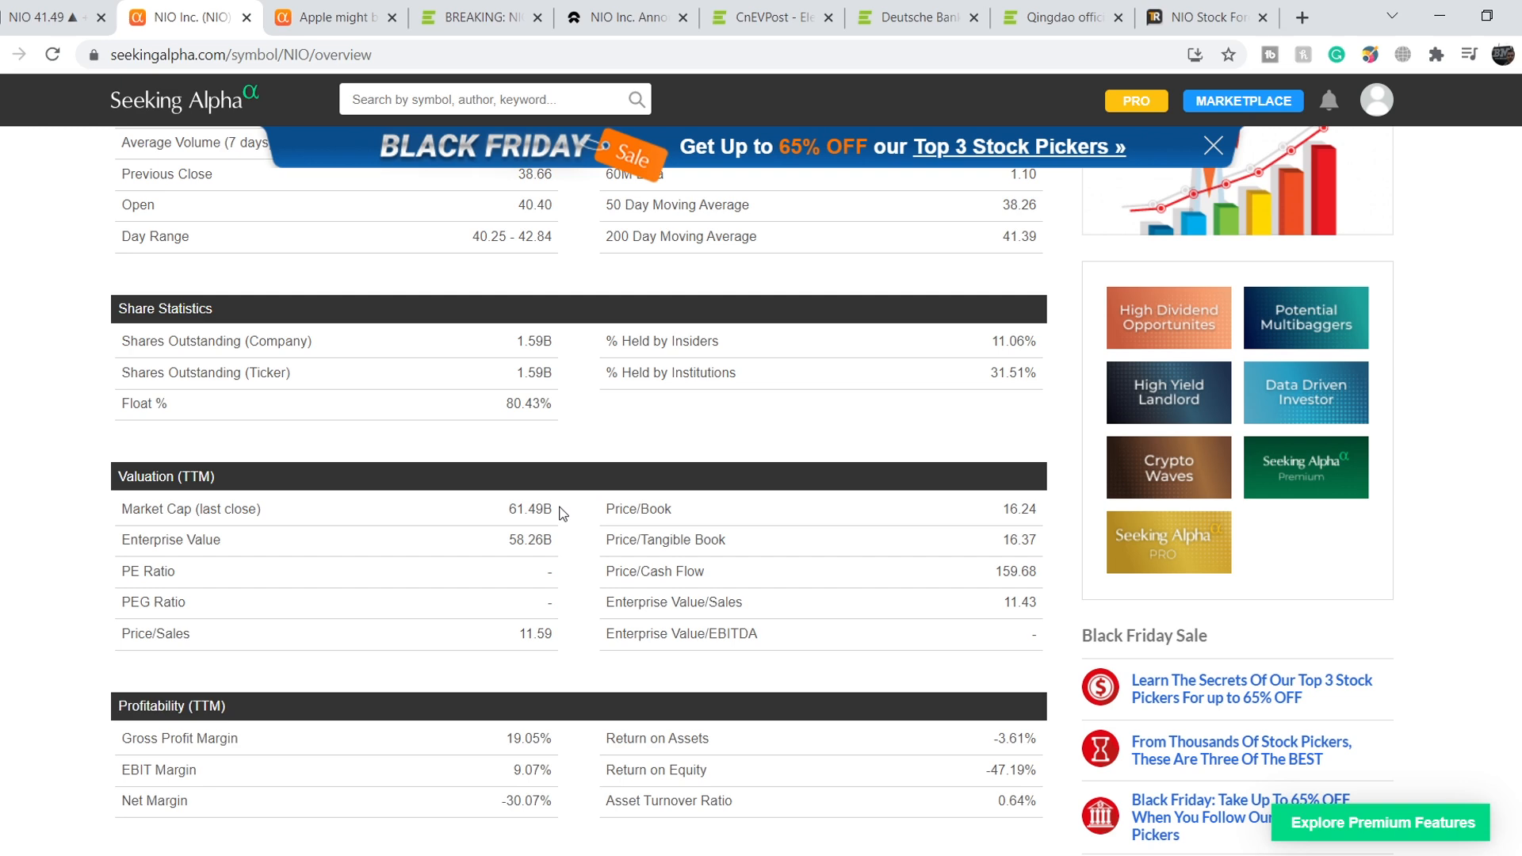
scroll(down, 3)
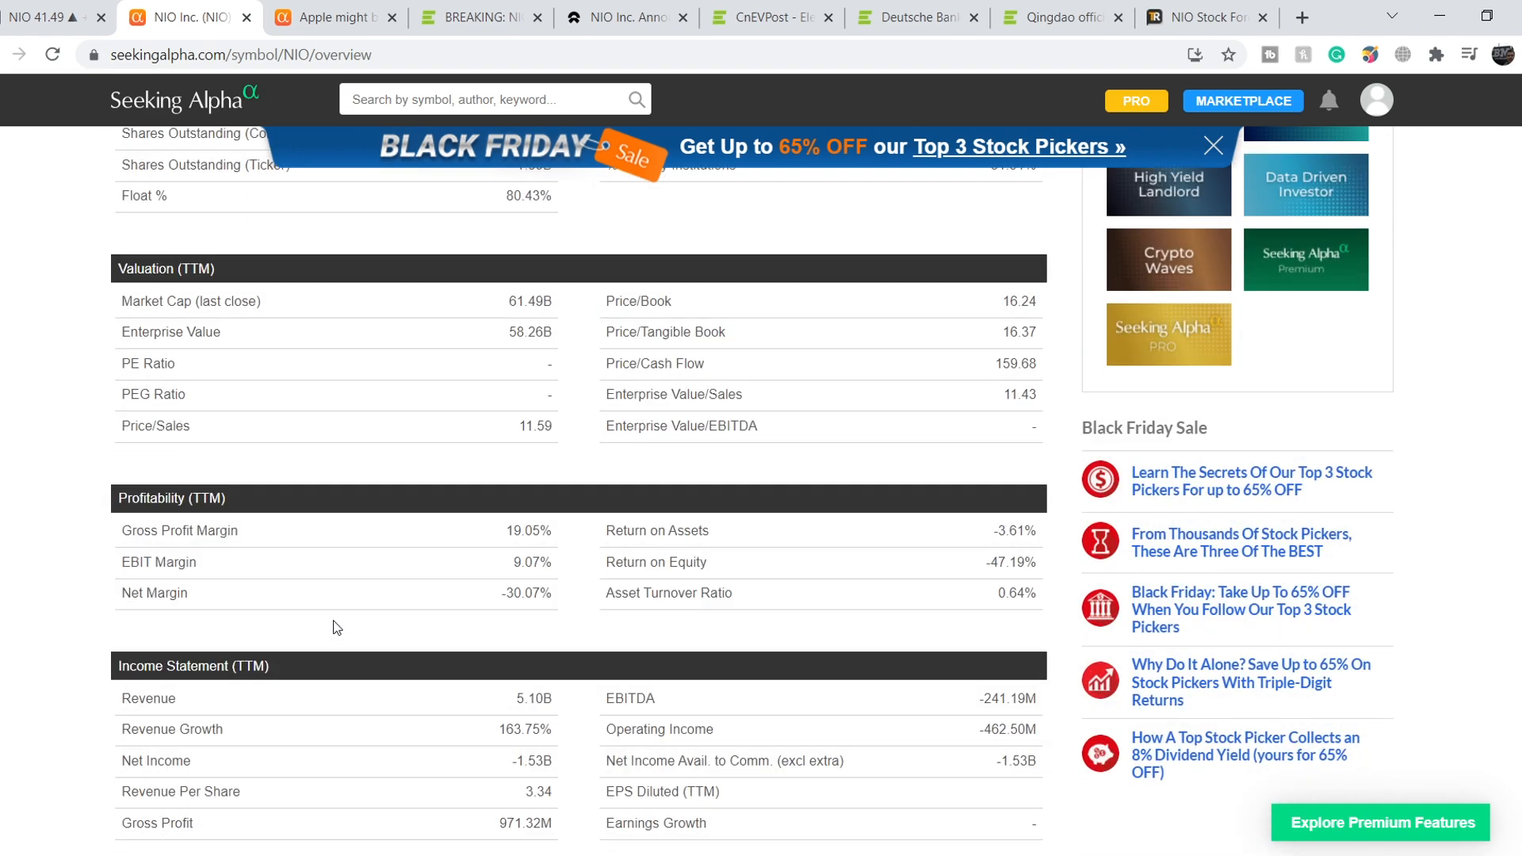
Scroll down to the balance sheet and pick out total cash of 6.73B.
scroll(down, 3)
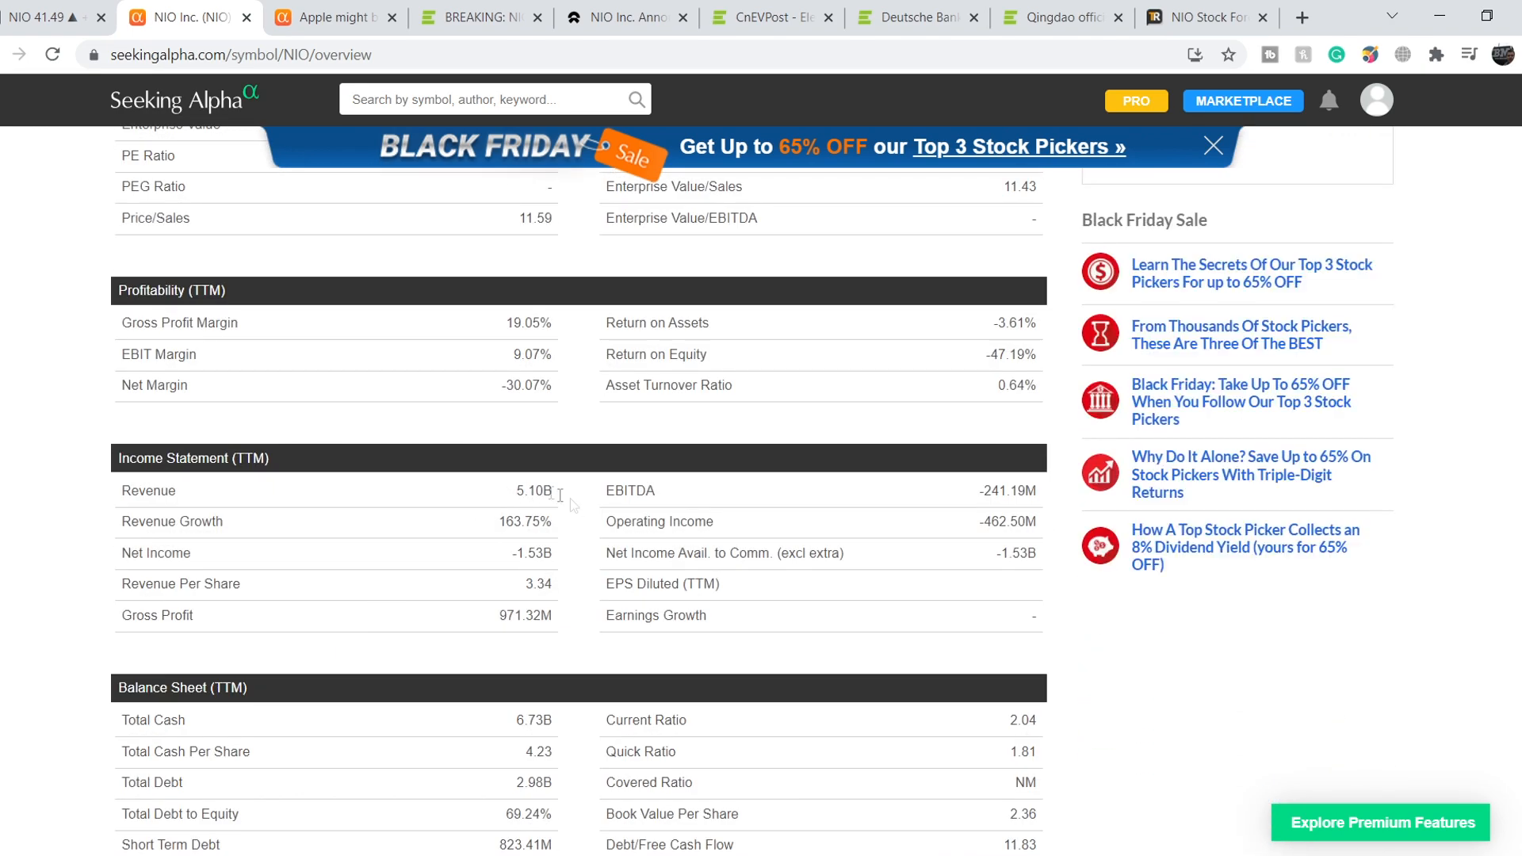
mouse_move(500, 521)
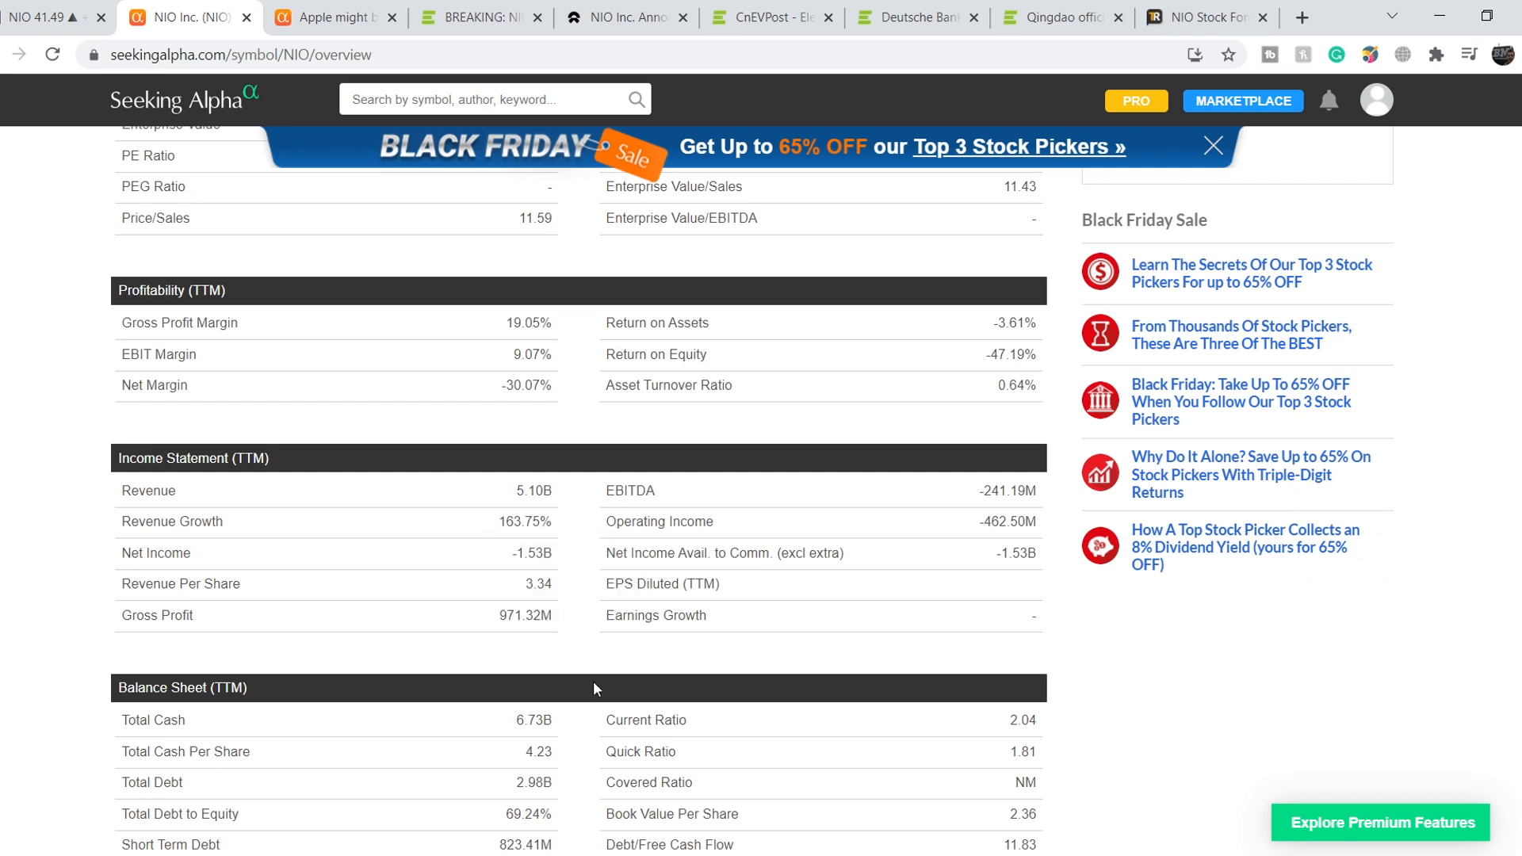
scroll(down, 3)
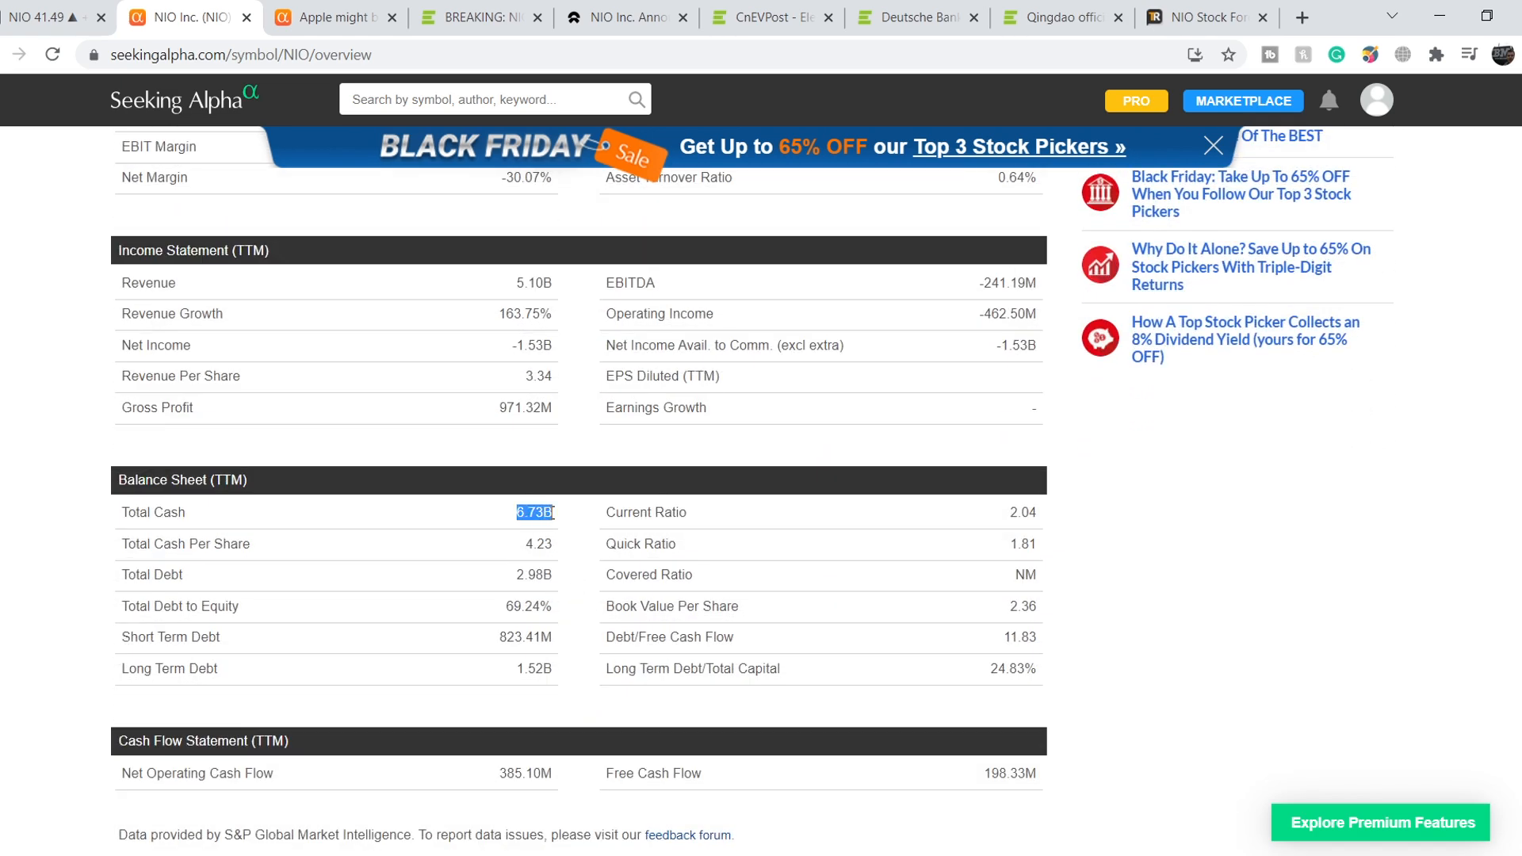
click(535, 512)
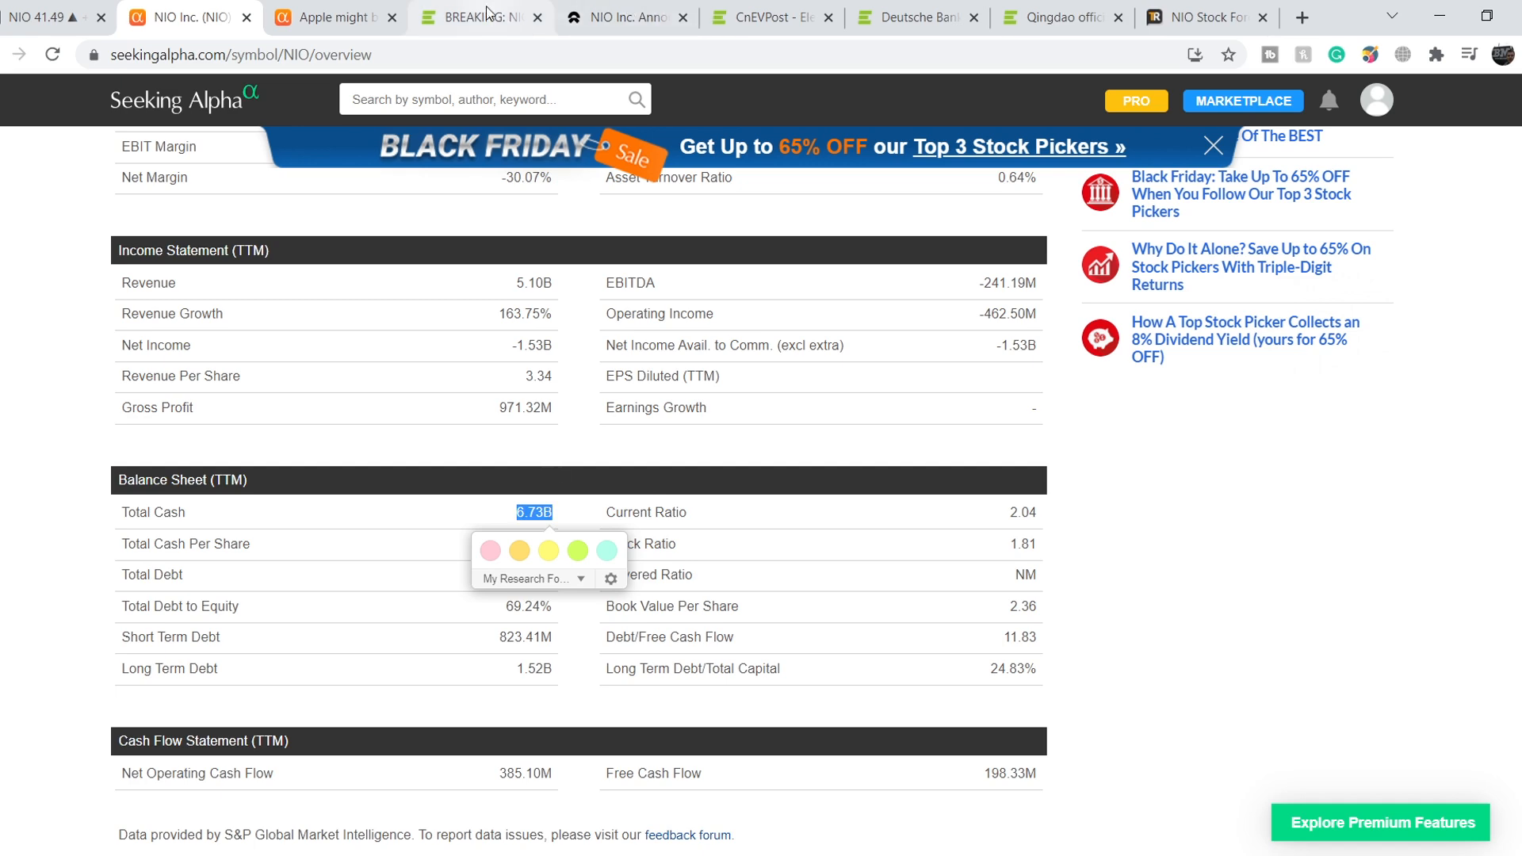
Read the NIO $2 billion raise article, marking the XPeng and Li Auto comparison sentence.
click(480, 18)
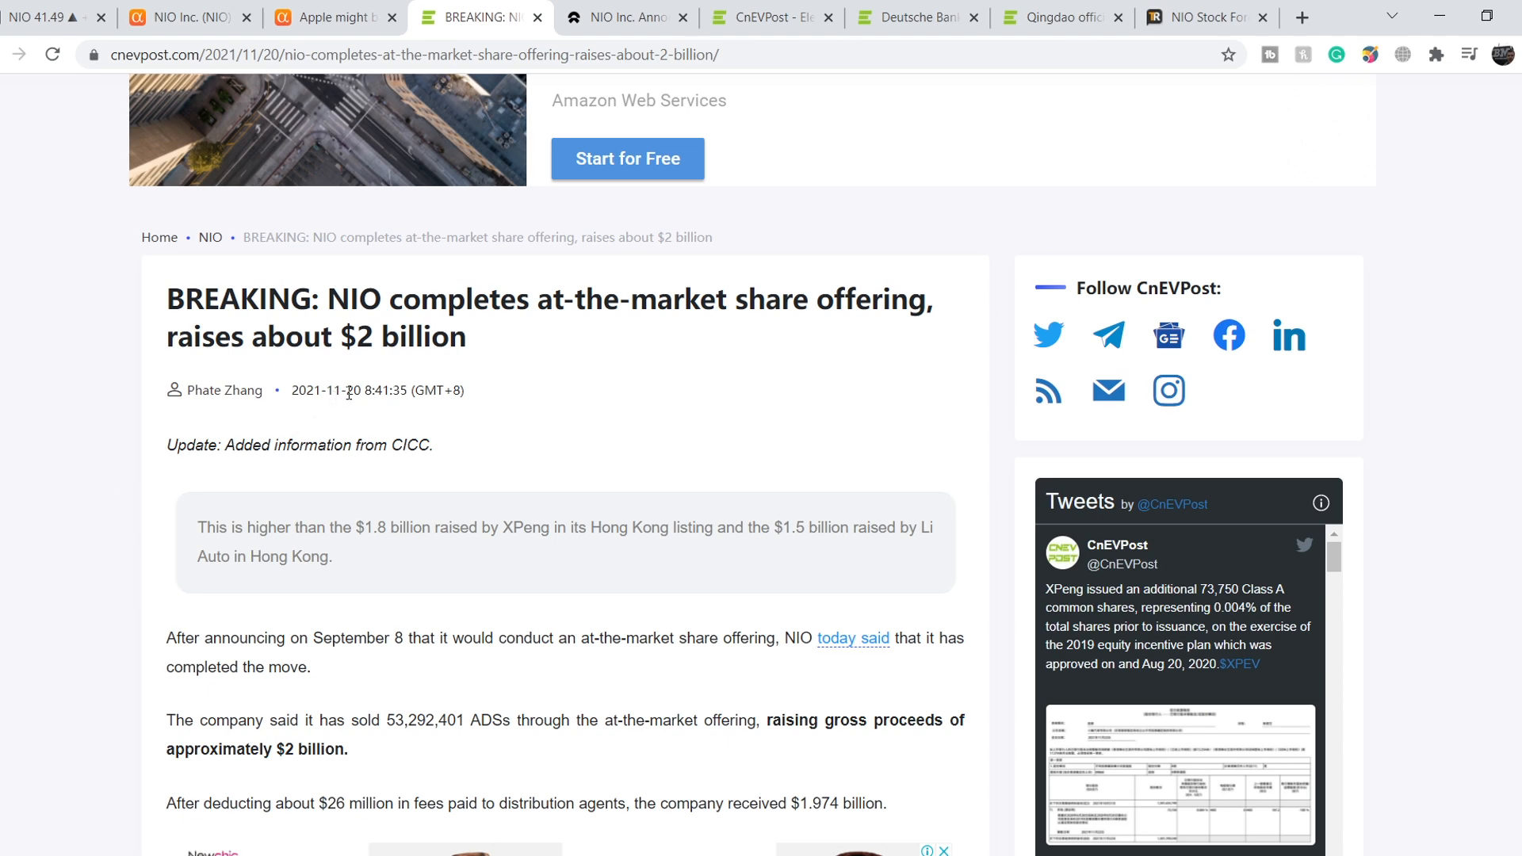
mouse_move(149, 317)
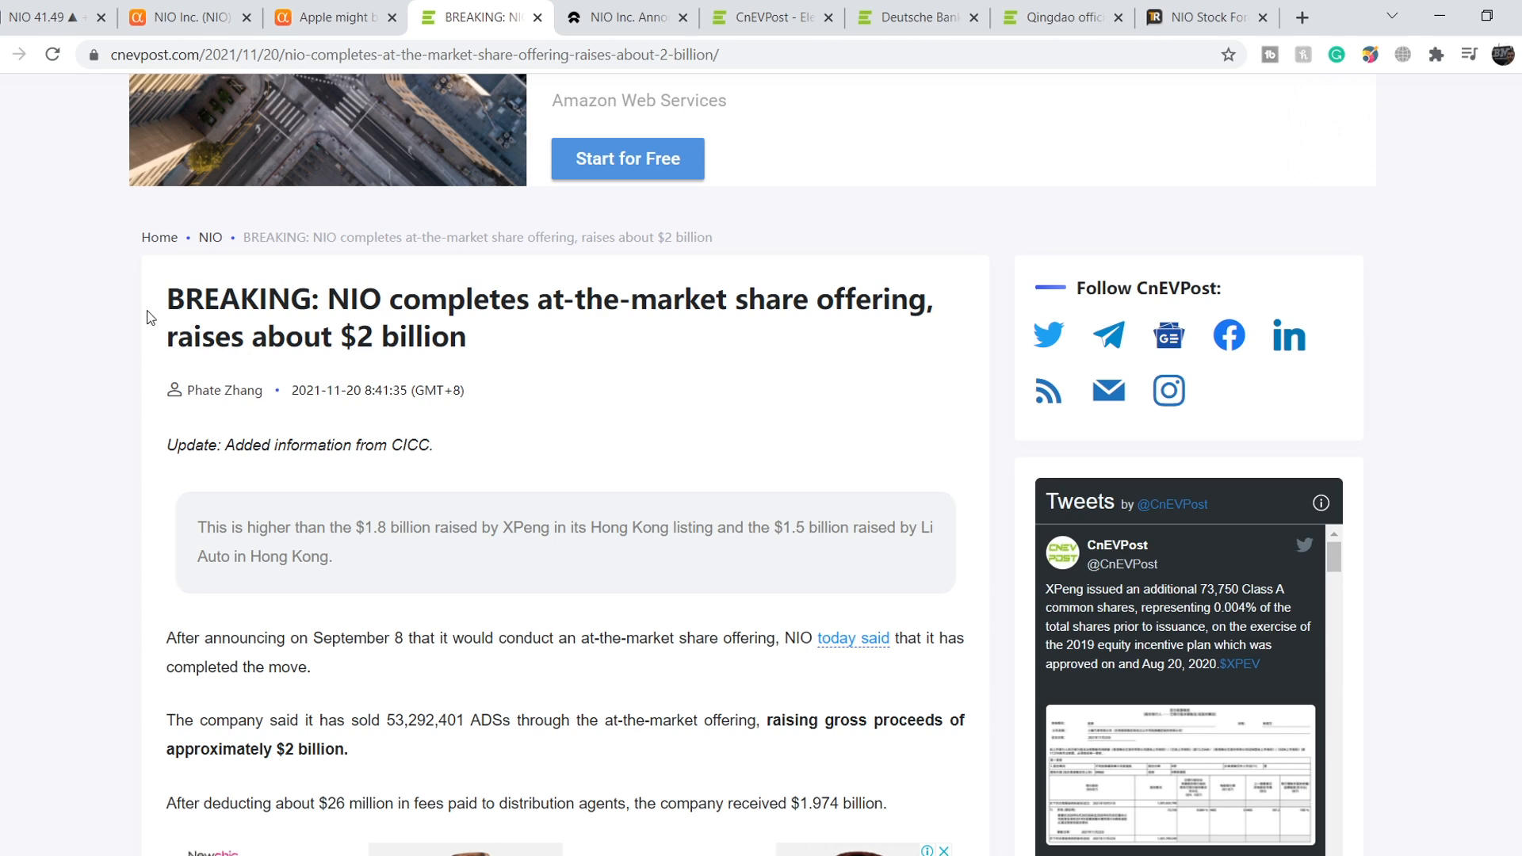
mouse_move(125, 297)
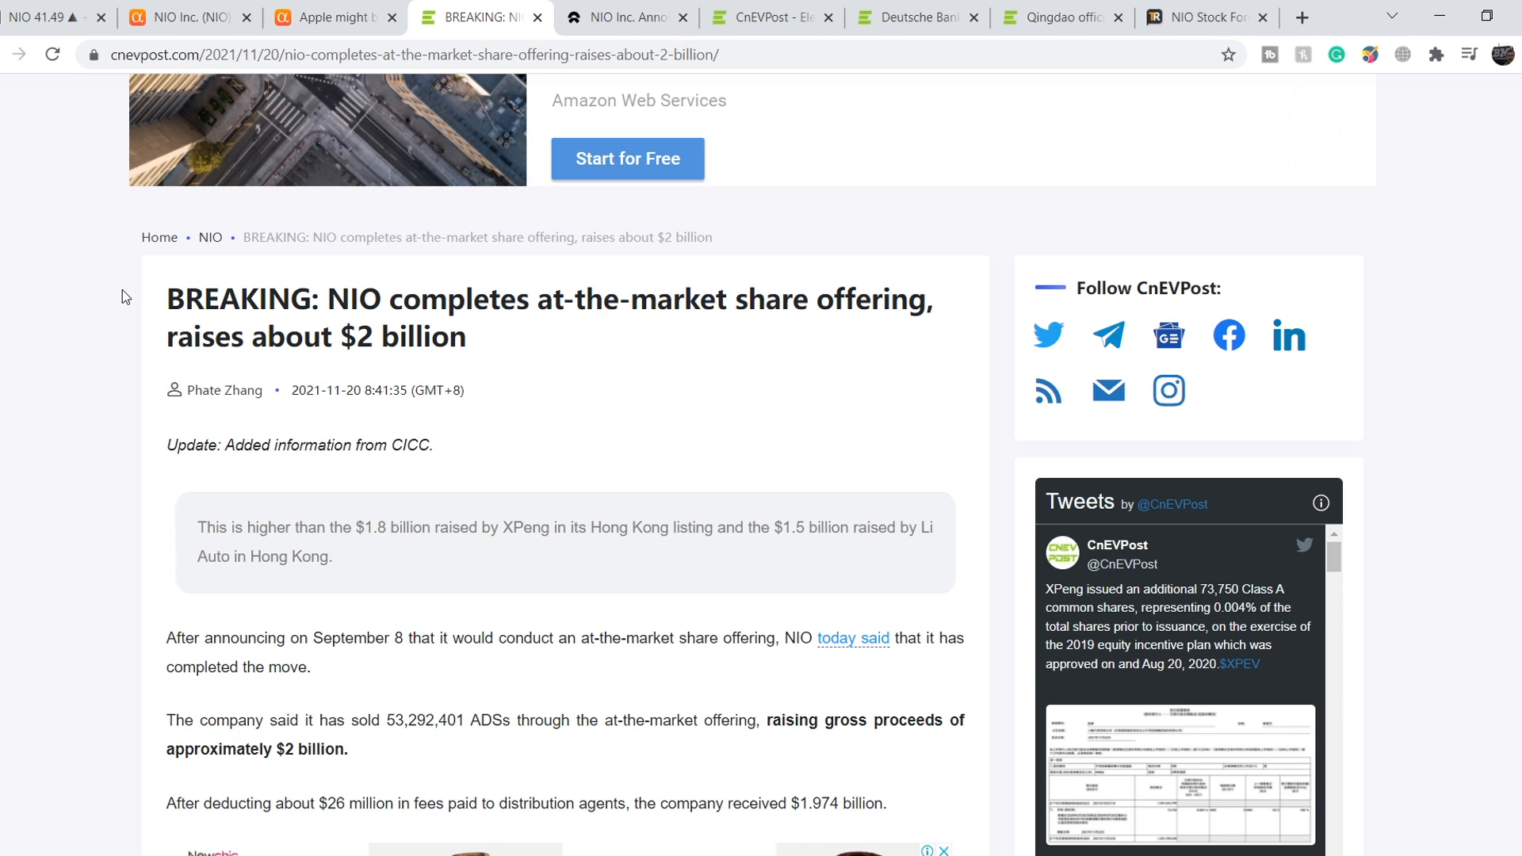
drag(197, 527, 331, 556)
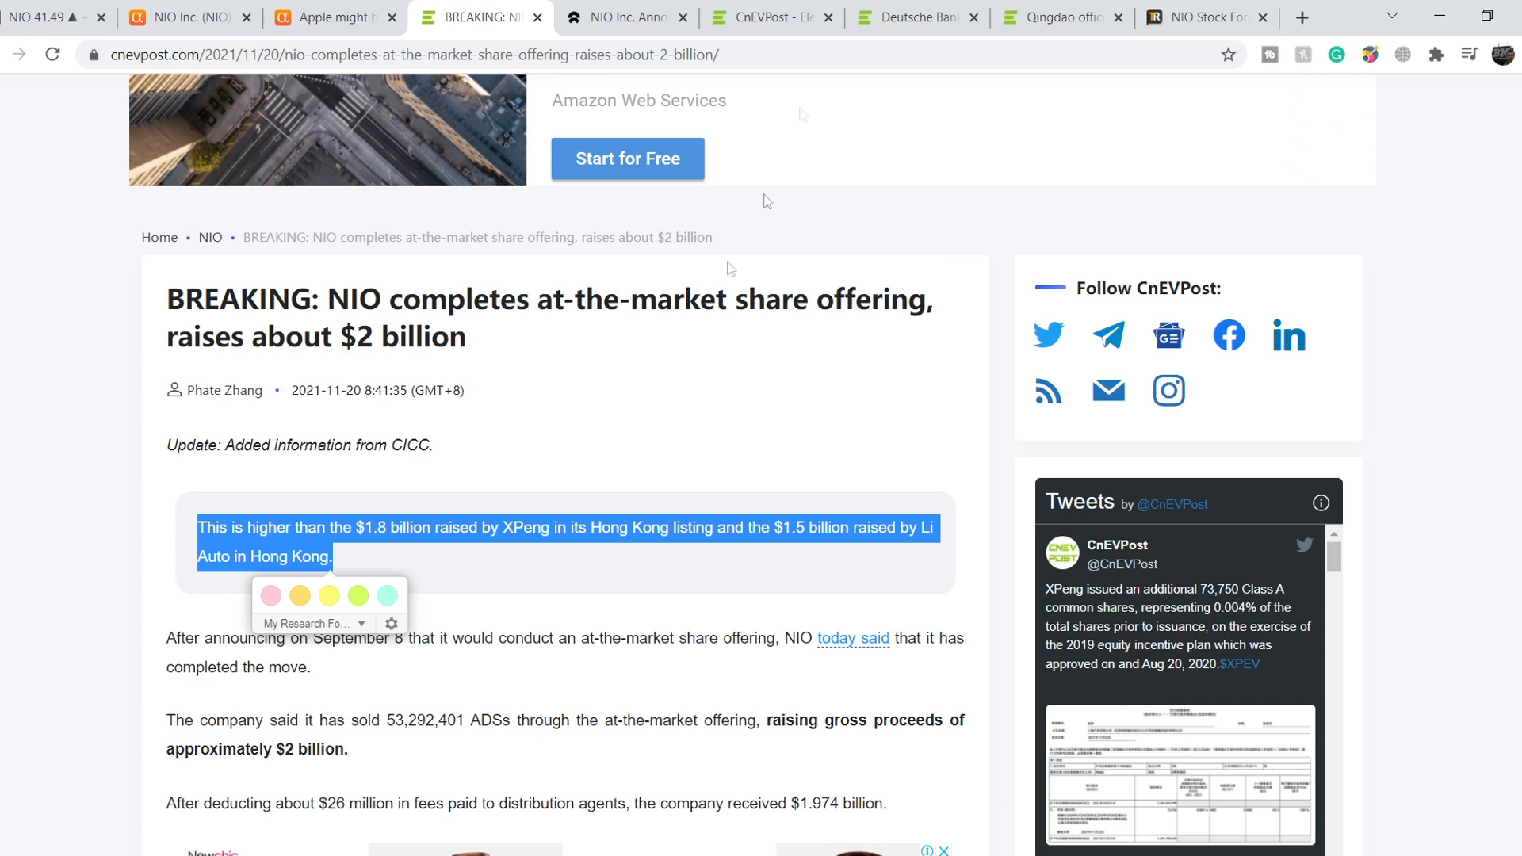
click(626, 17)
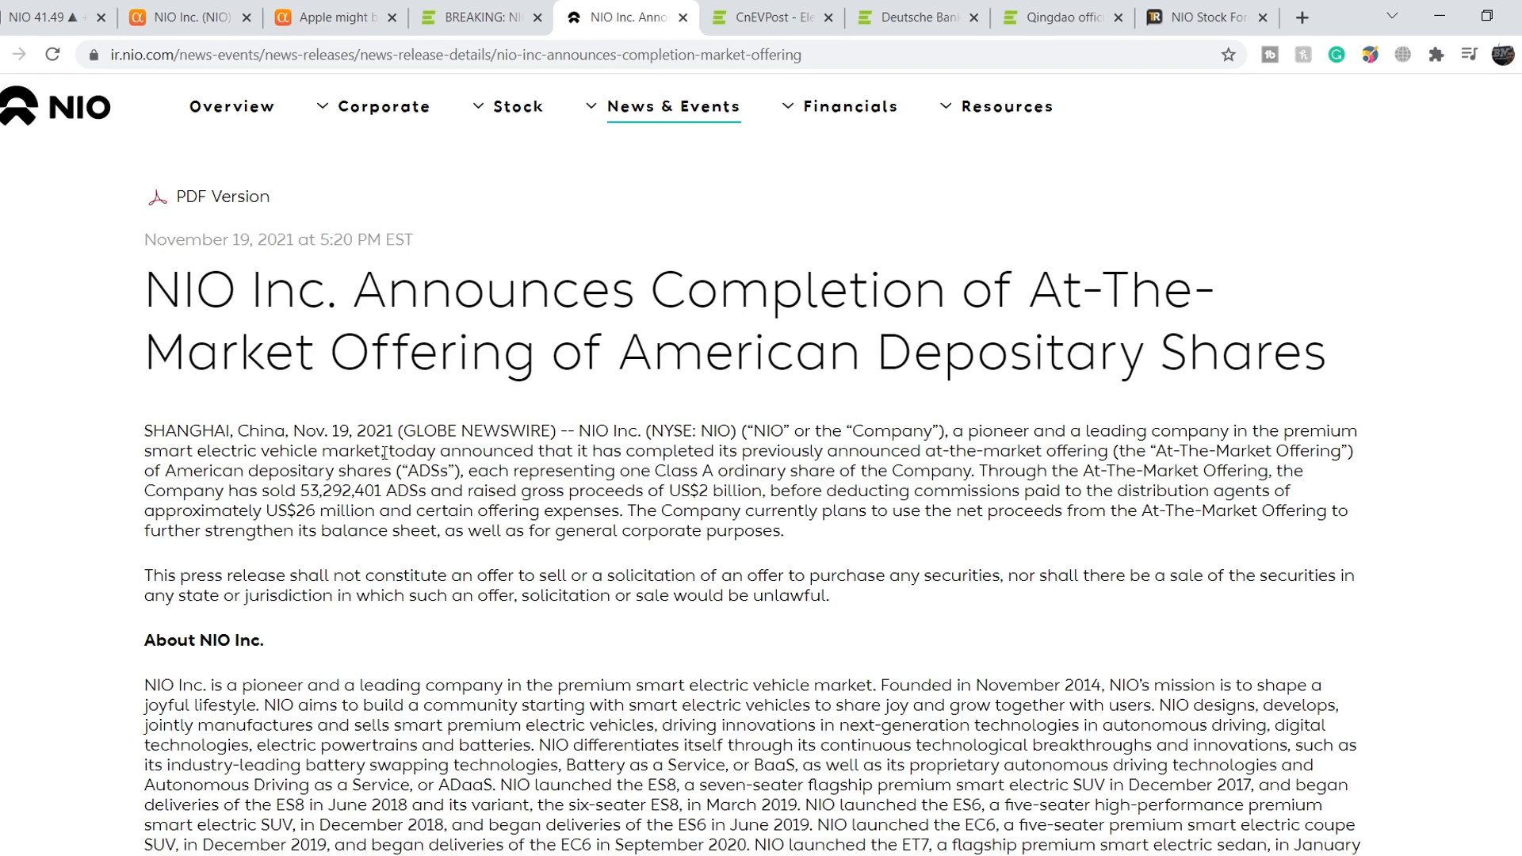
Read the paragraph on selling 53,292,401 ADSs for $2 billion, then deselect it.
drag(384, 451, 784, 531)
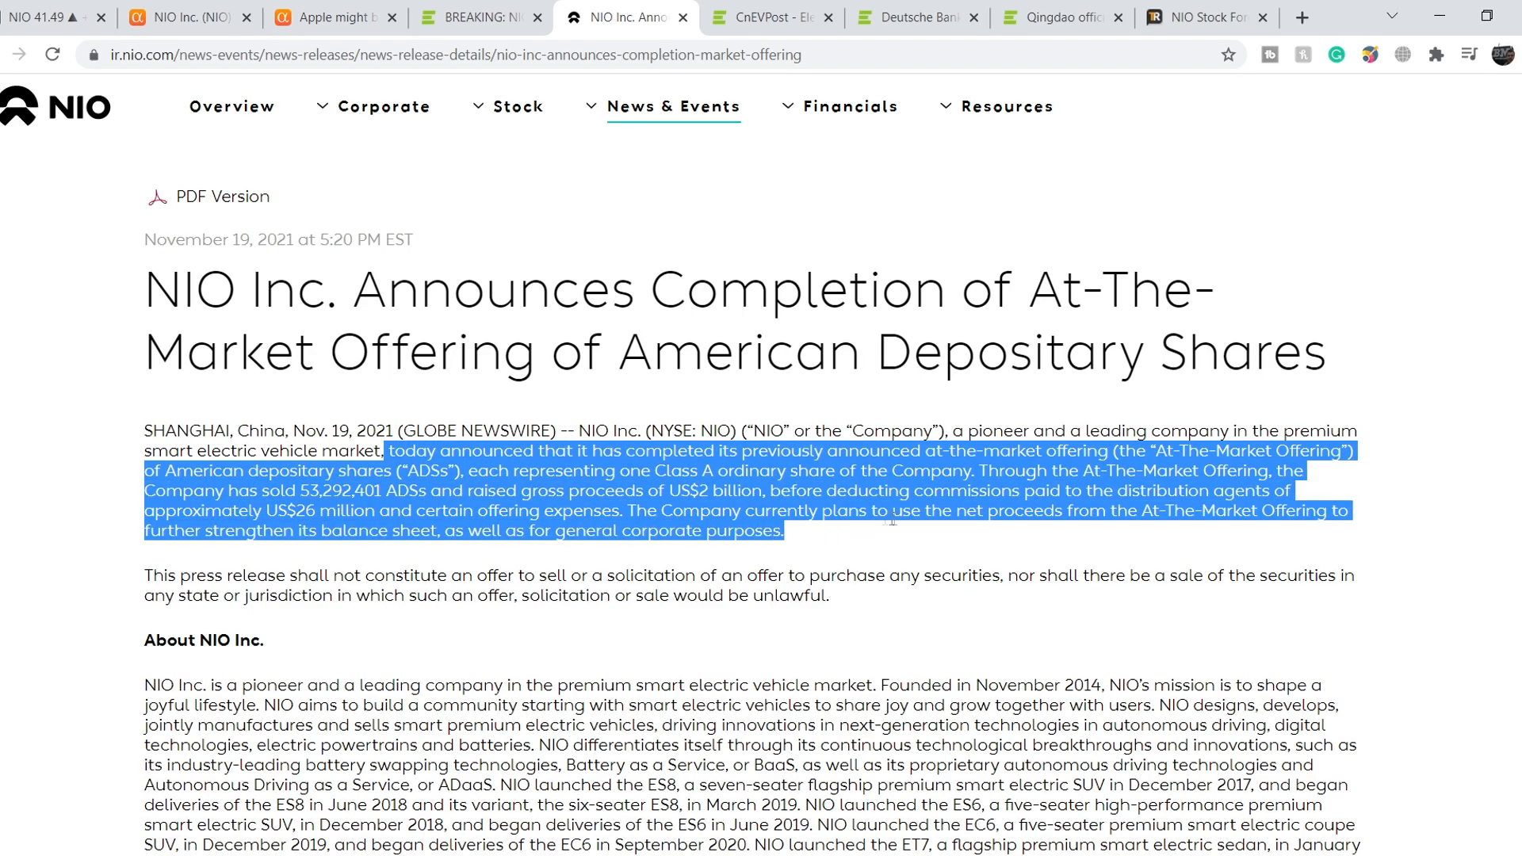
click(891, 528)
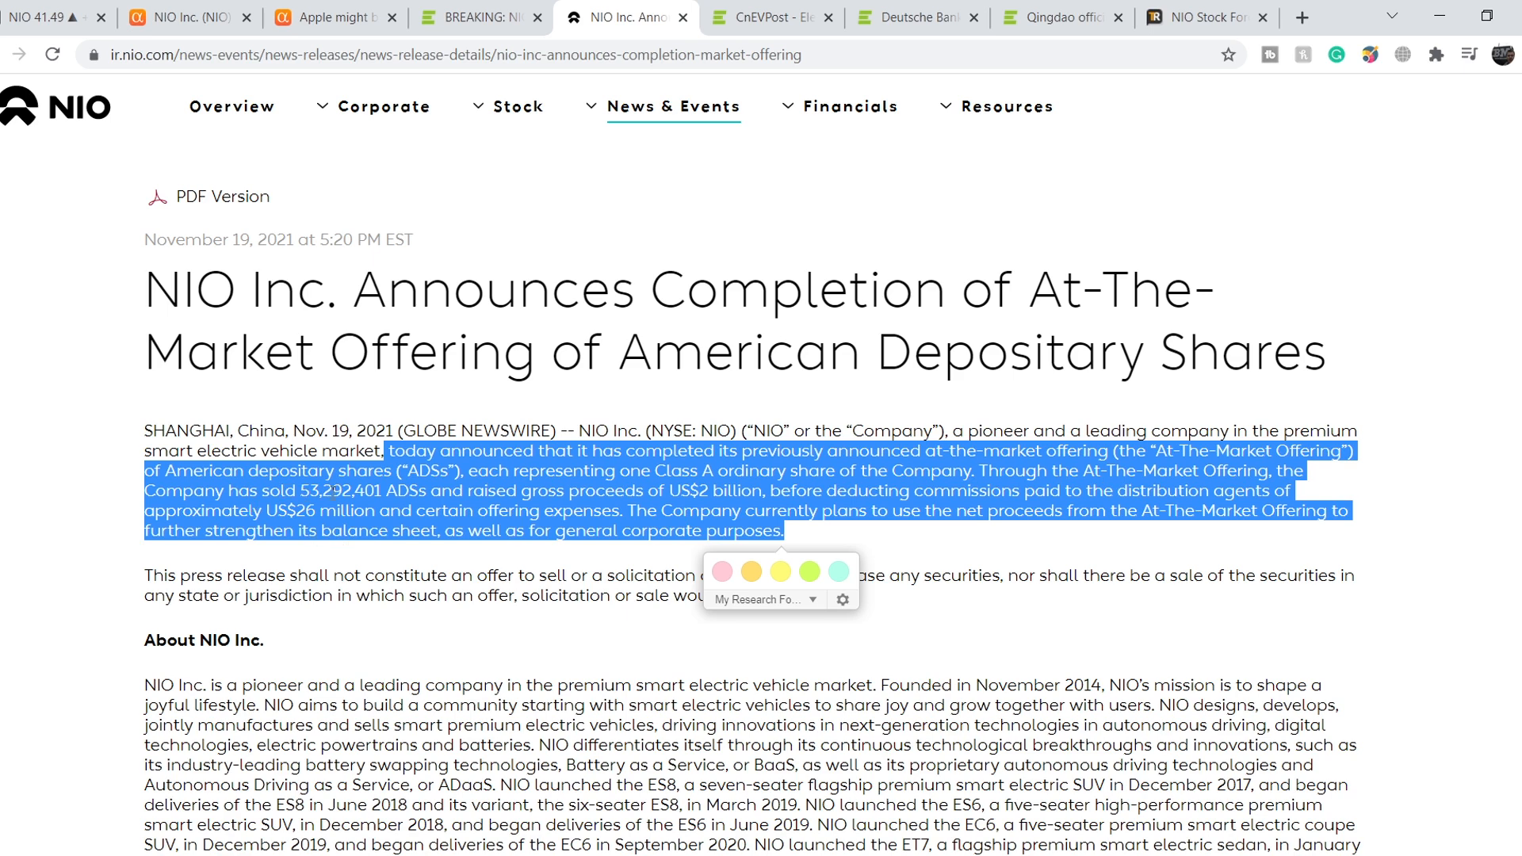
mouse_move(675, 472)
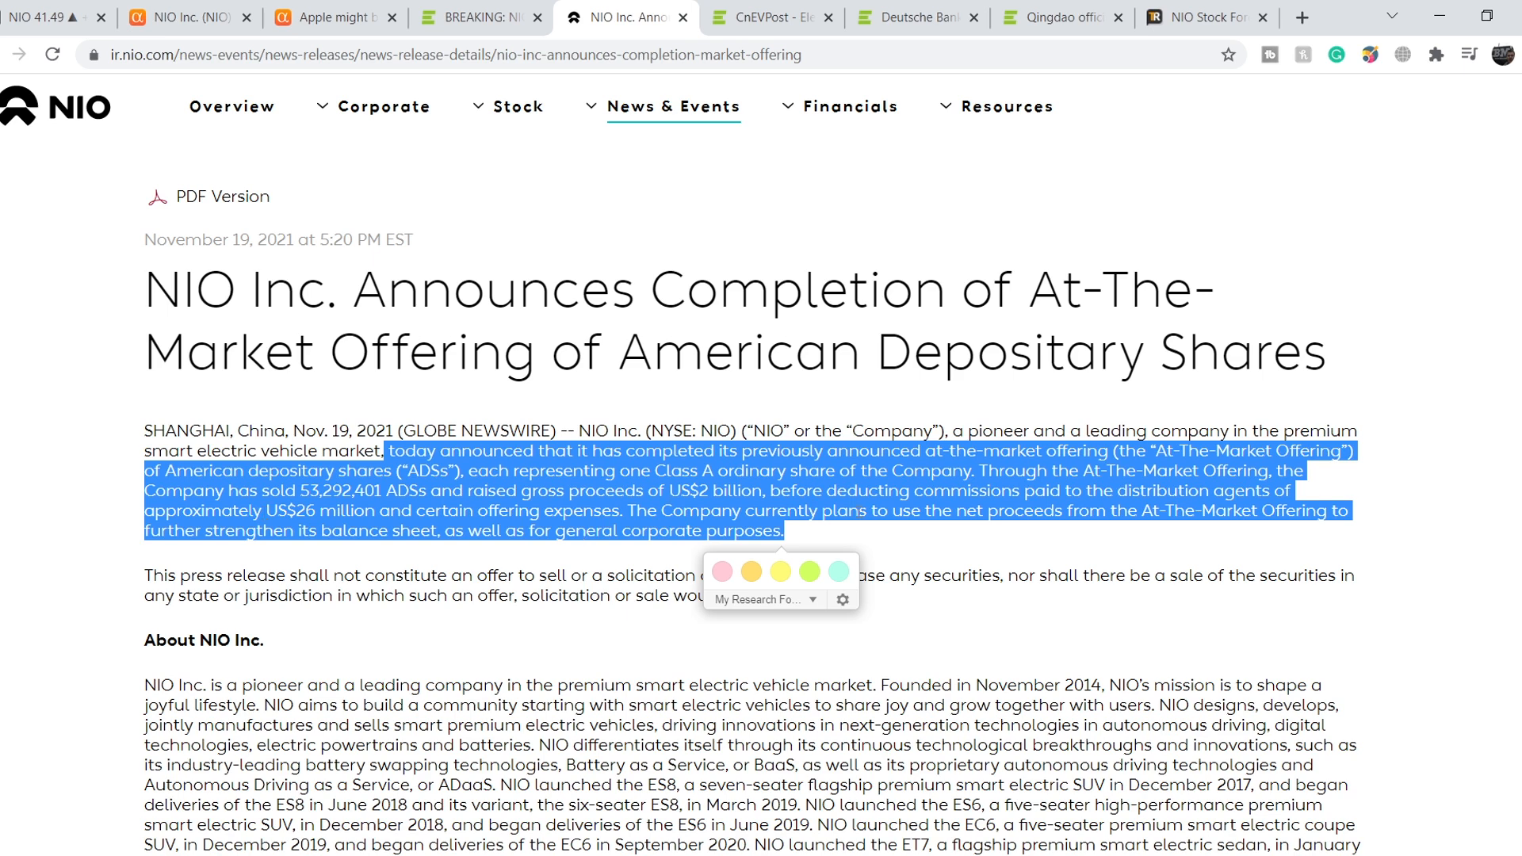
mouse_move(1138, 532)
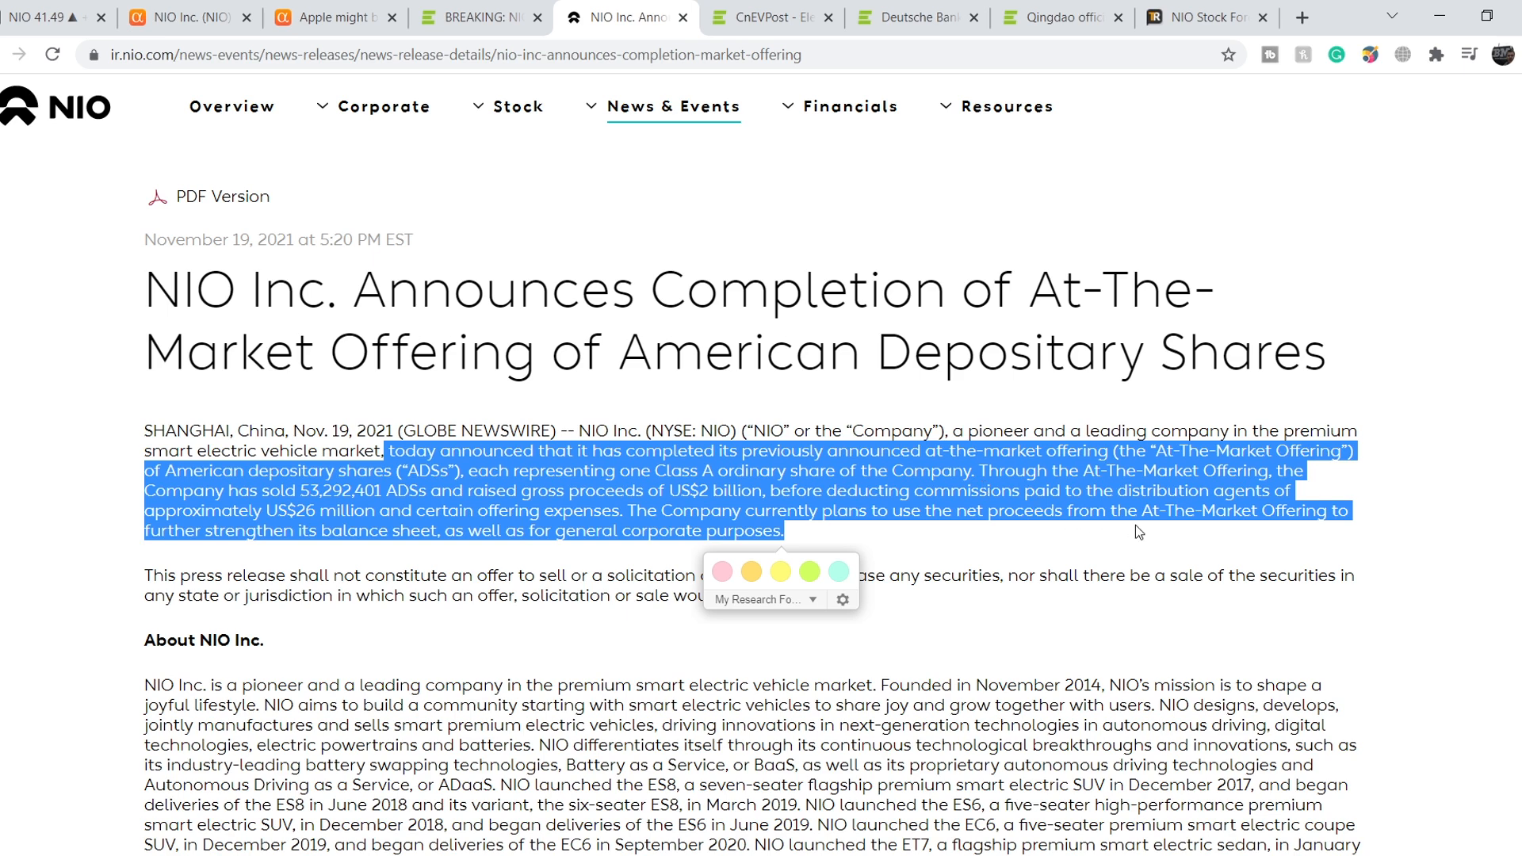
mouse_move(238, 553)
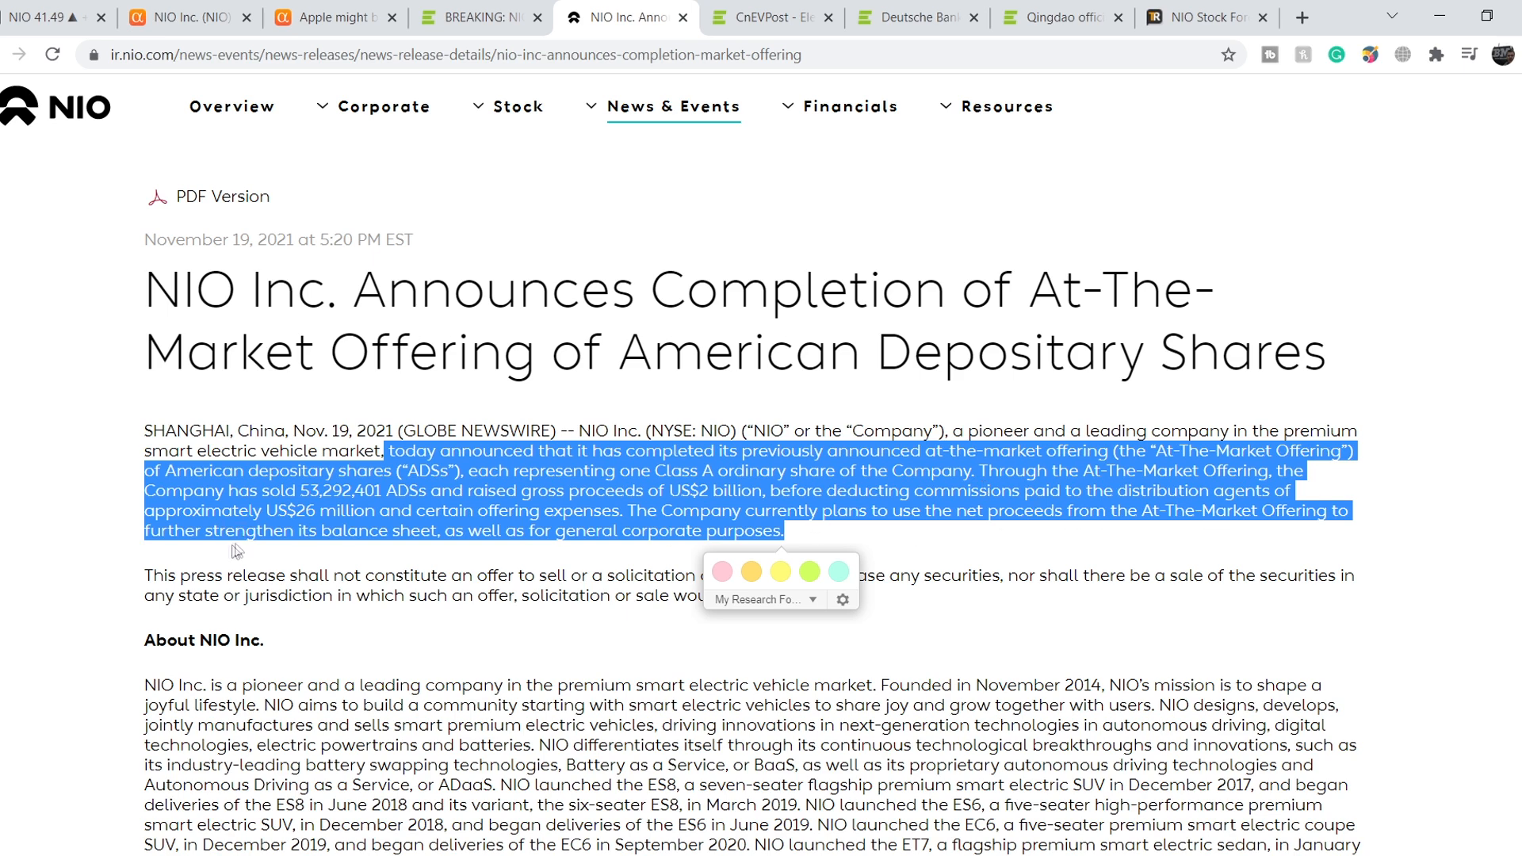
mouse_move(521, 542)
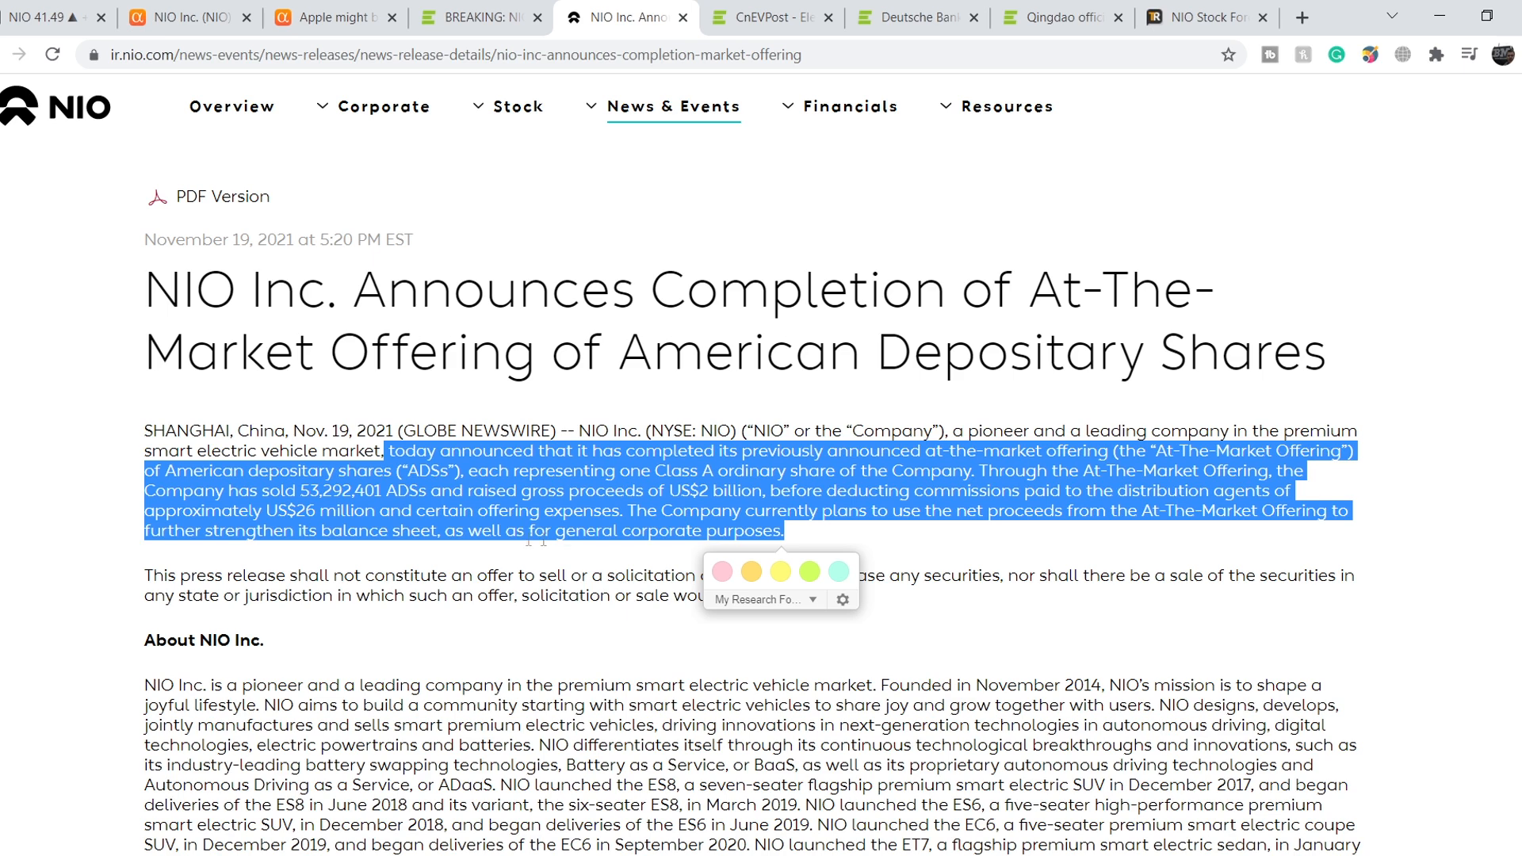
click(818, 566)
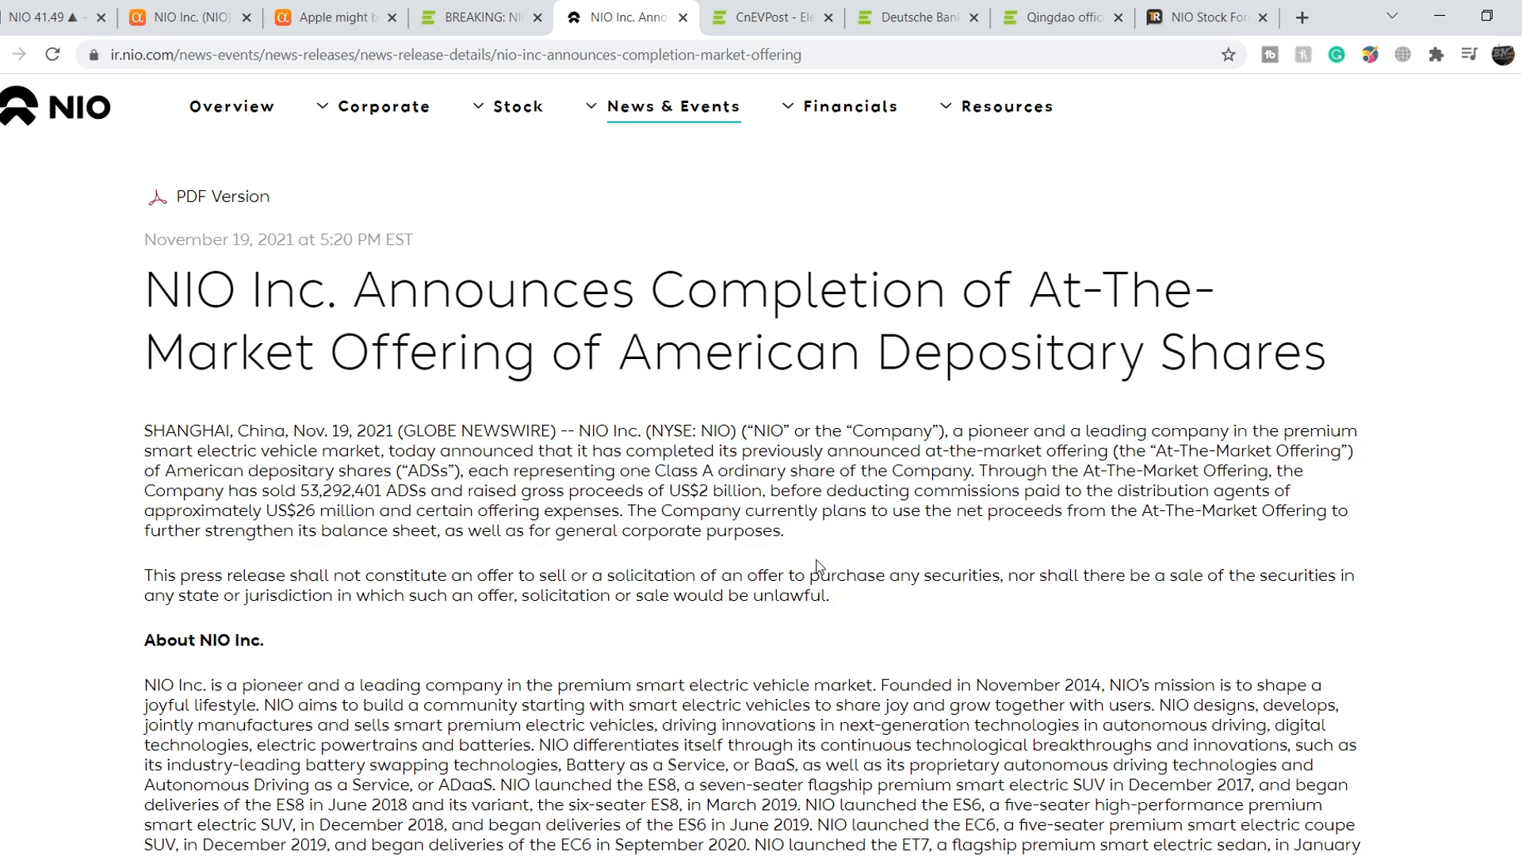
mouse_move(733, 451)
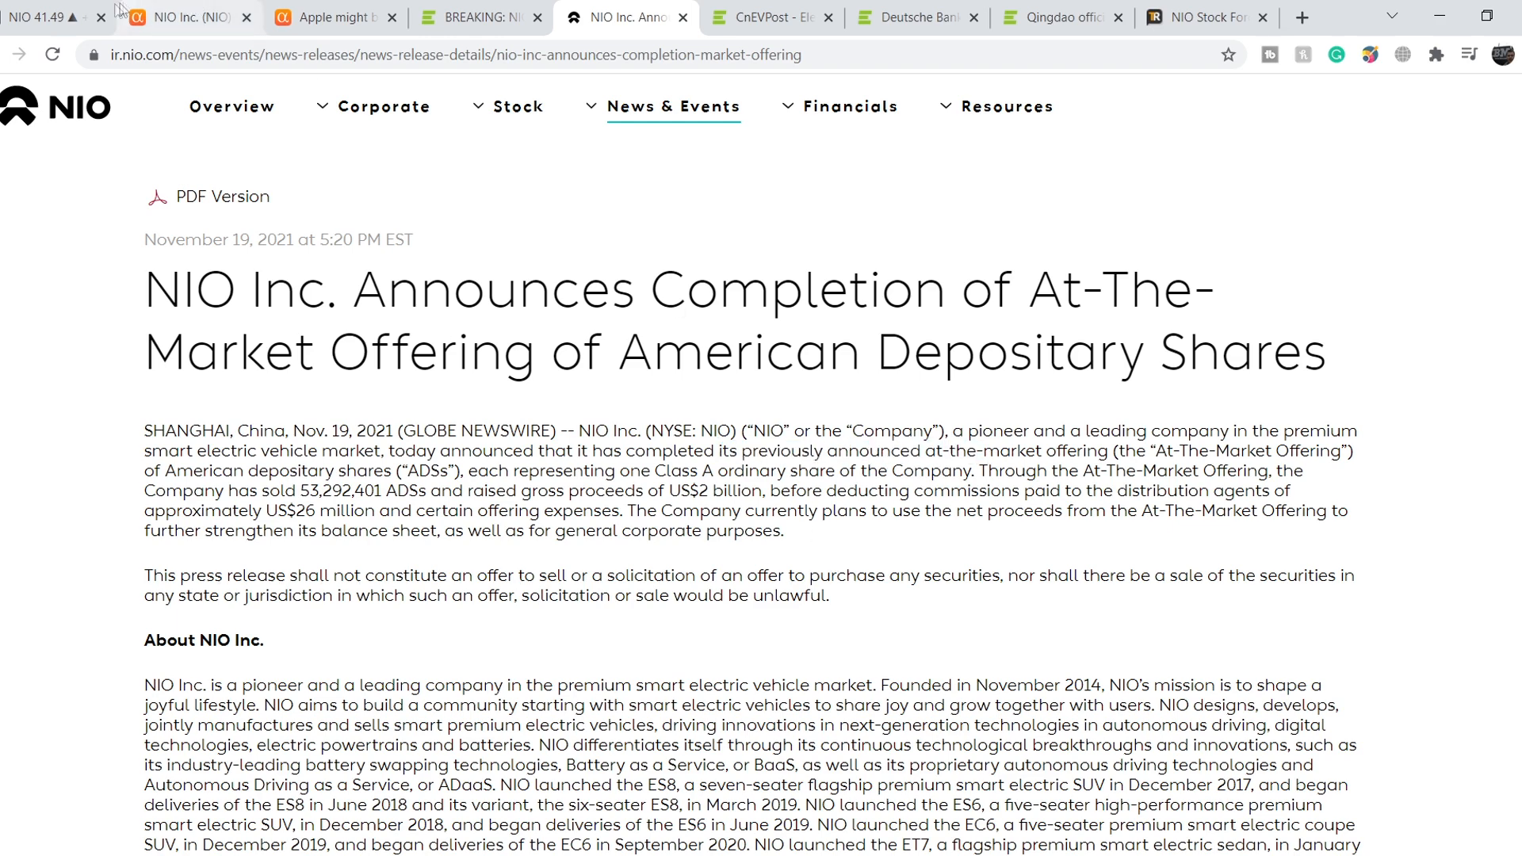
click(44, 17)
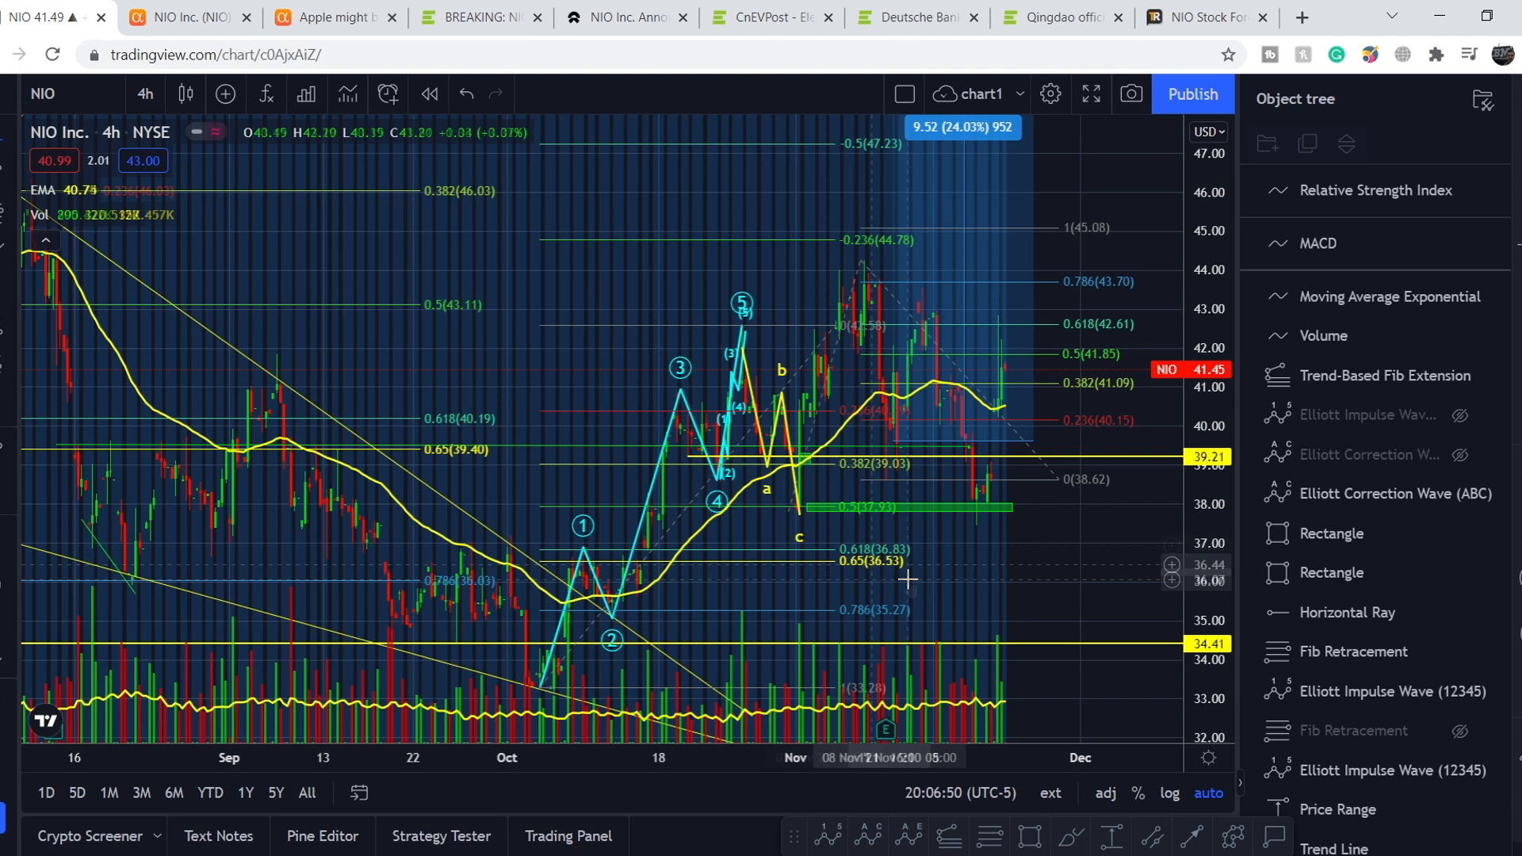
mouse_move(993, 496)
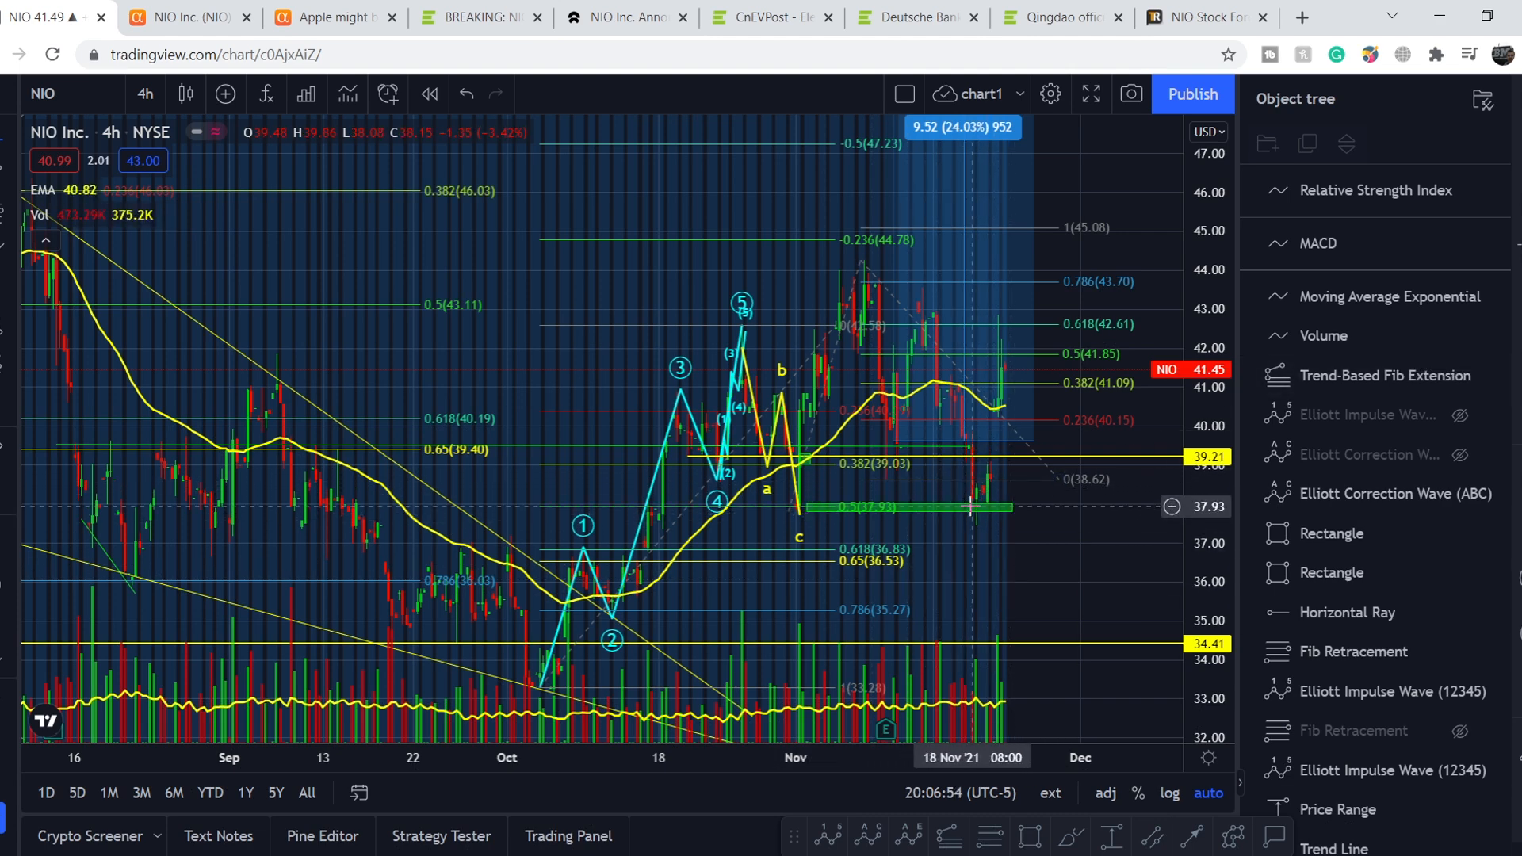
mouse_move(991, 485)
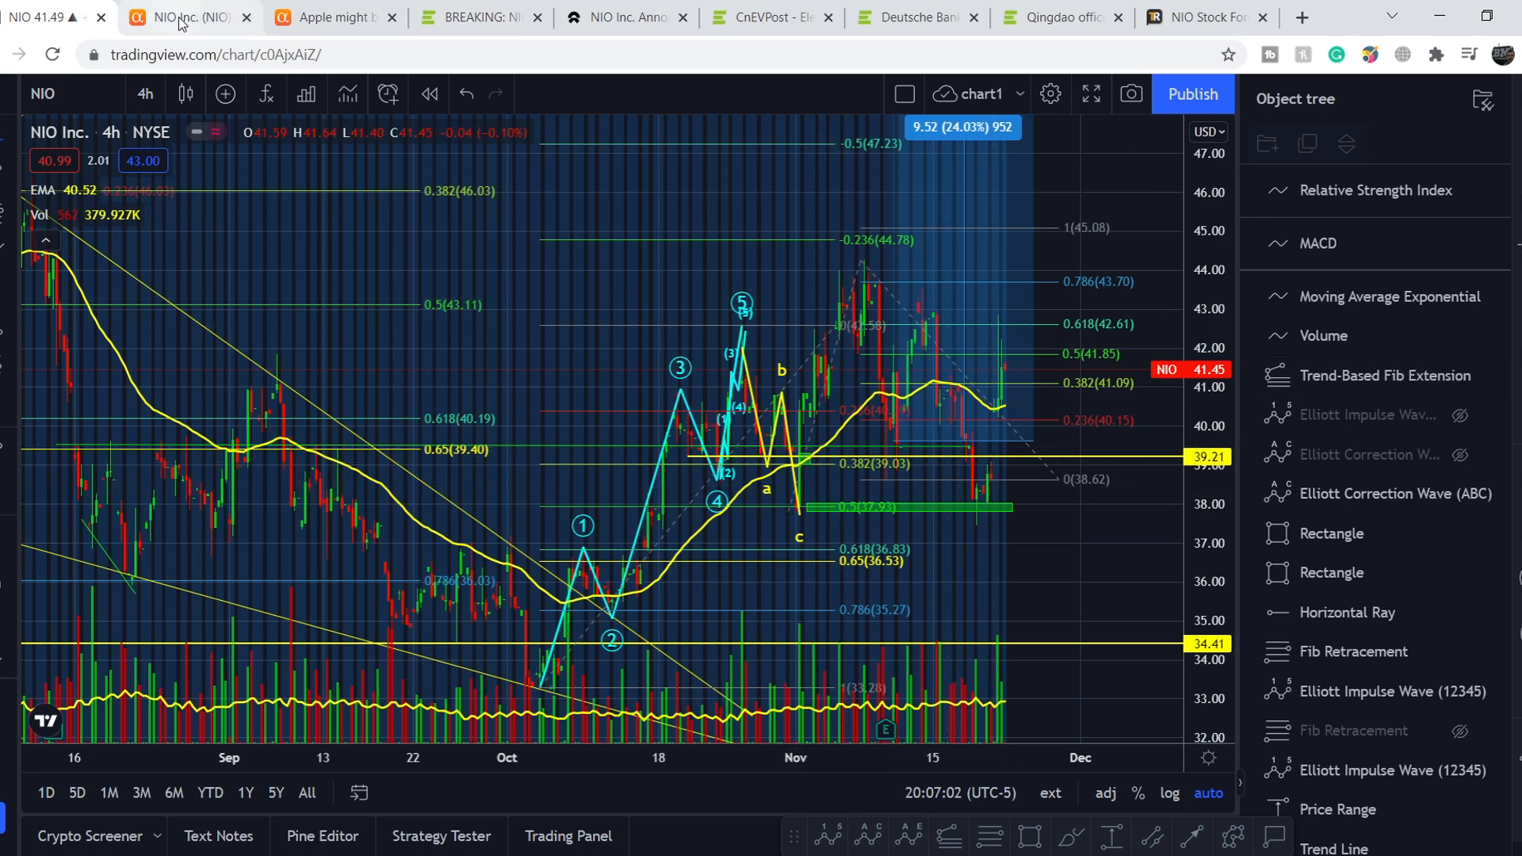
Return to Seeking Alpha's NIO overview showing total cash of 6.73B.
click(182, 17)
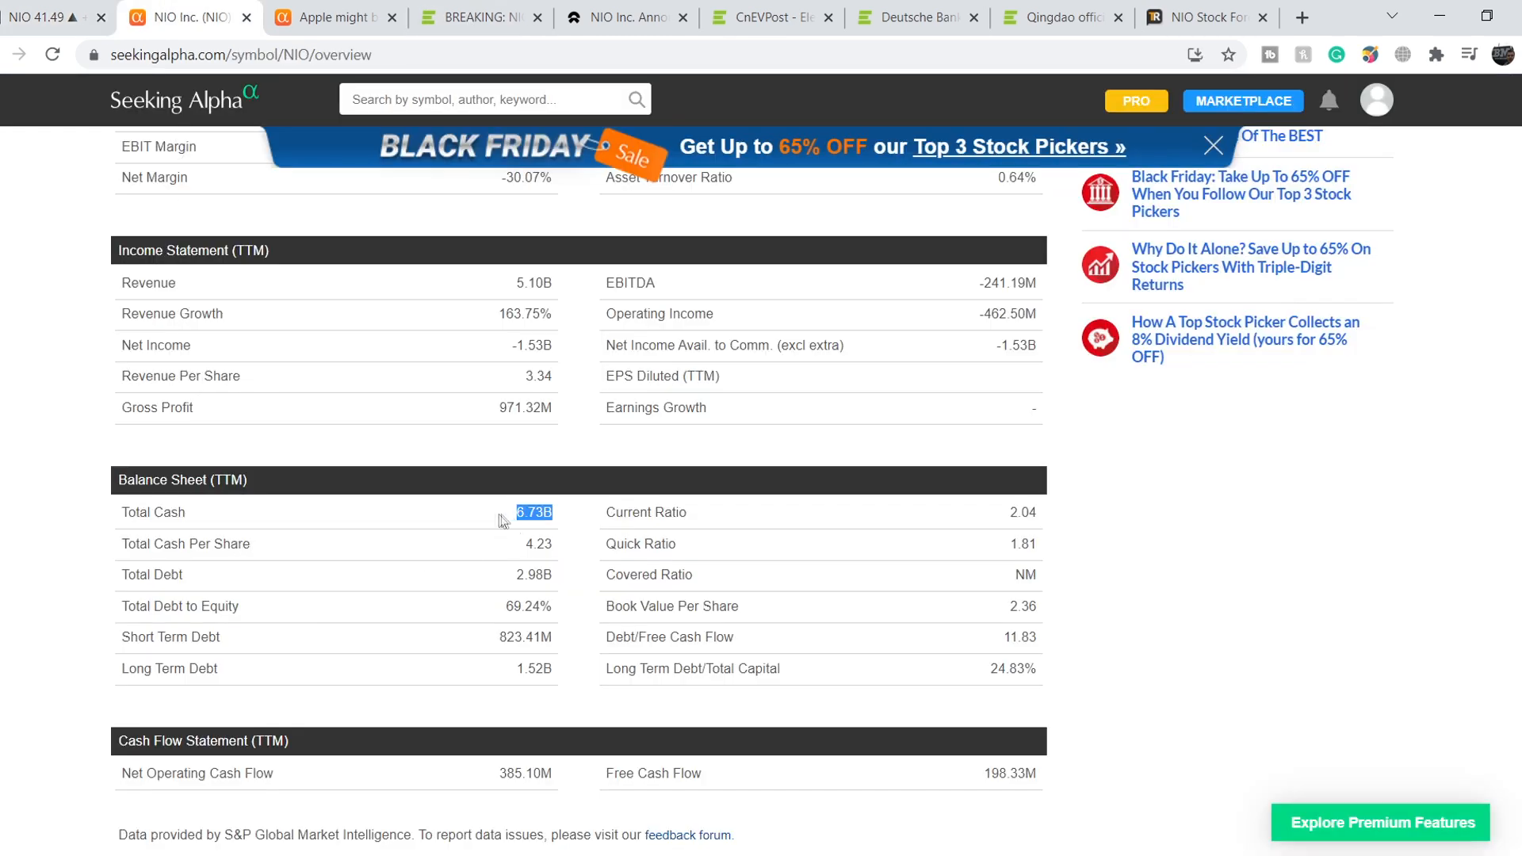
mouse_move(414, 525)
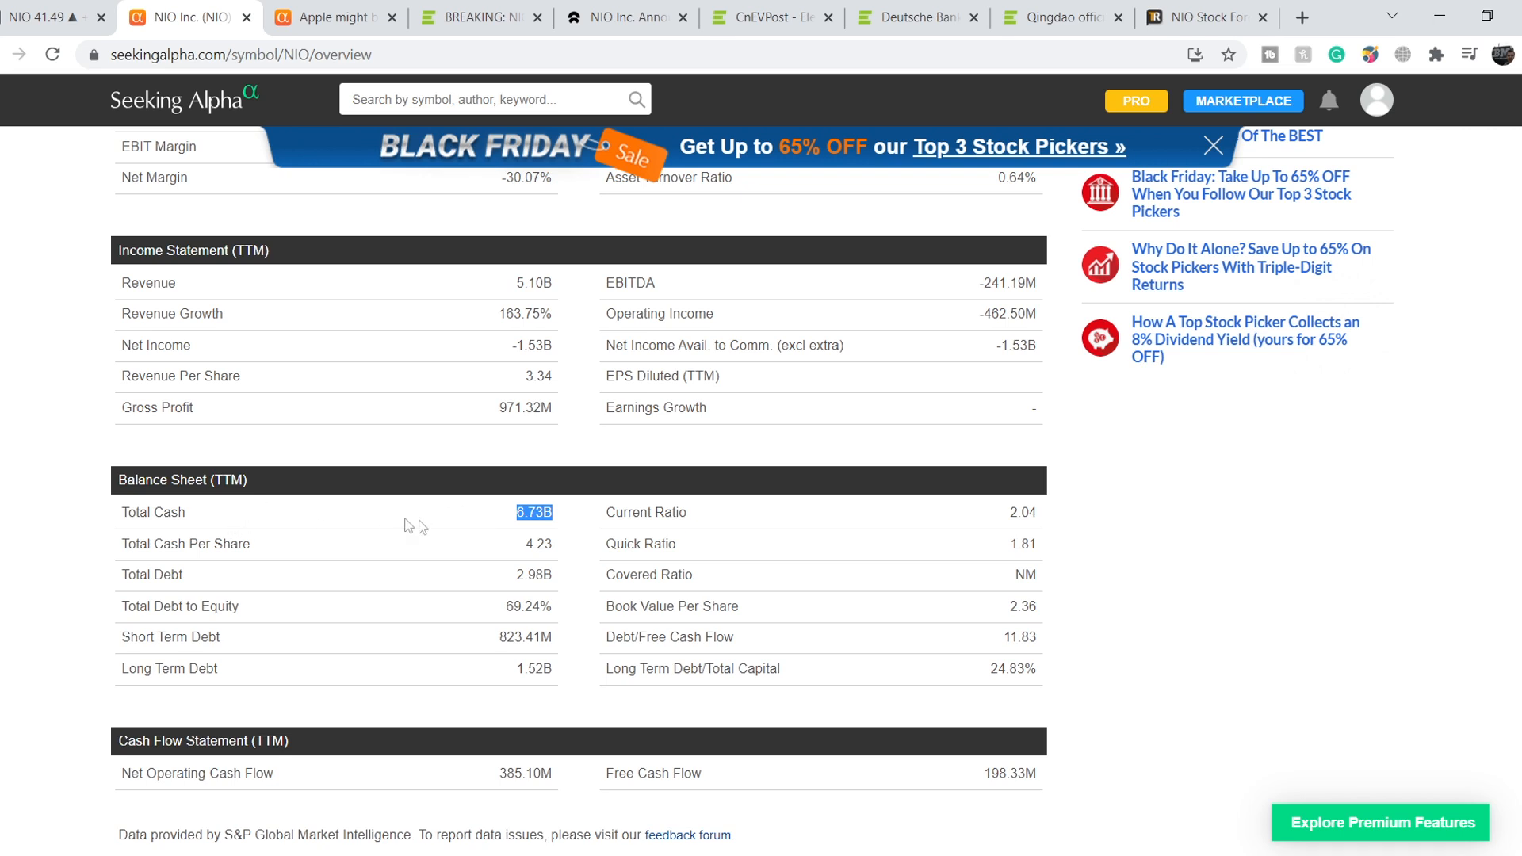
mouse_move(515, 525)
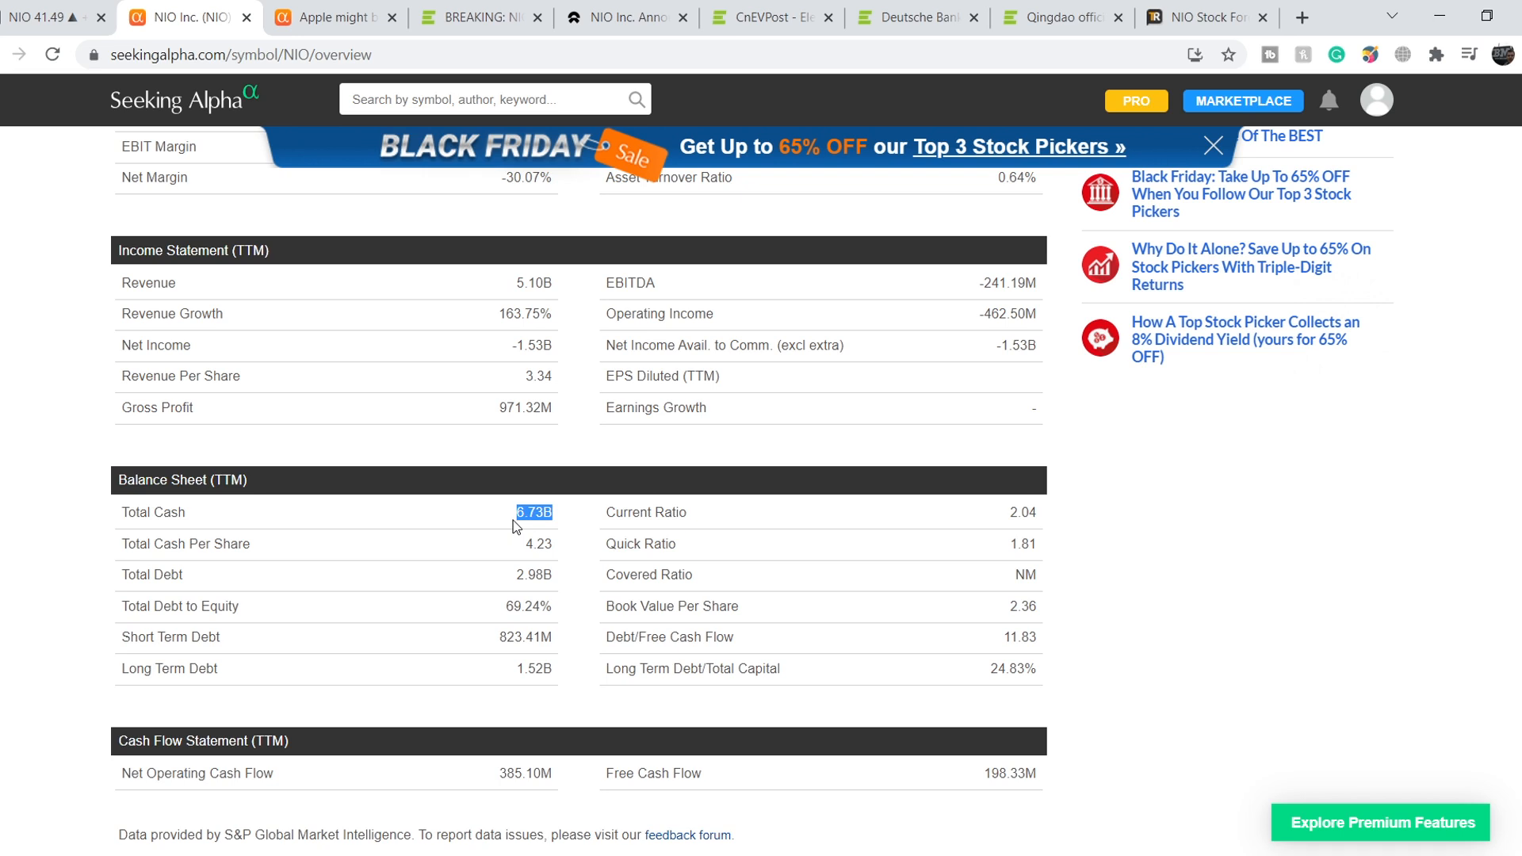
mouse_move(503, 512)
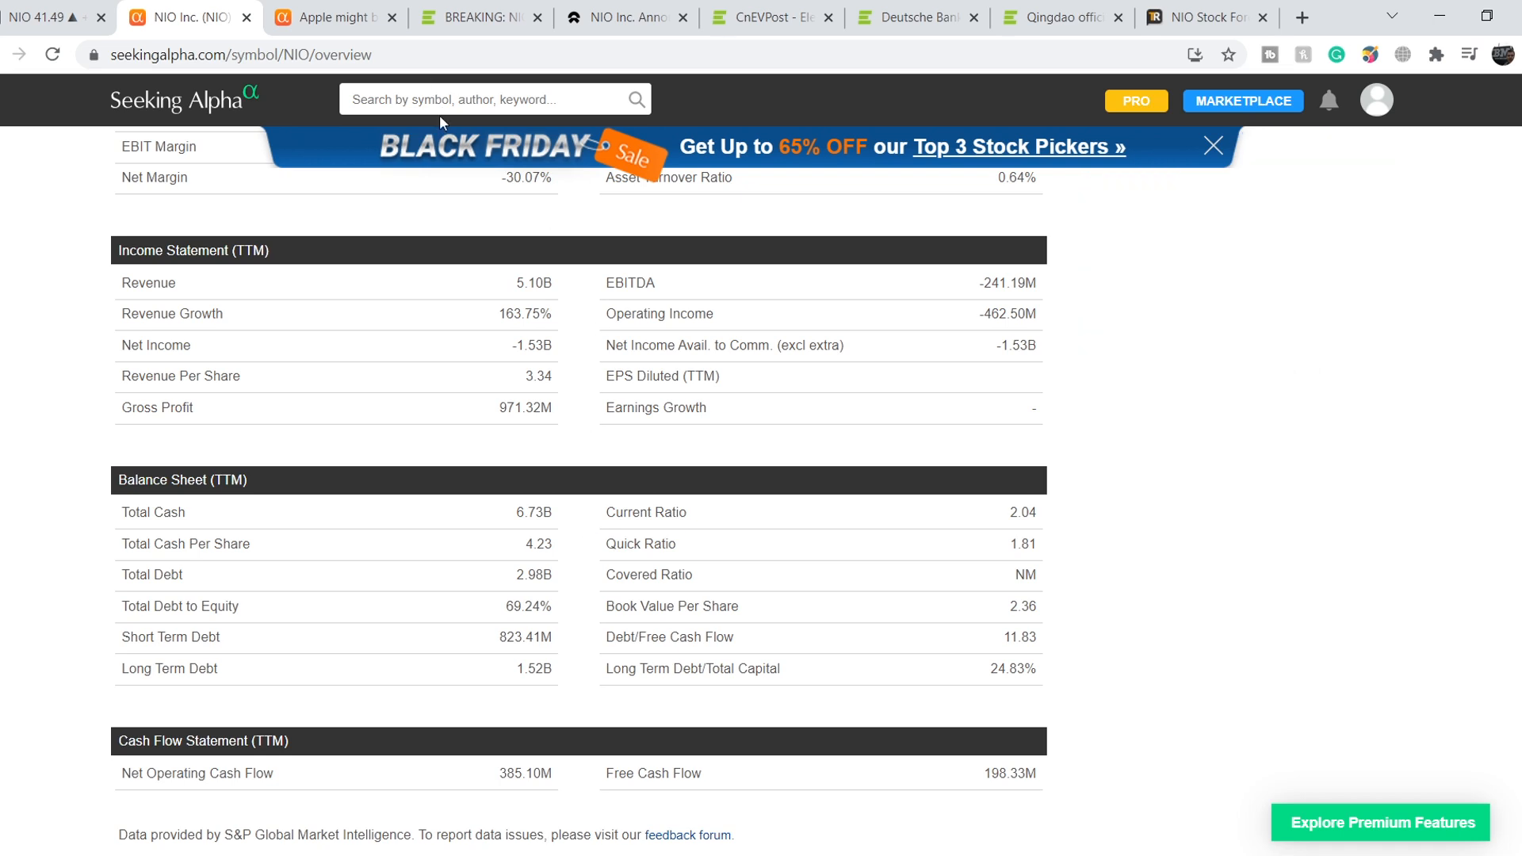
Open the Seeking Alpha article 'Apple might build an autonomous car'.
click(335, 17)
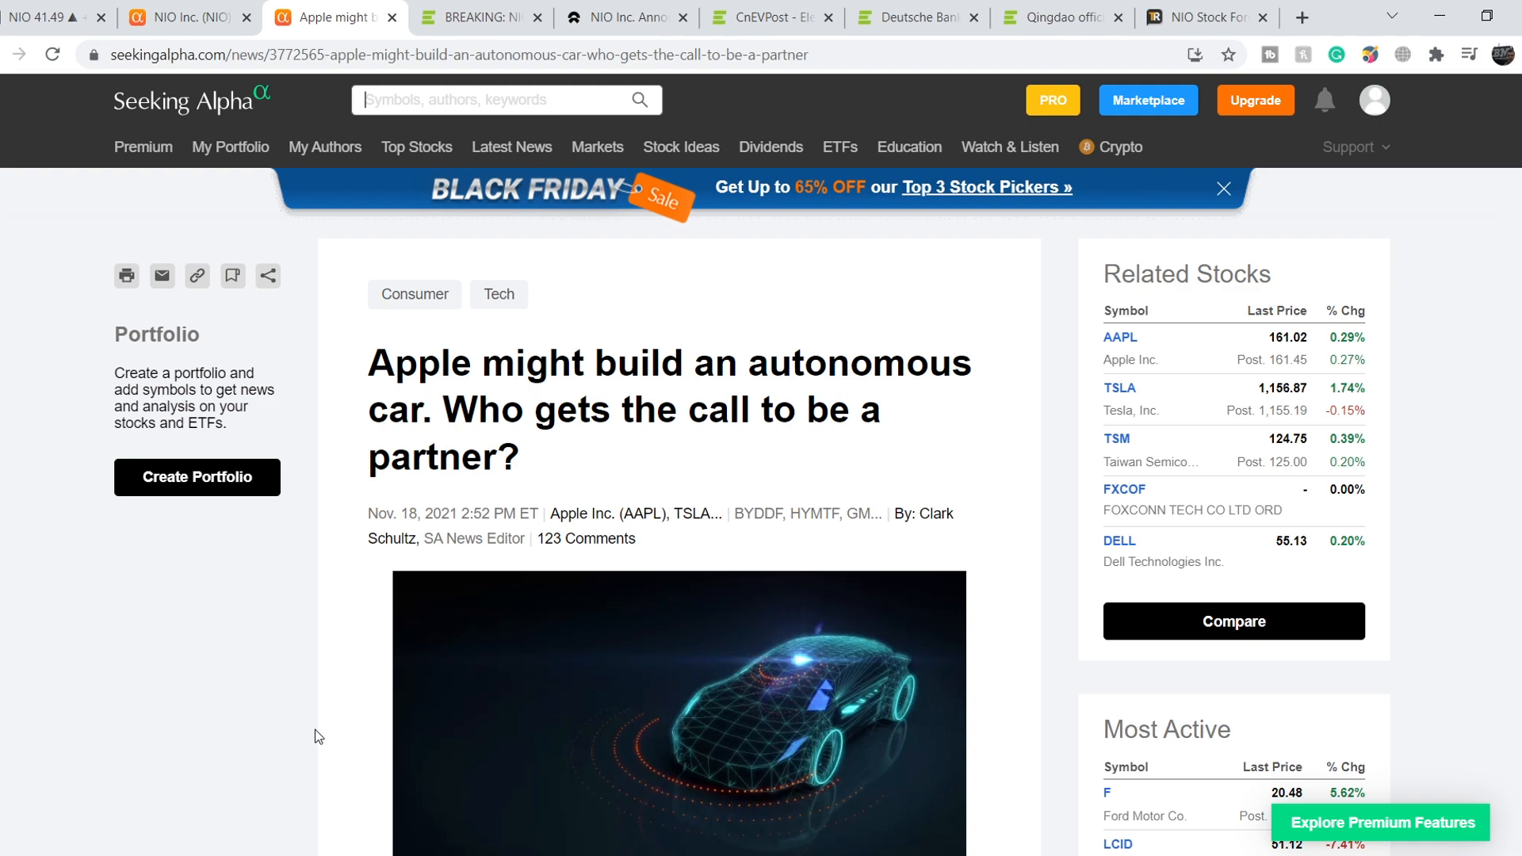
scroll(down, 3)
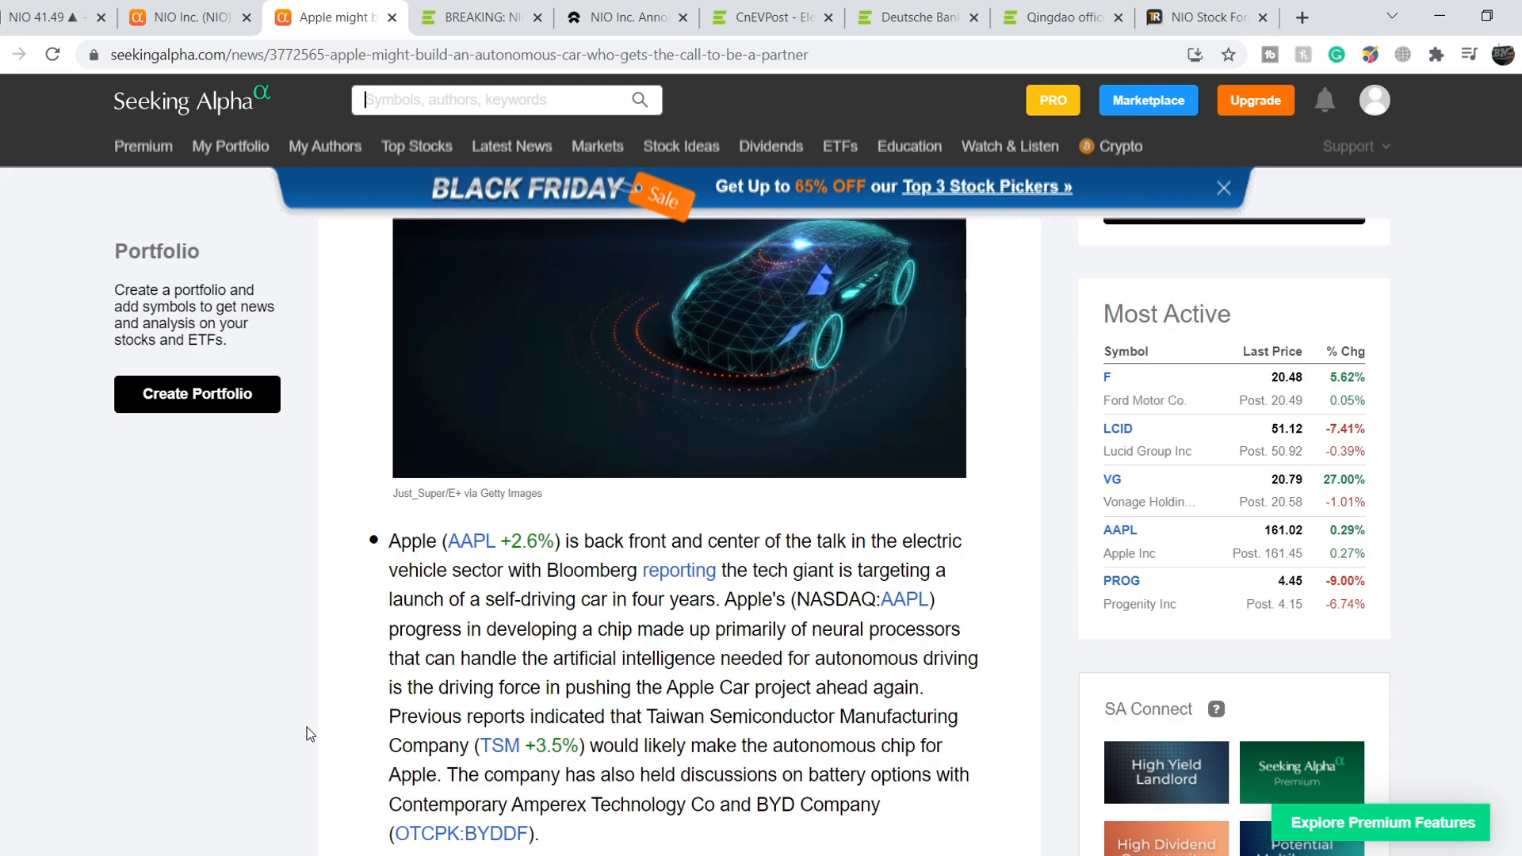
scroll(down, 3)
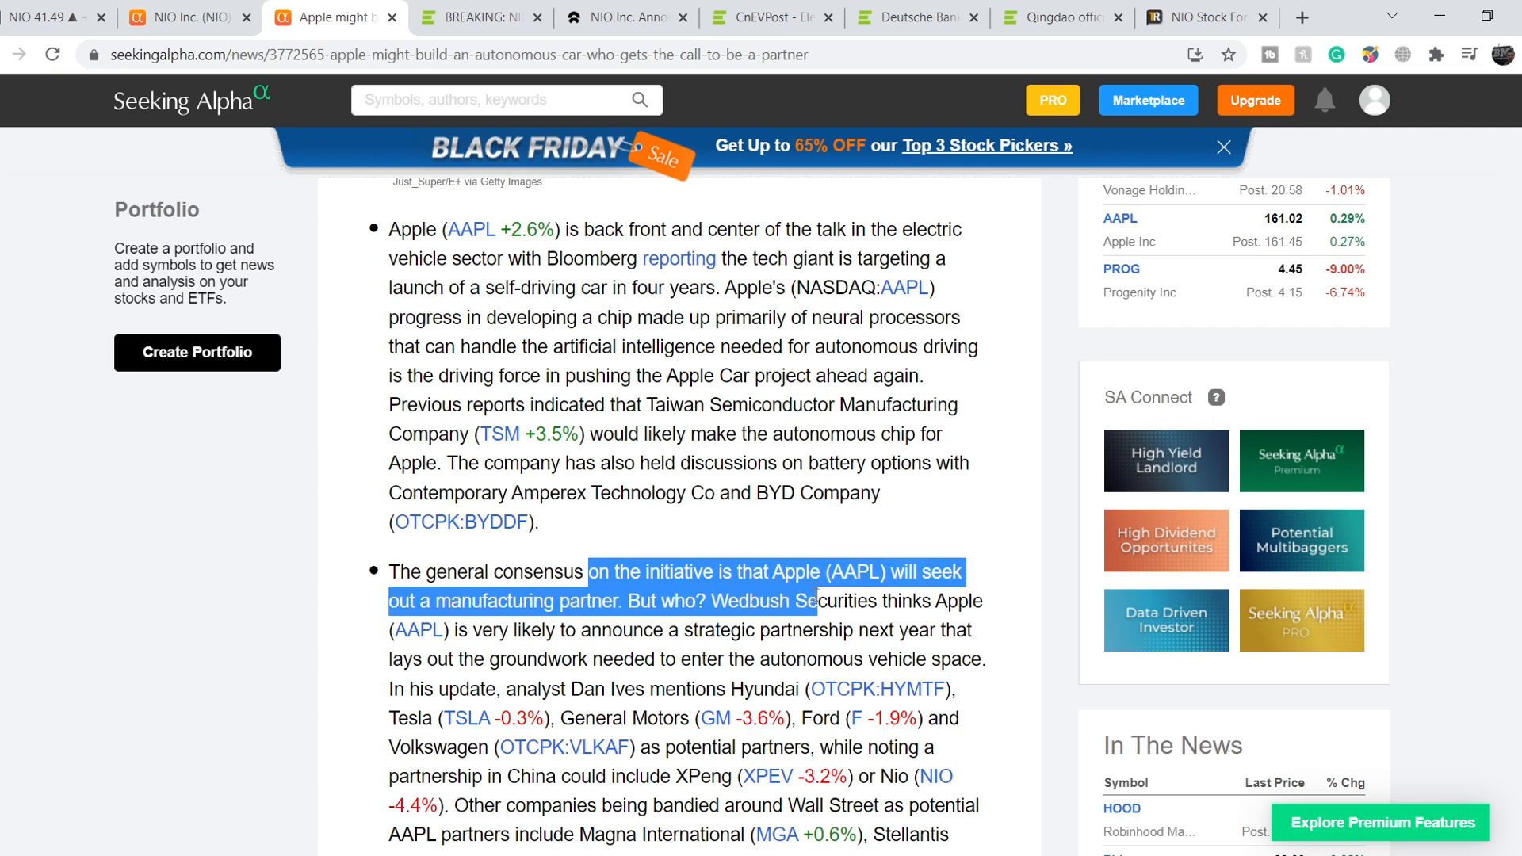
drag(816, 601, 844, 630)
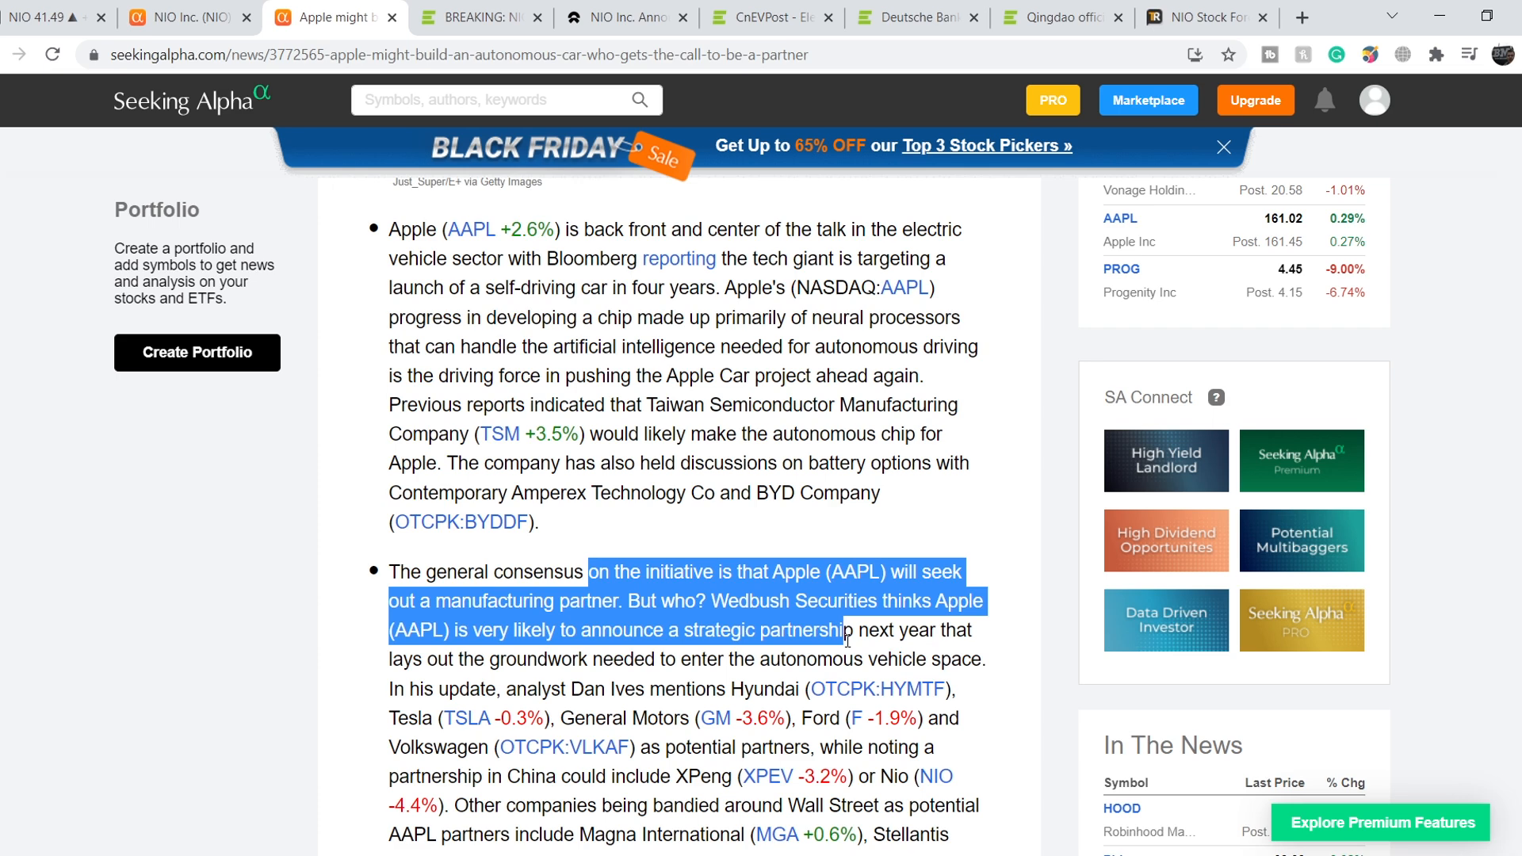
drag(844, 630, 844, 658)
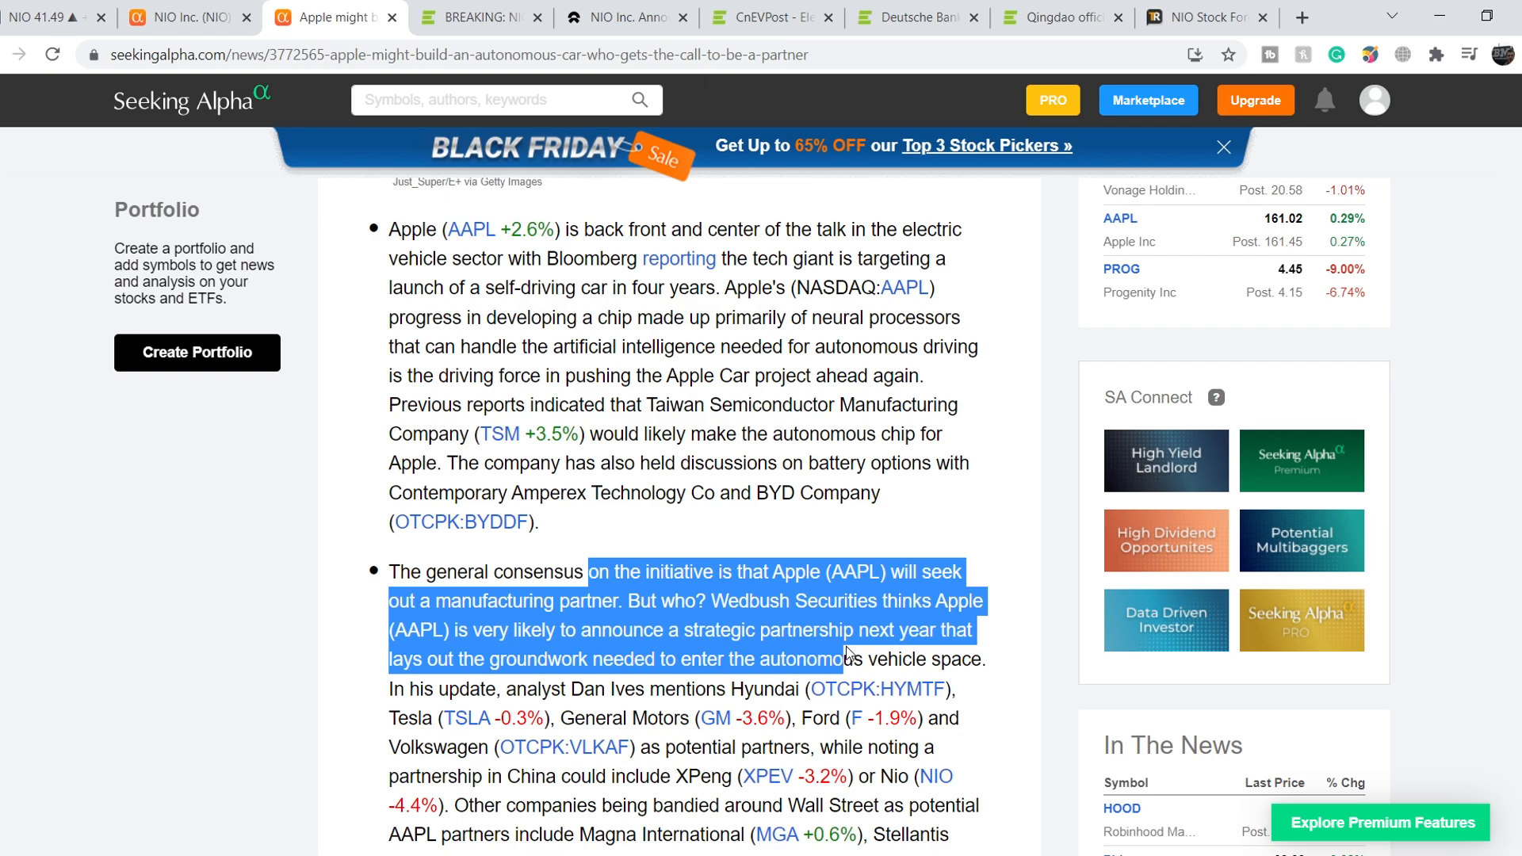
mouse_move(857, 662)
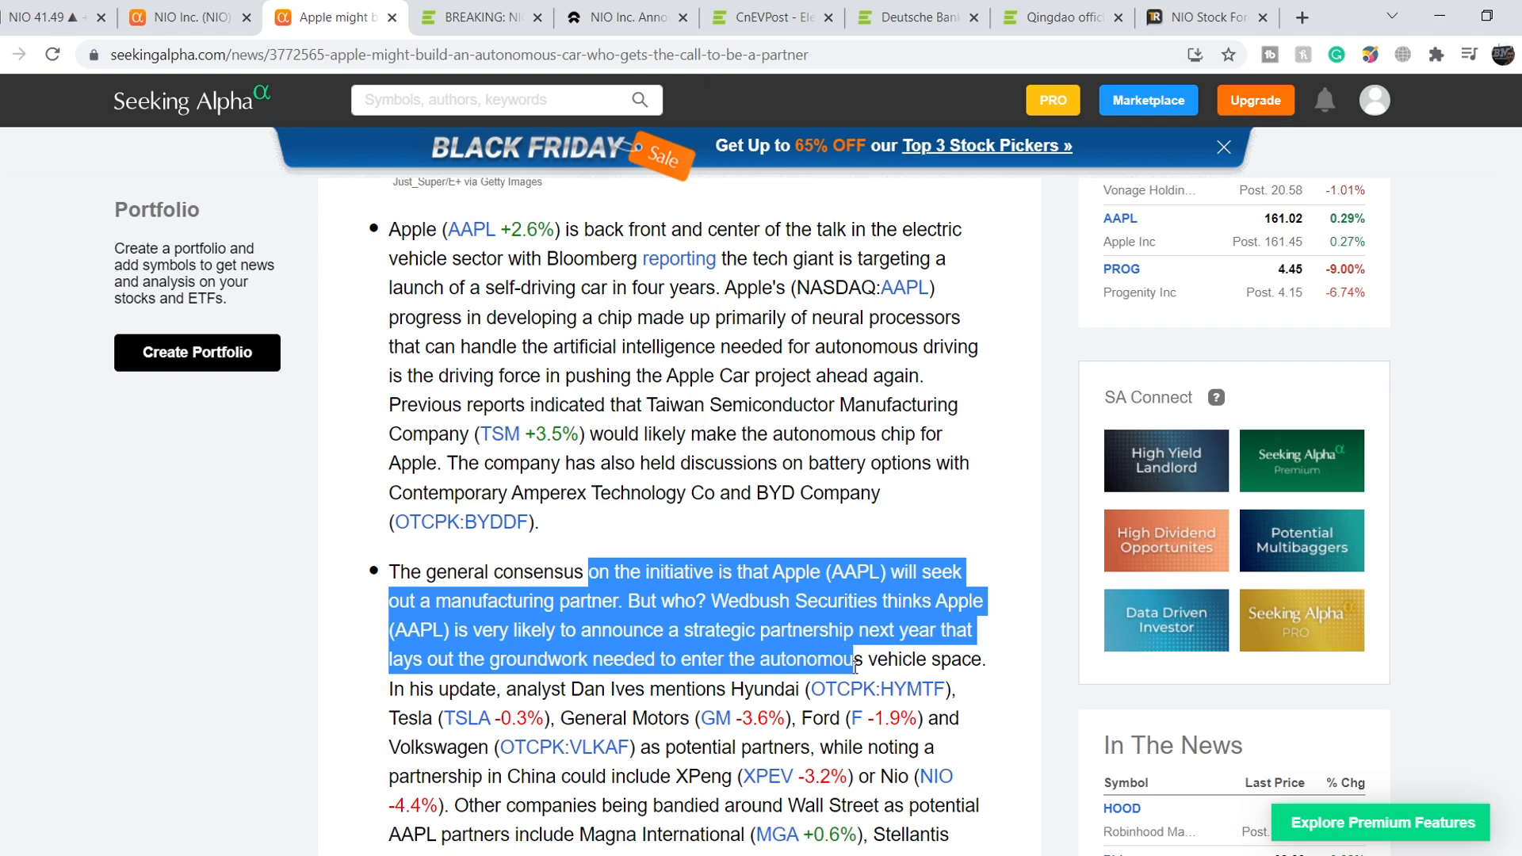
scroll(down, 3)
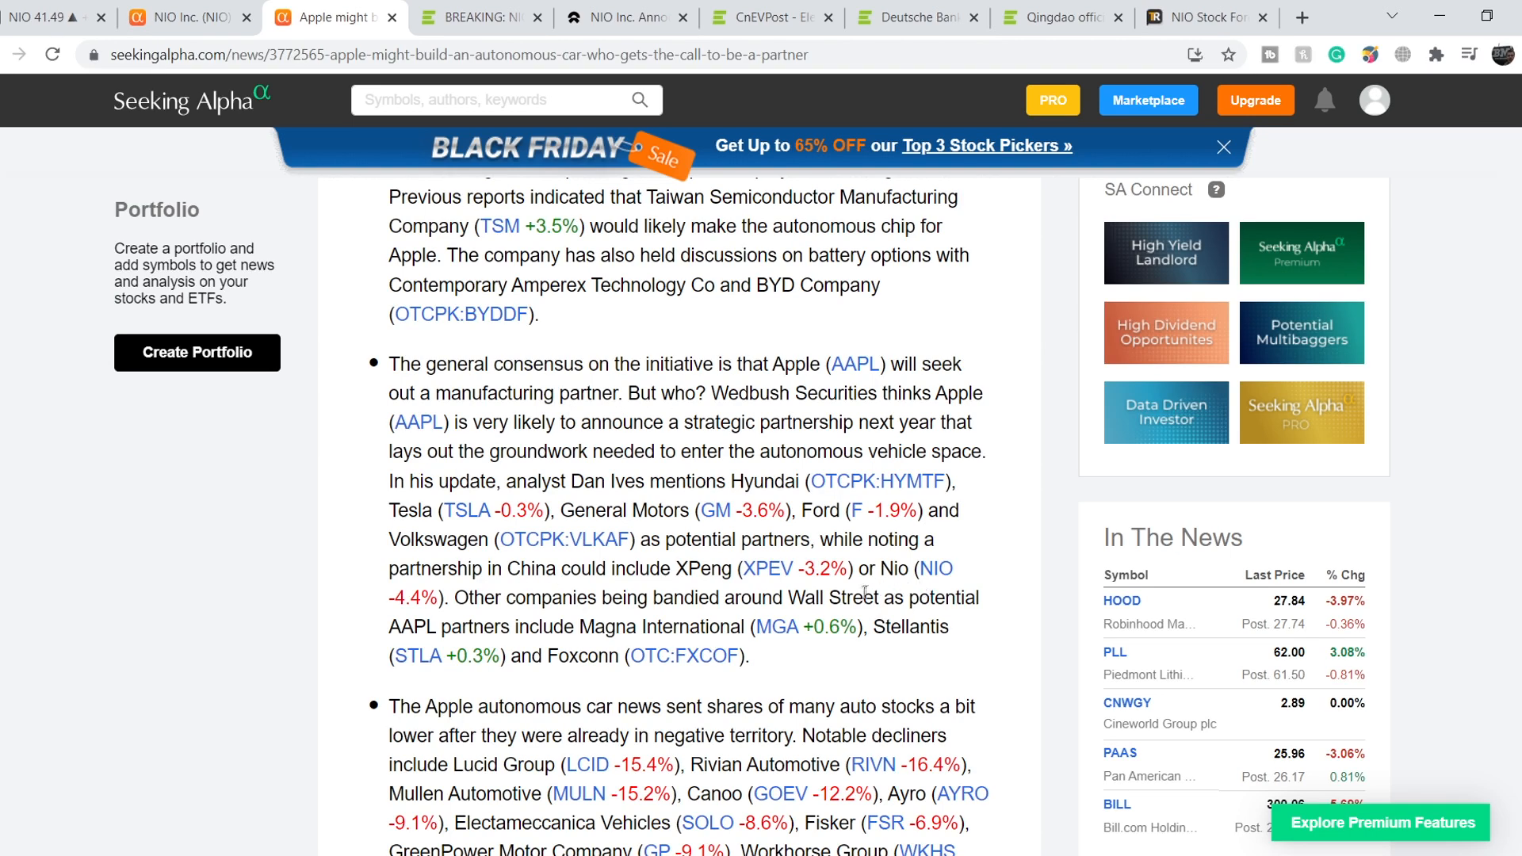
double_click(891, 568)
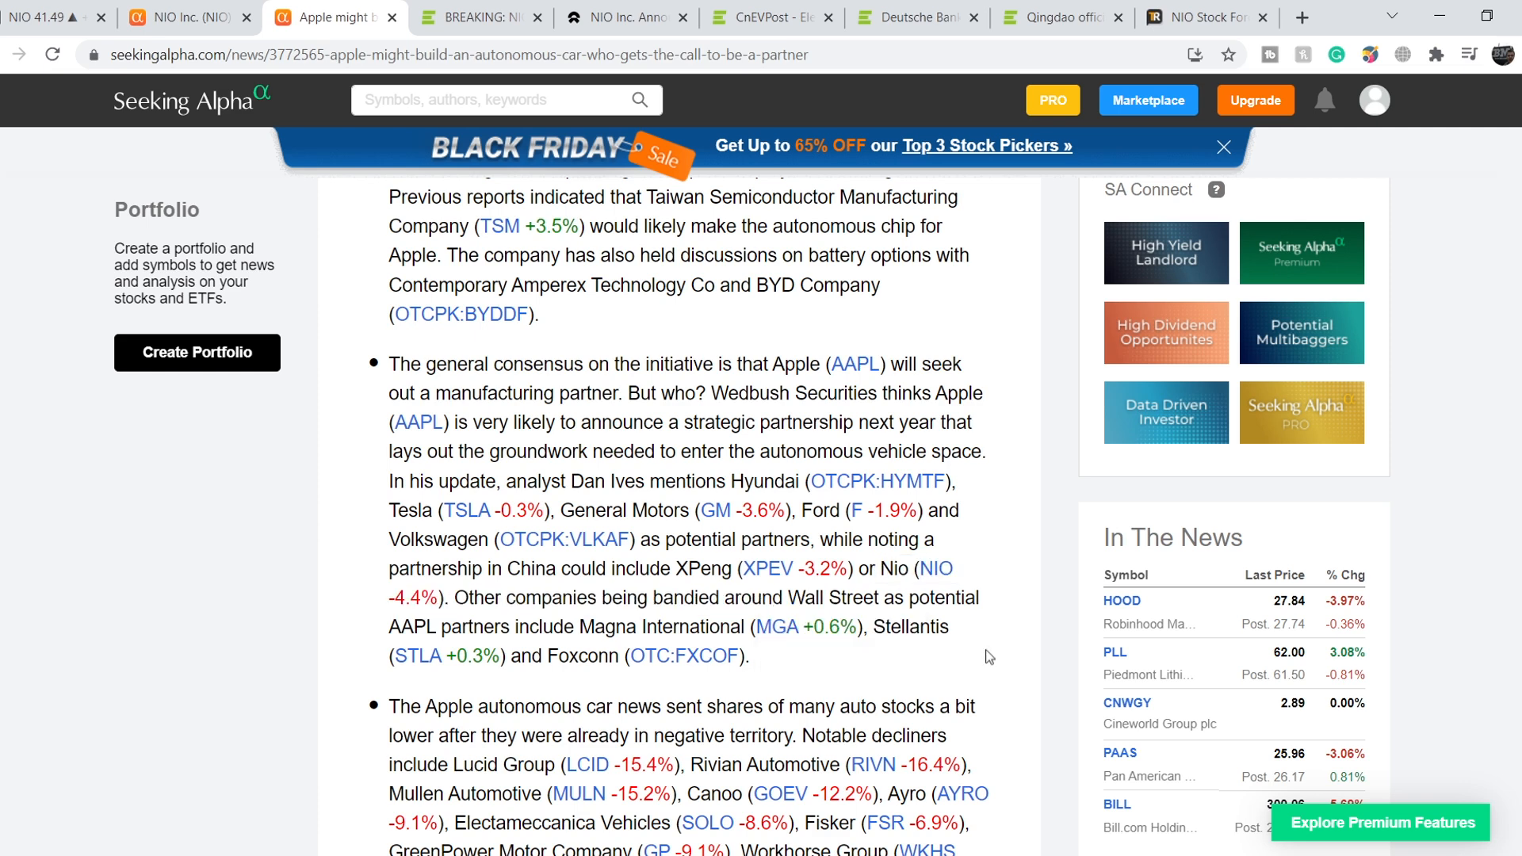
scroll(down, 3)
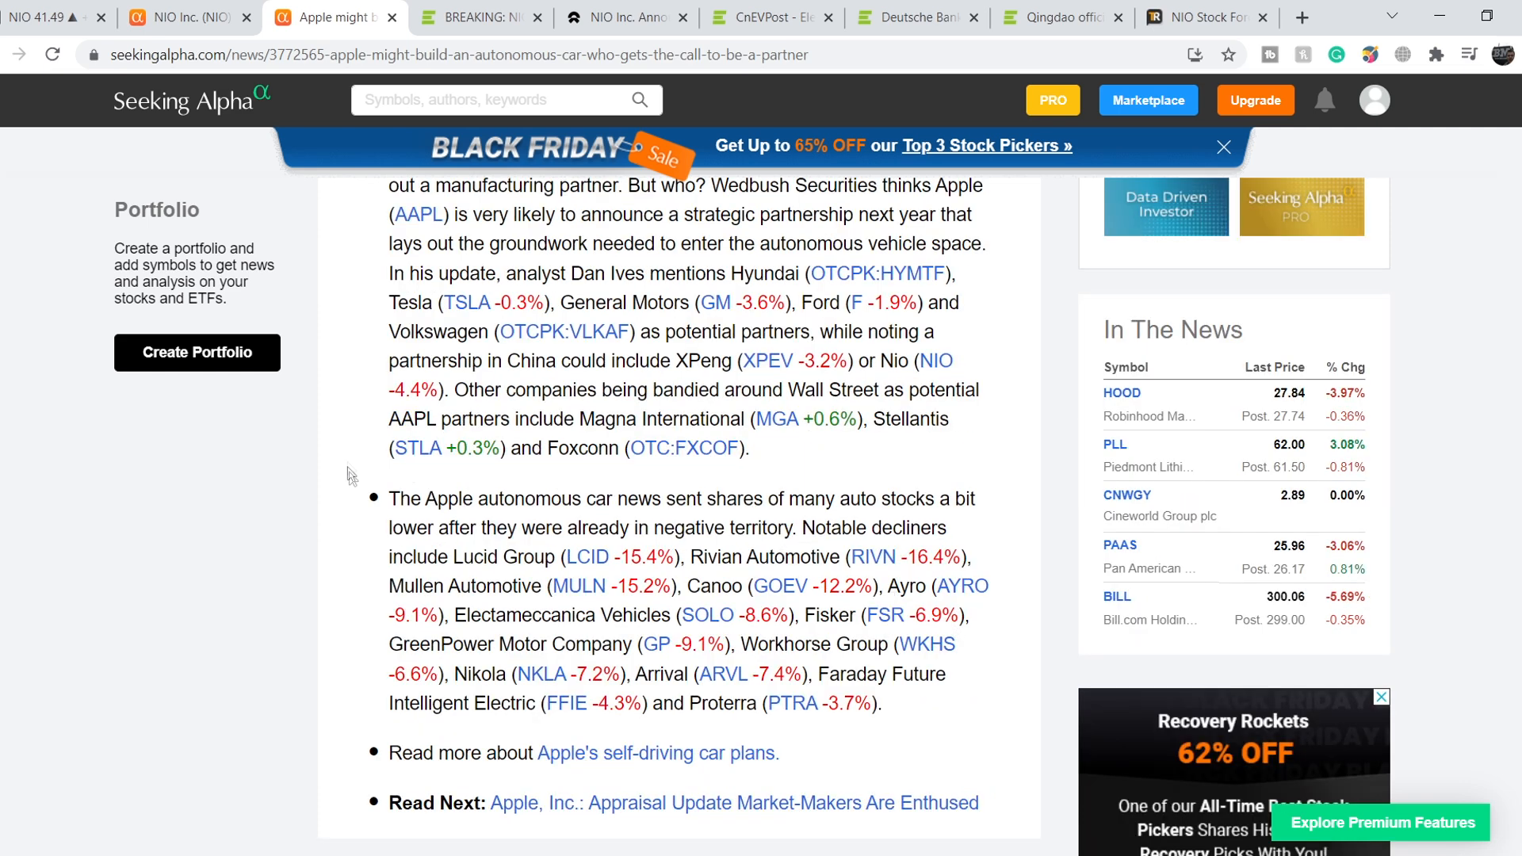
mouse_move(621, 499)
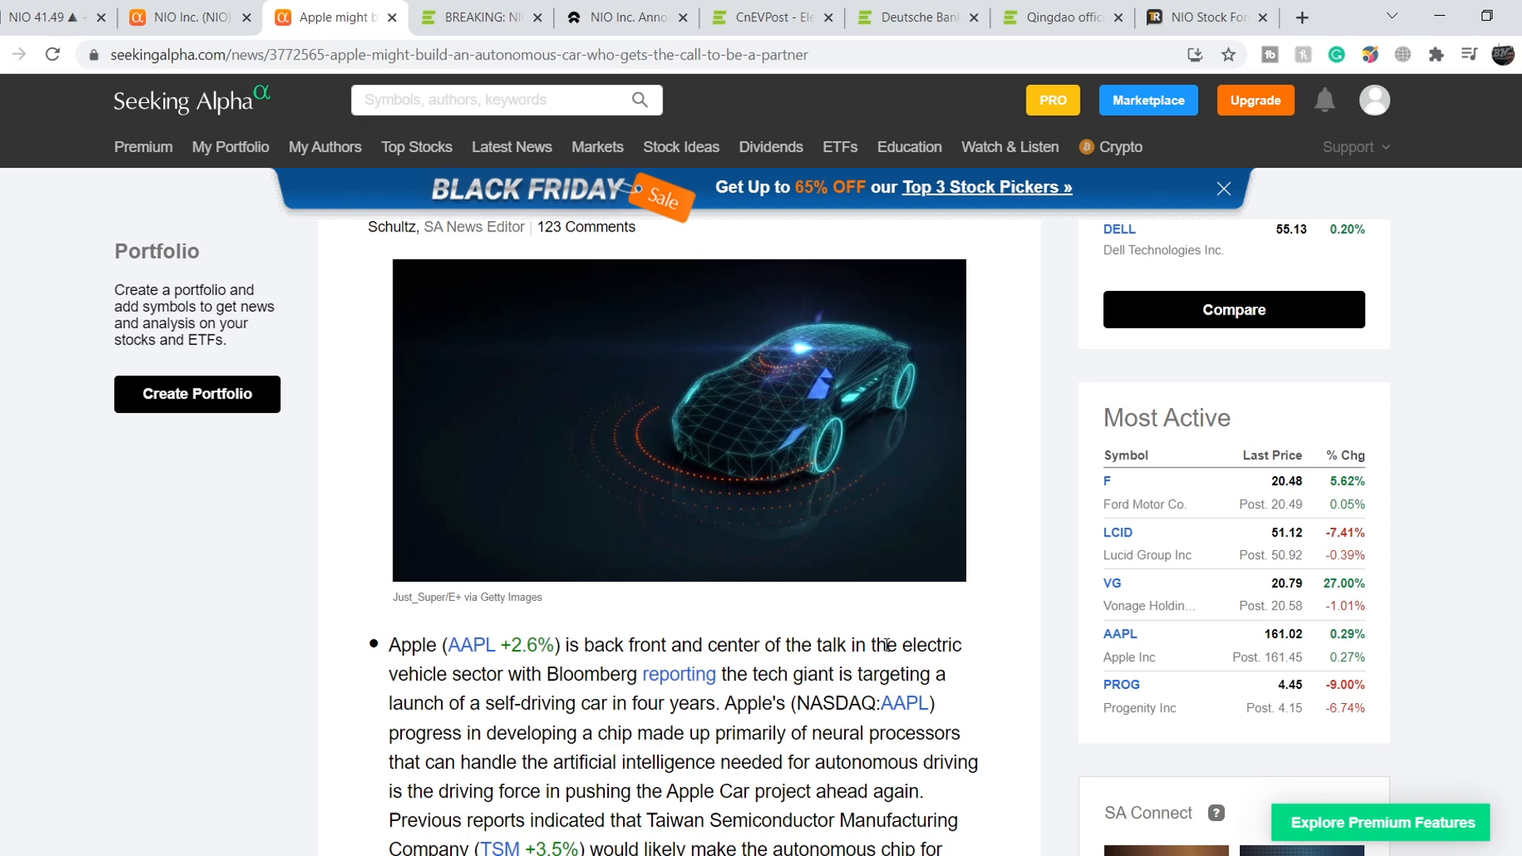
mouse_move(771, 713)
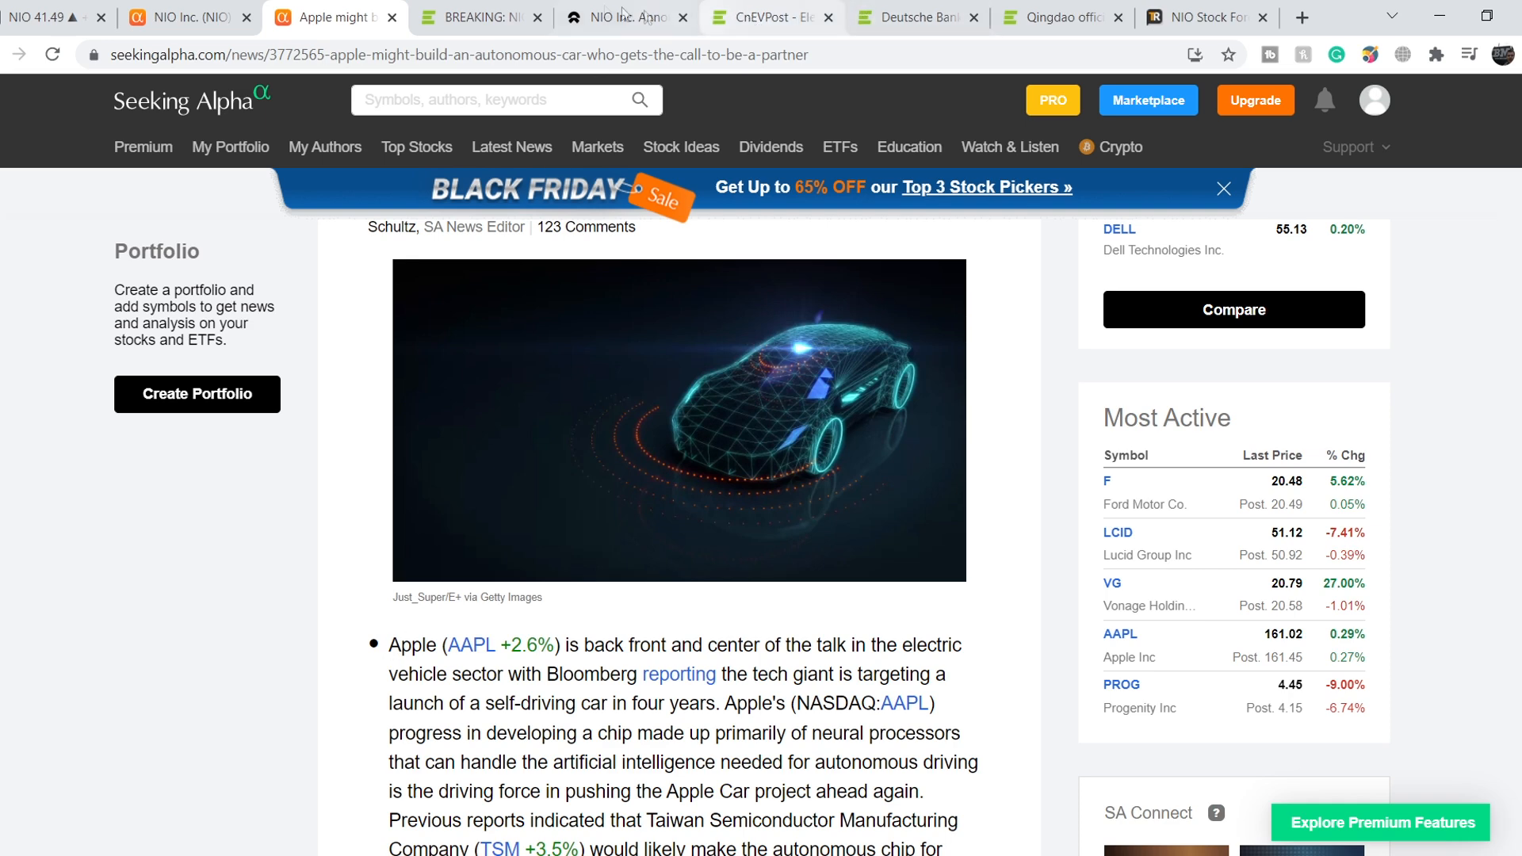
click(763, 18)
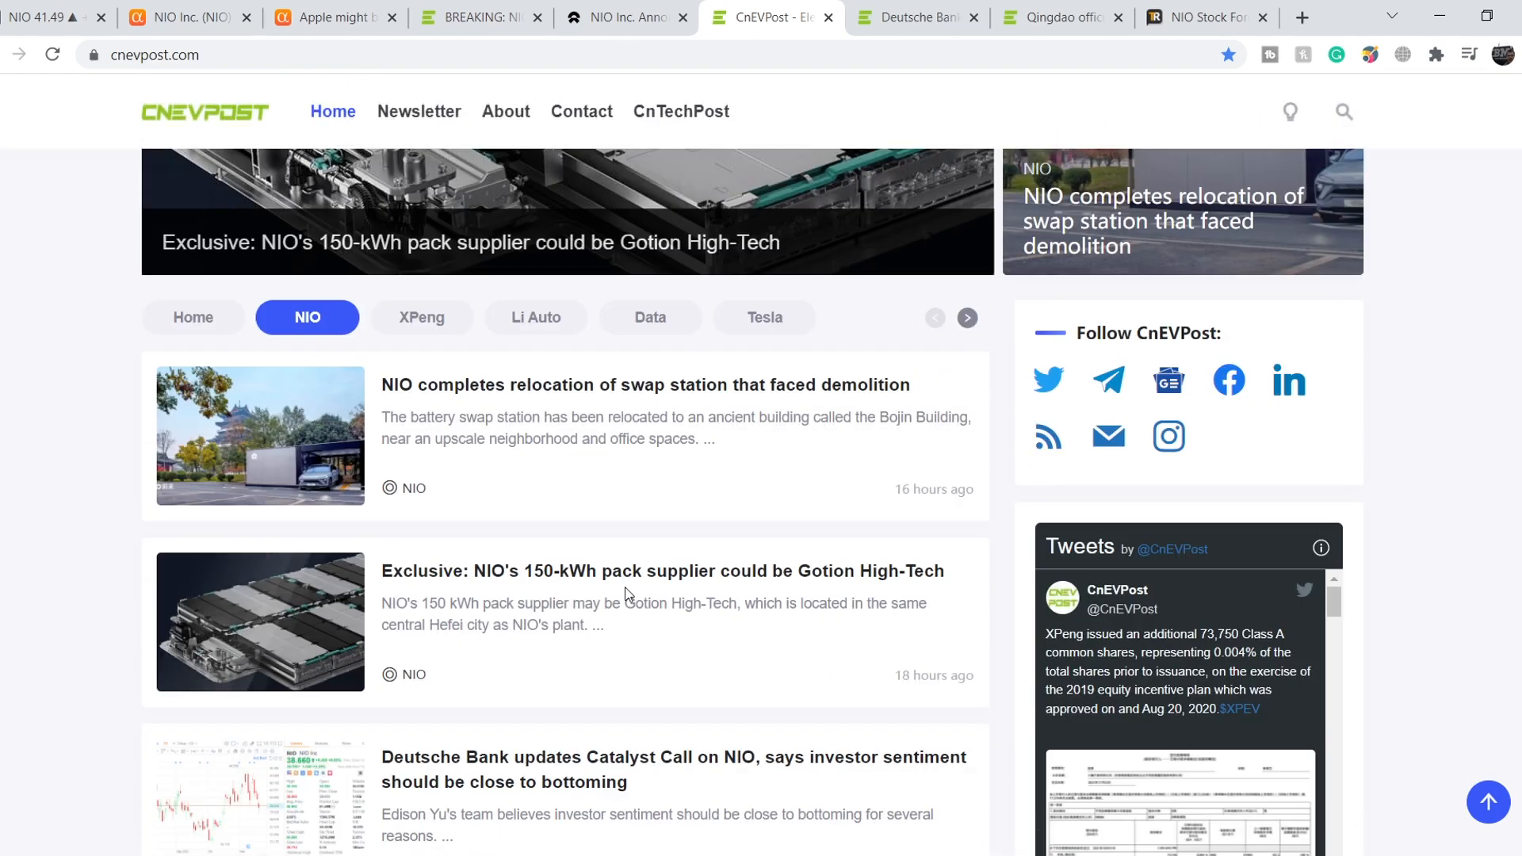
mouse_move(730, 671)
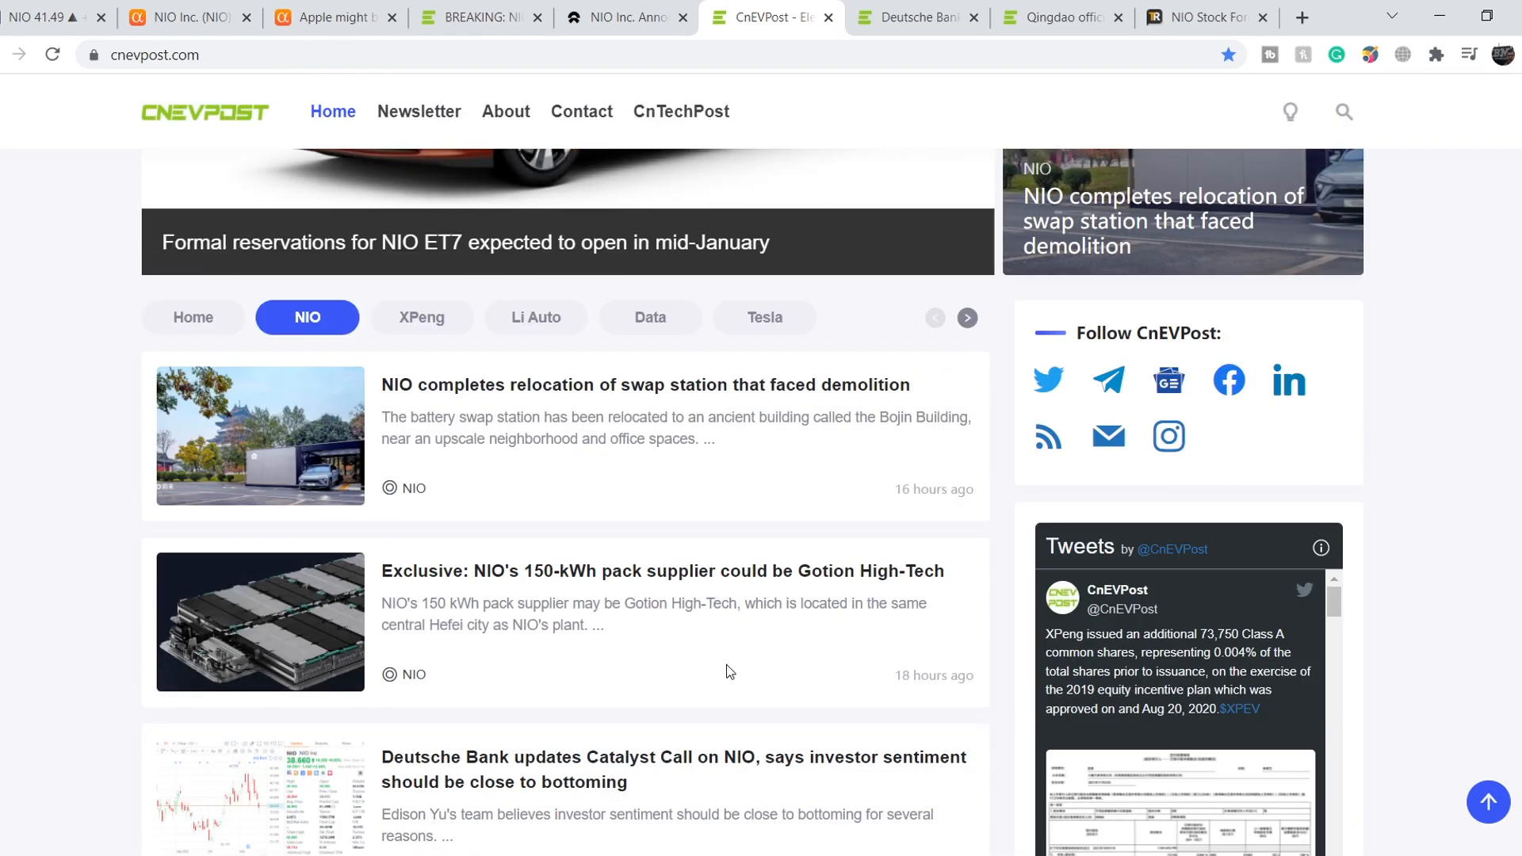
mouse_move(539, 471)
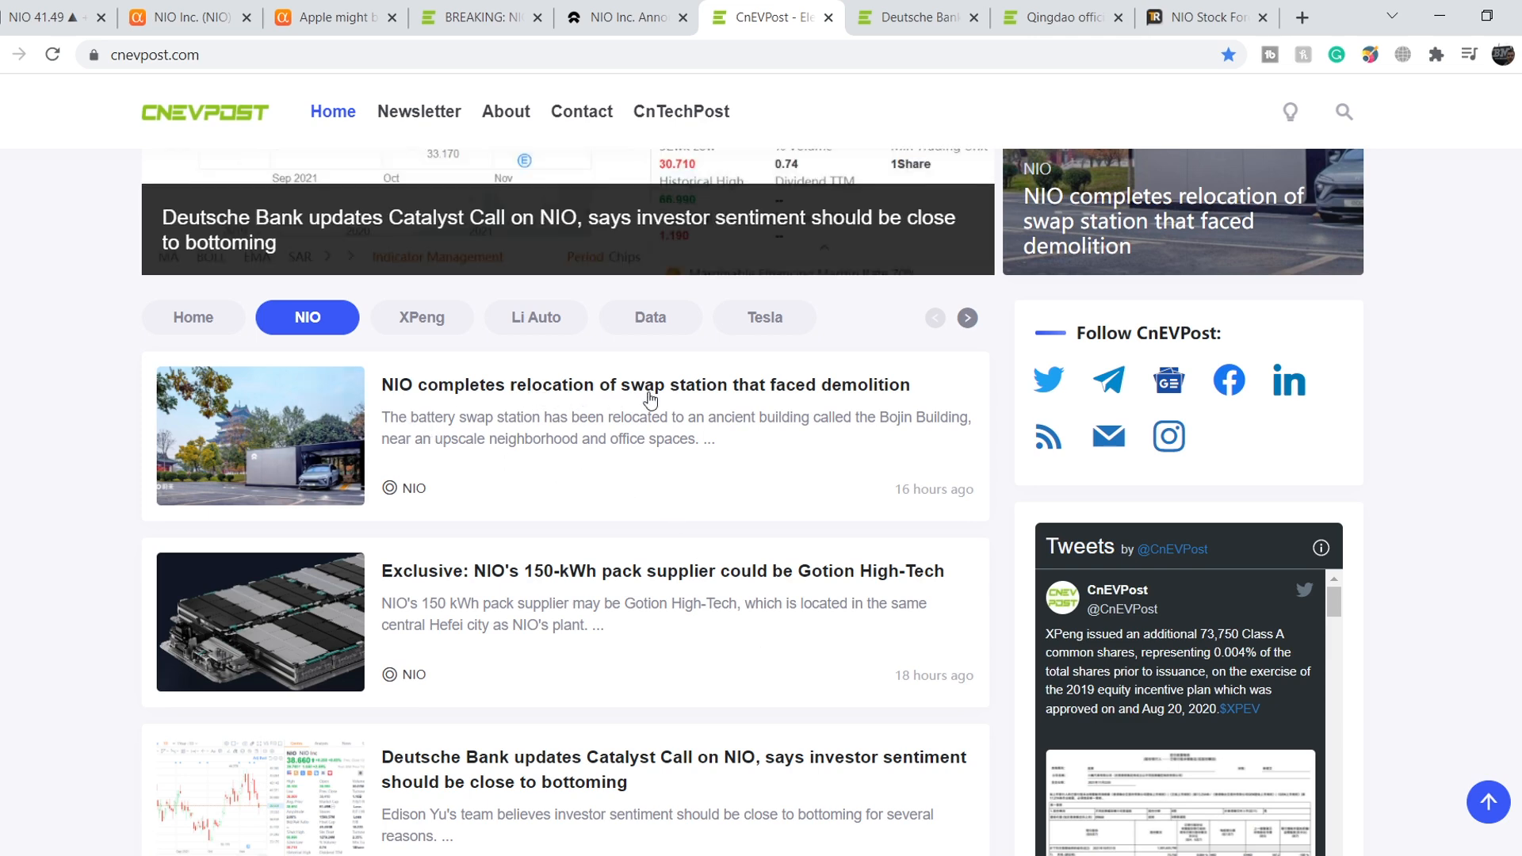
mouse_move(721, 464)
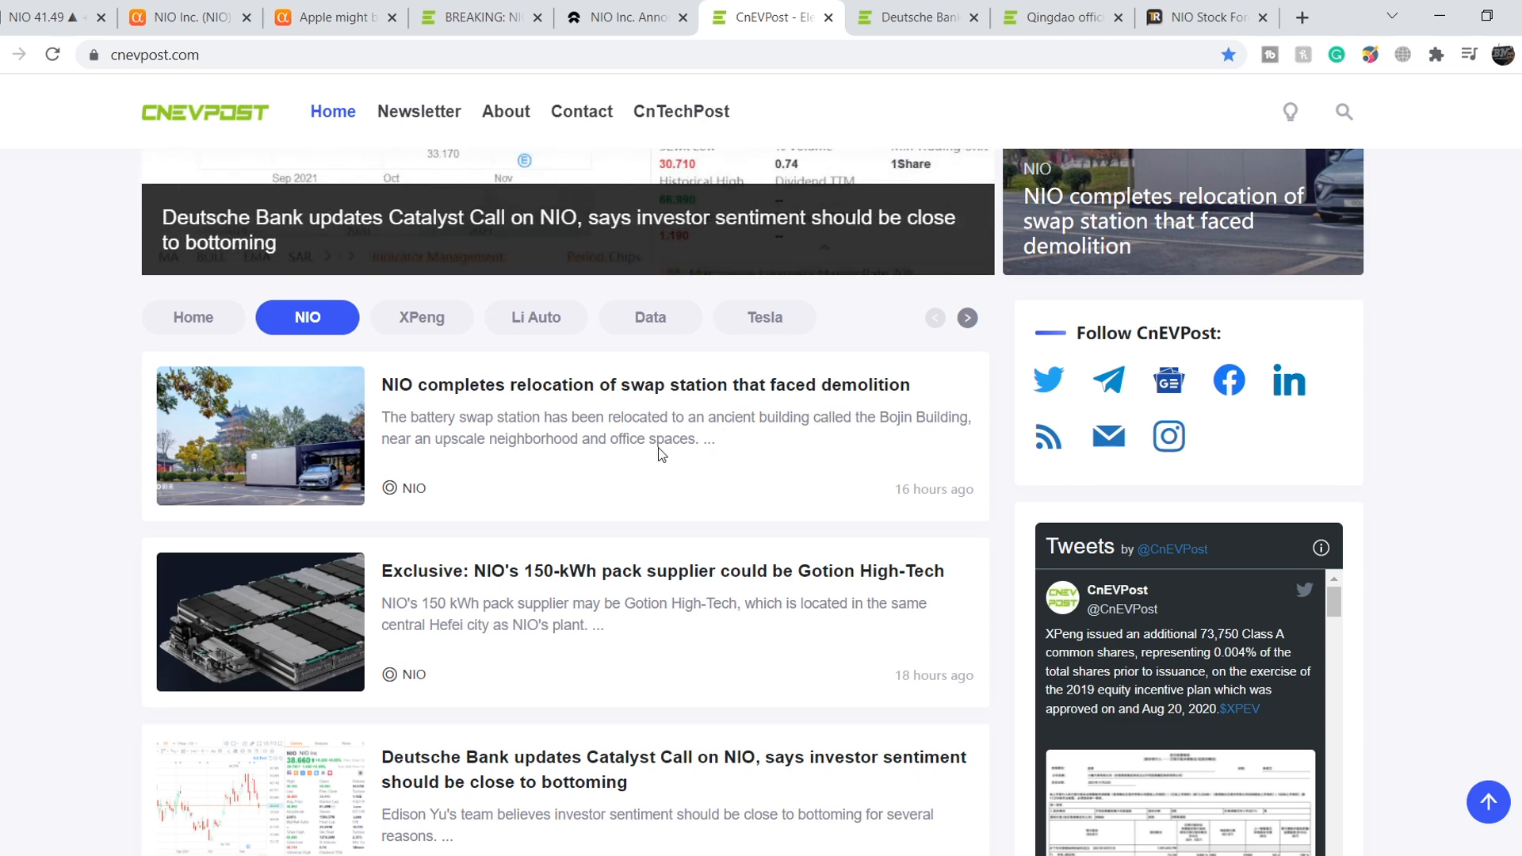
Scroll the CnEVPost NIO feed past the Gotion, Deutsche Bank and ET7 headlines.
scroll(down, 3)
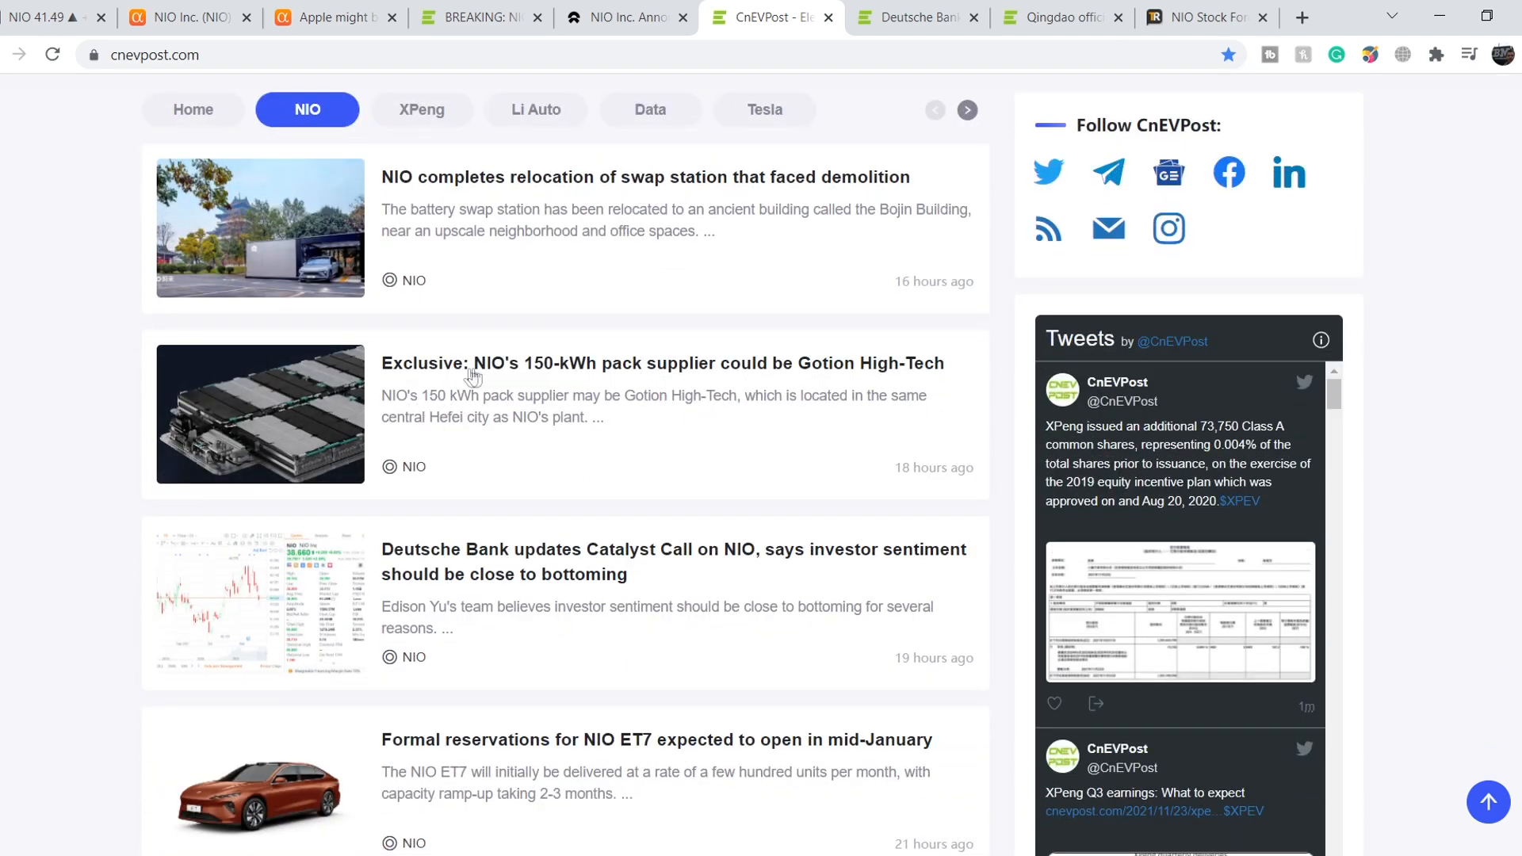
mouse_move(664, 402)
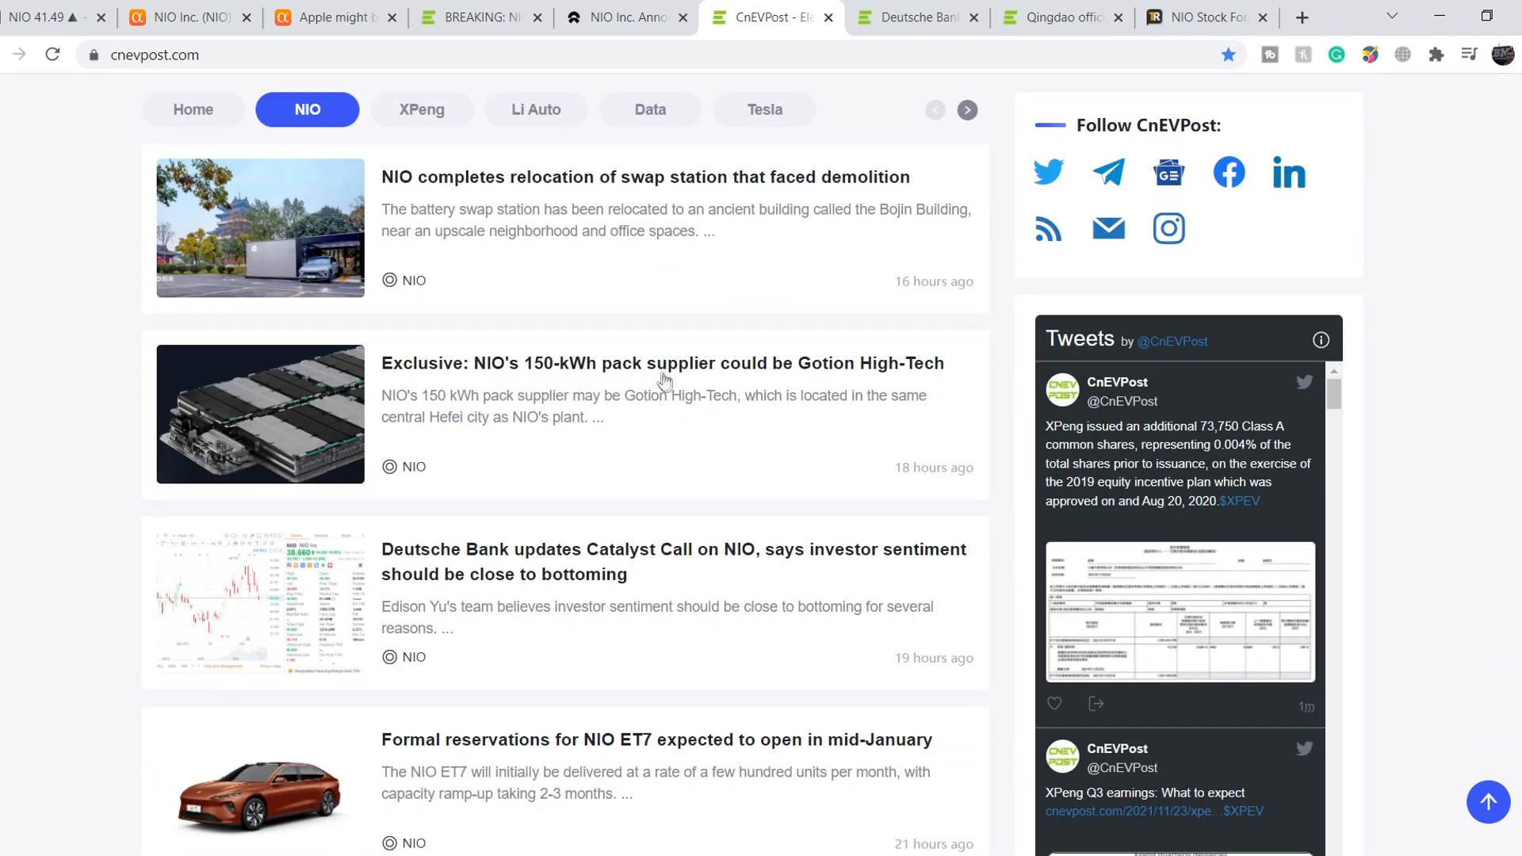
mouse_move(884, 378)
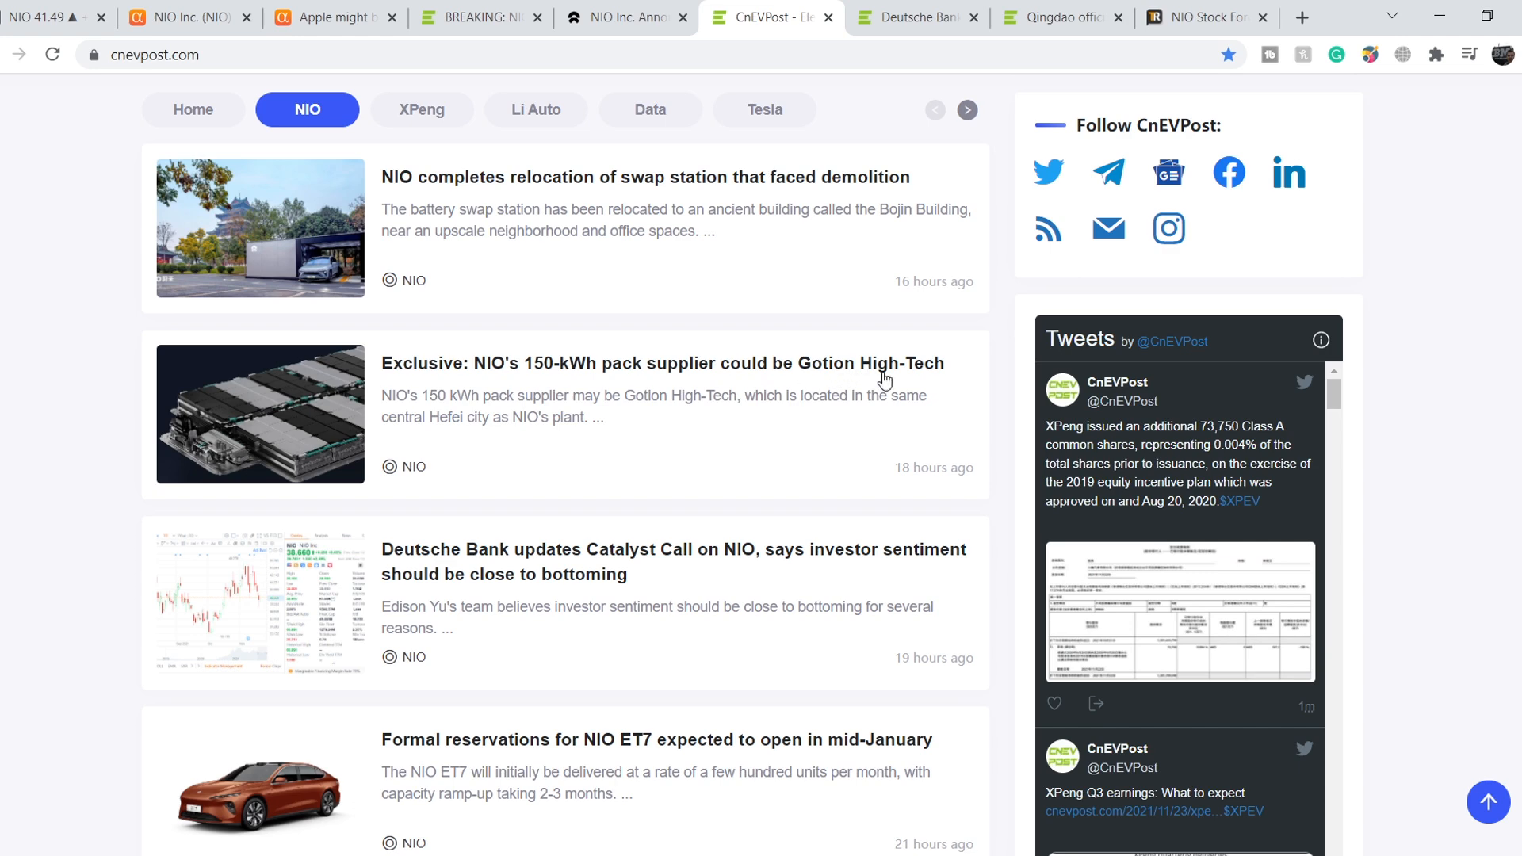
mouse_move(552, 382)
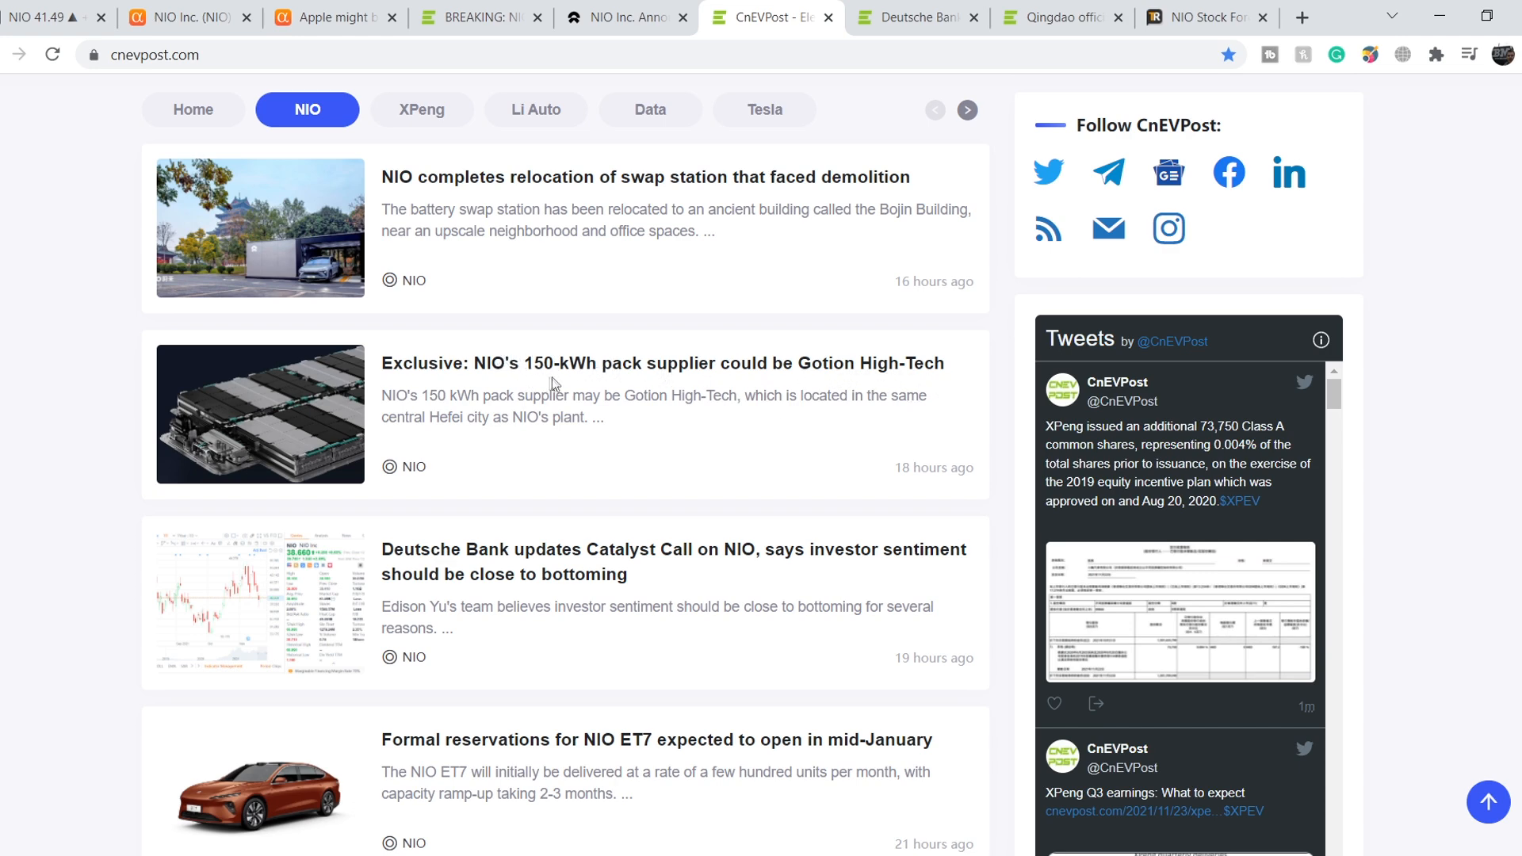
mouse_move(593, 380)
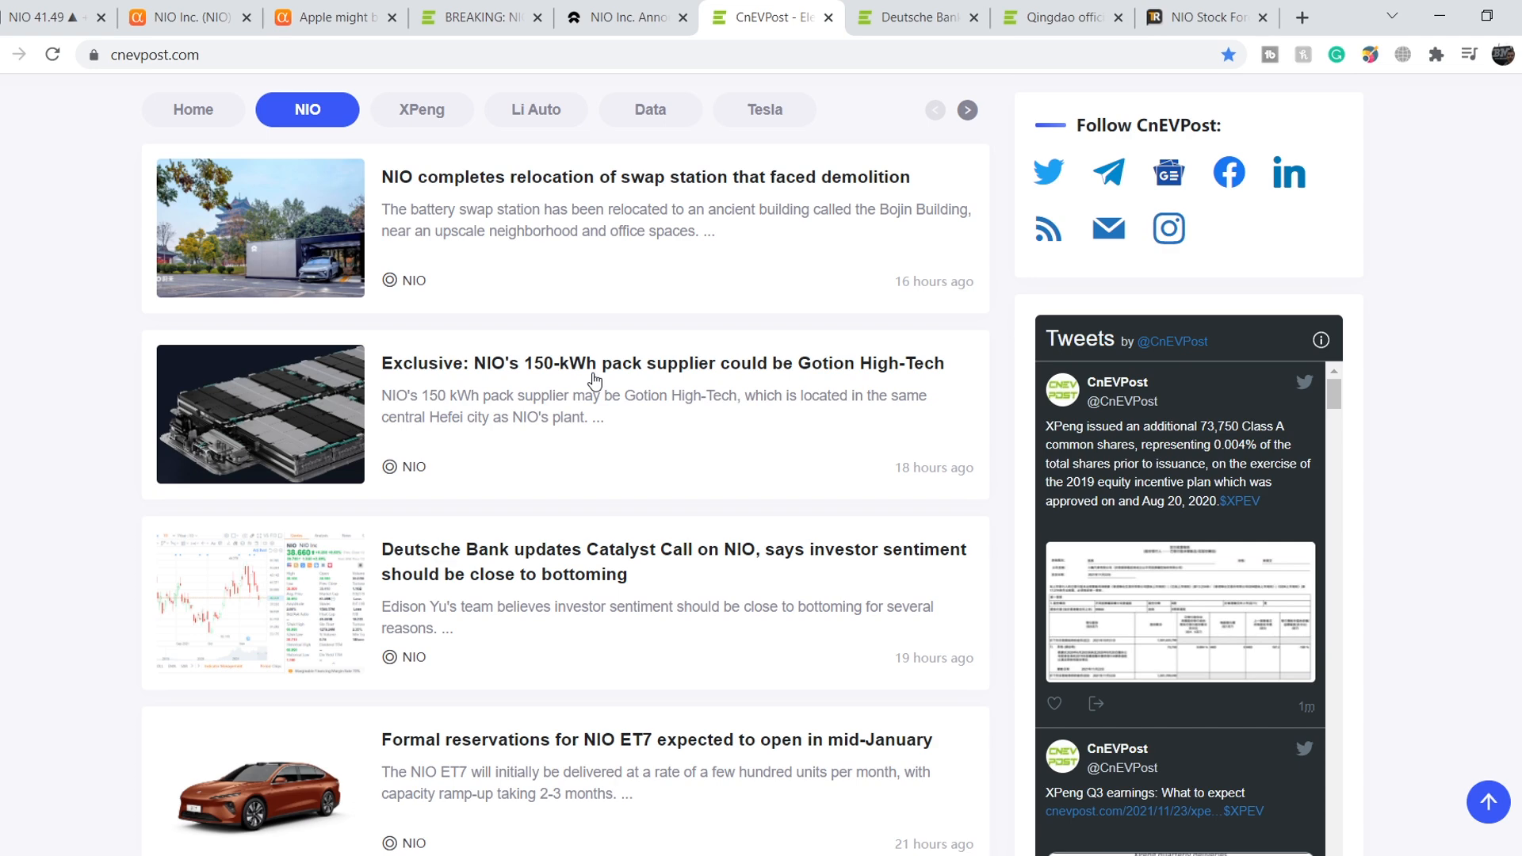
mouse_move(579, 444)
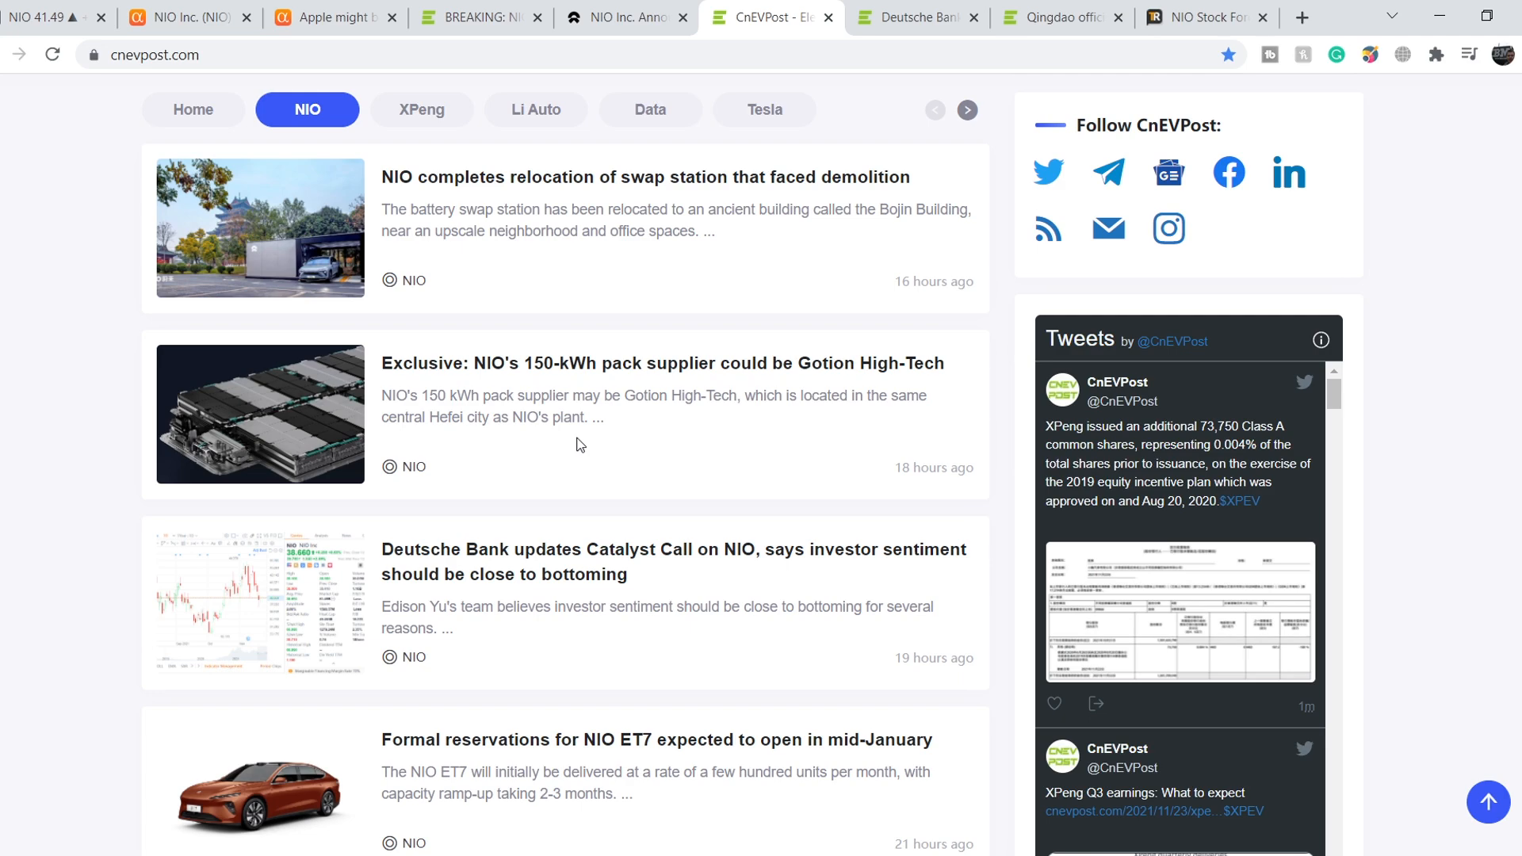
scroll(down, 3)
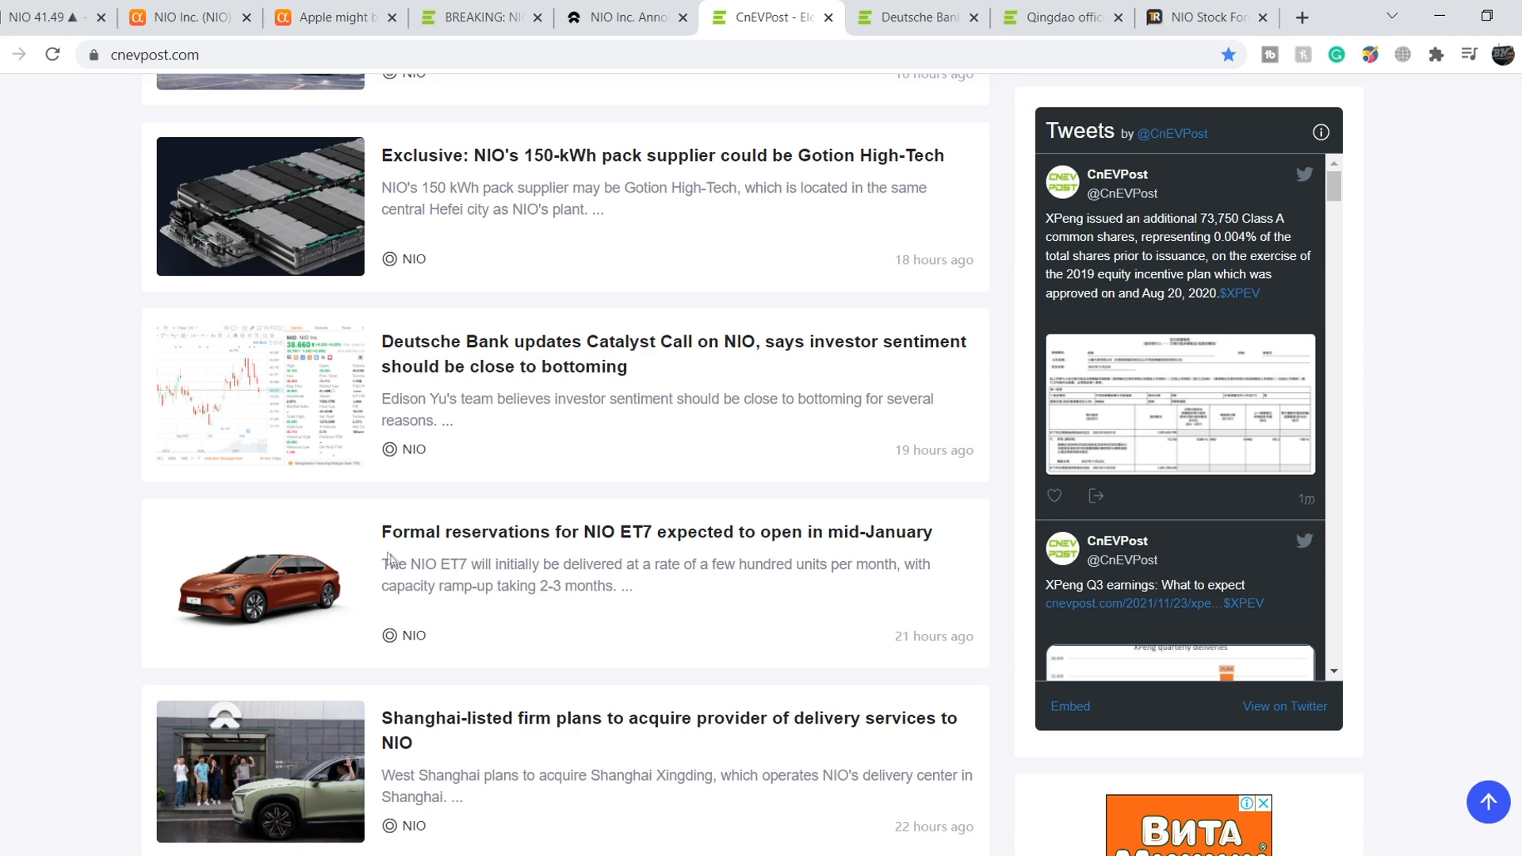
mouse_move(550, 552)
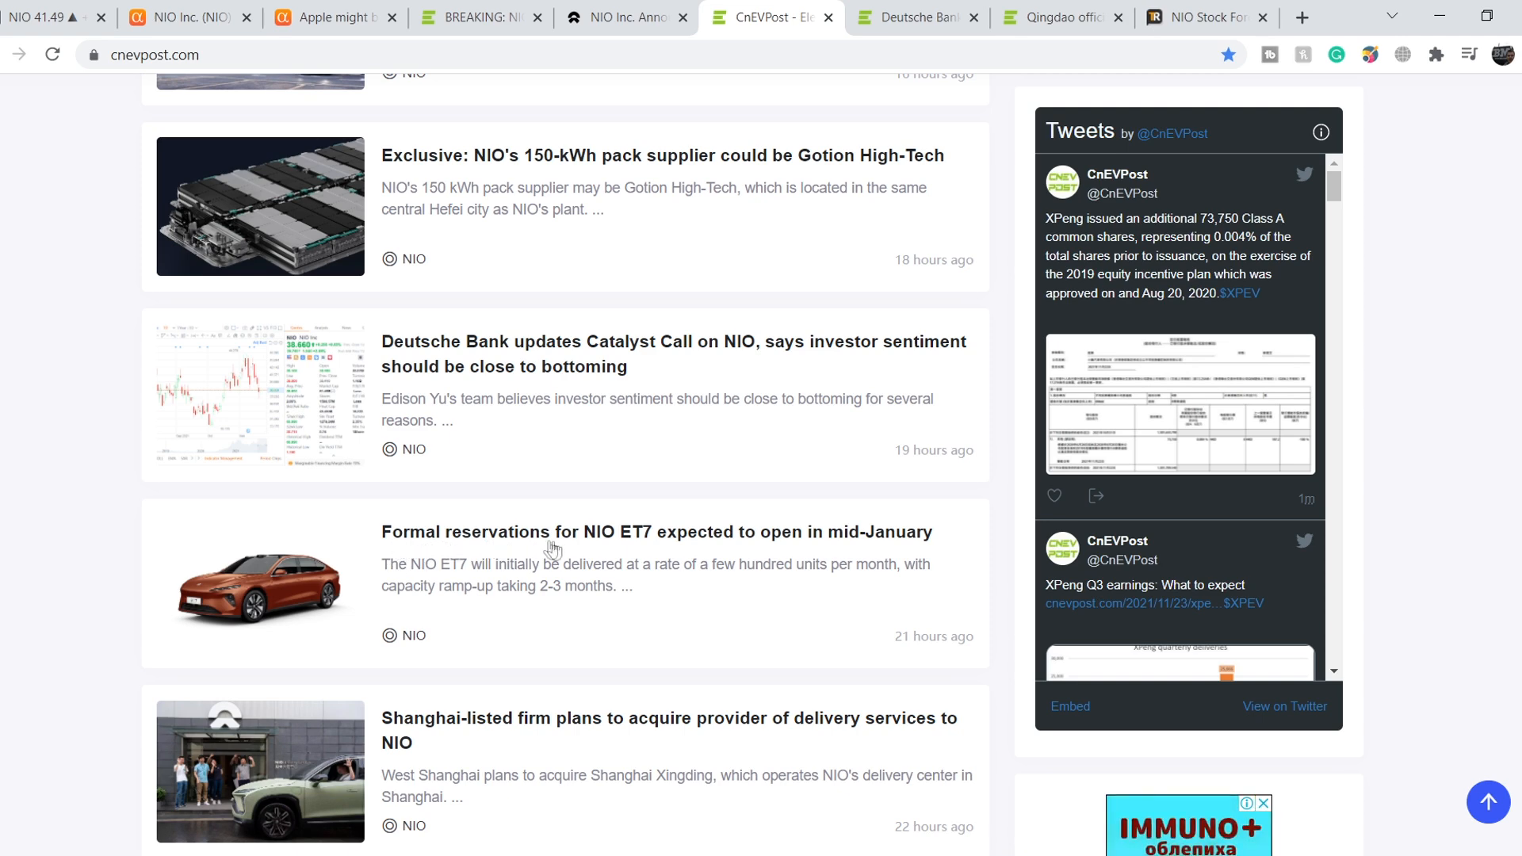
mouse_move(706, 558)
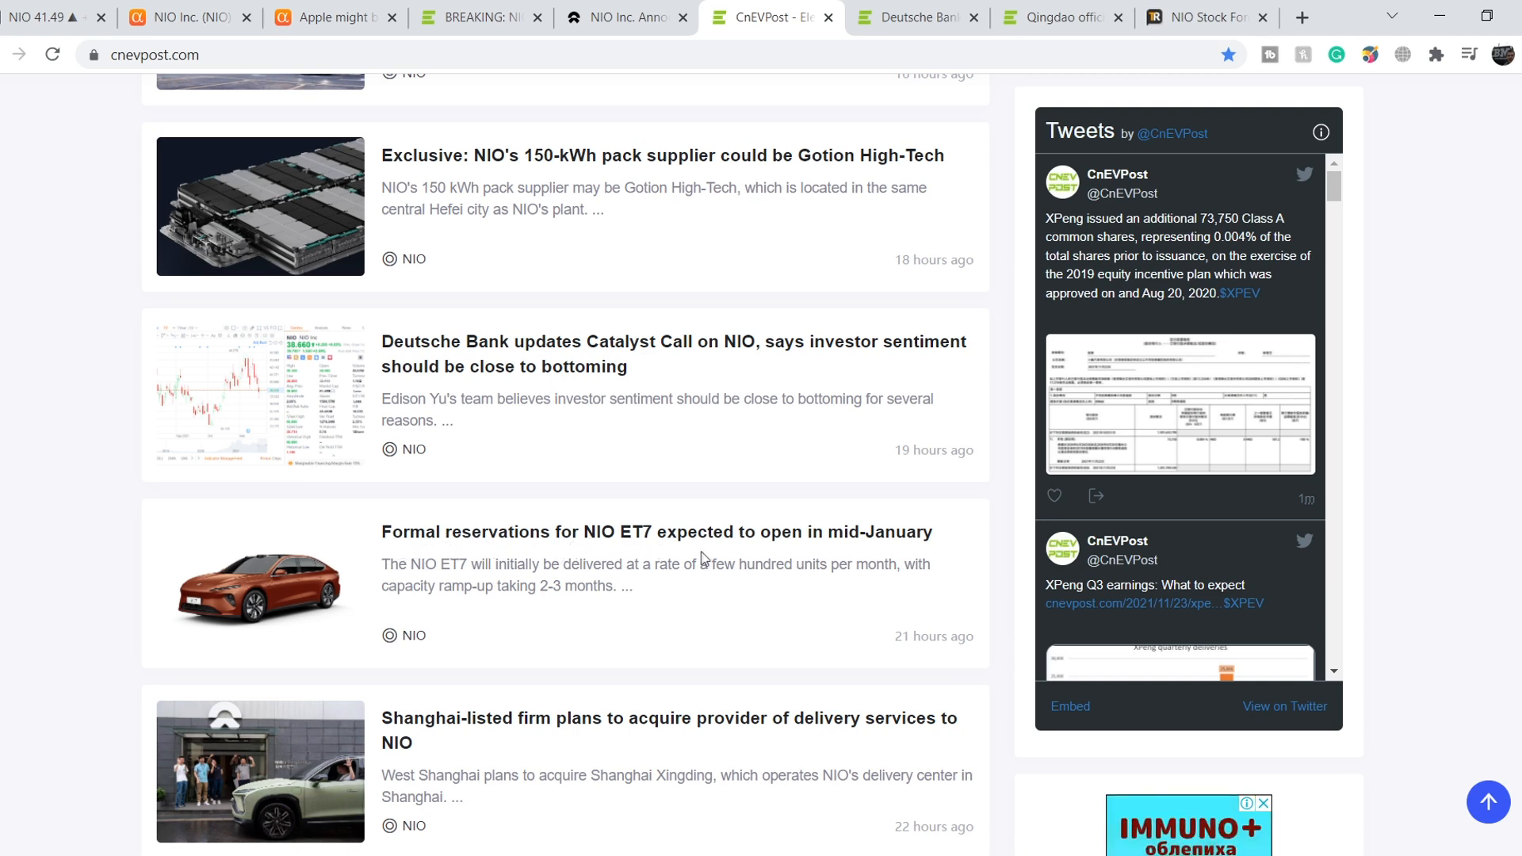
mouse_move(847, 547)
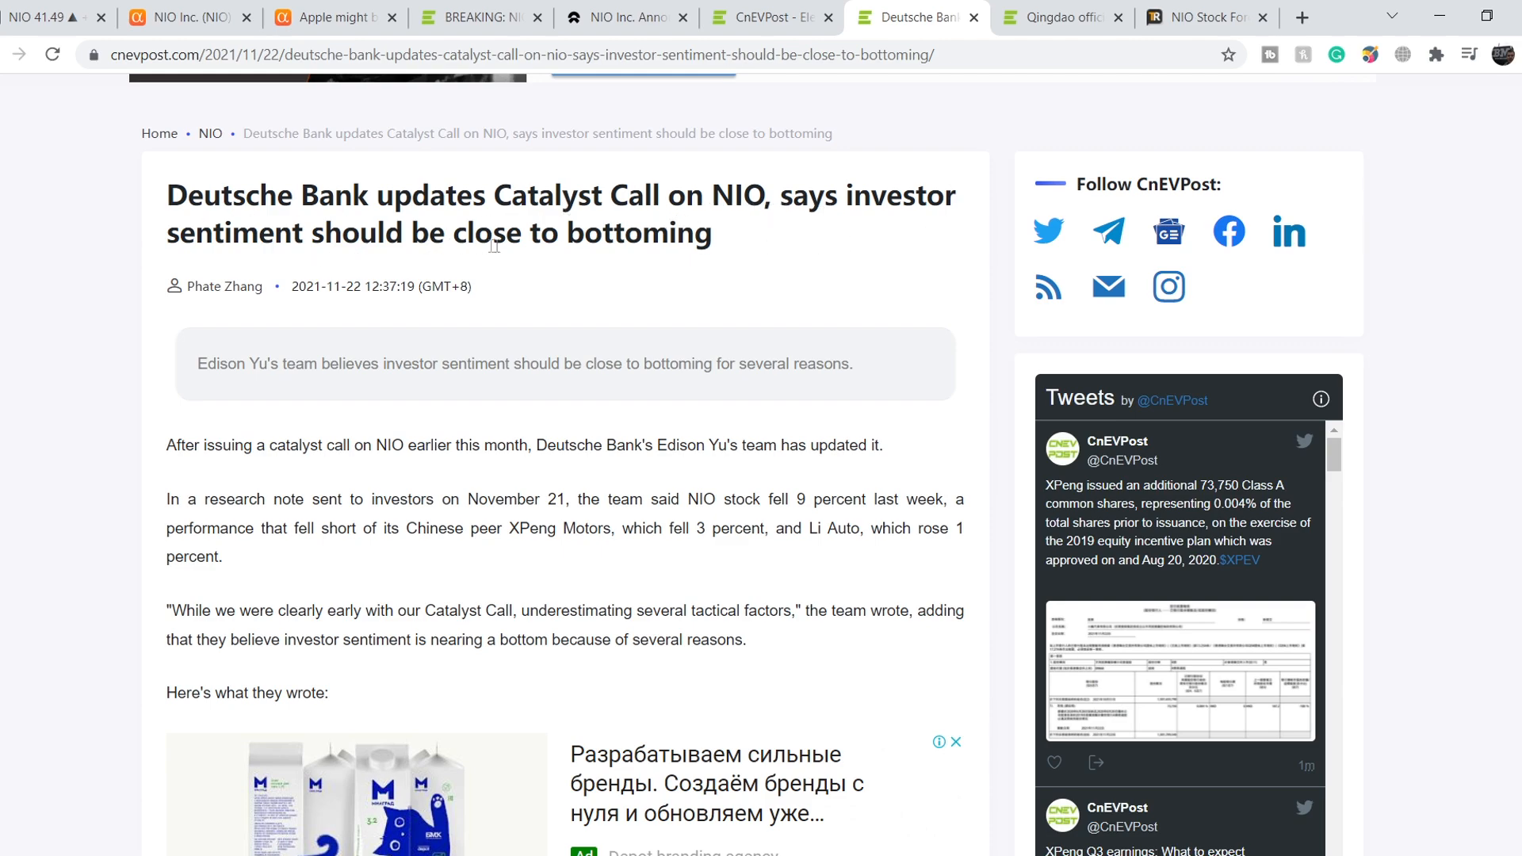
Select the Buy rating and $70 target sentence and open its highlighter options.
scroll(down, 3)
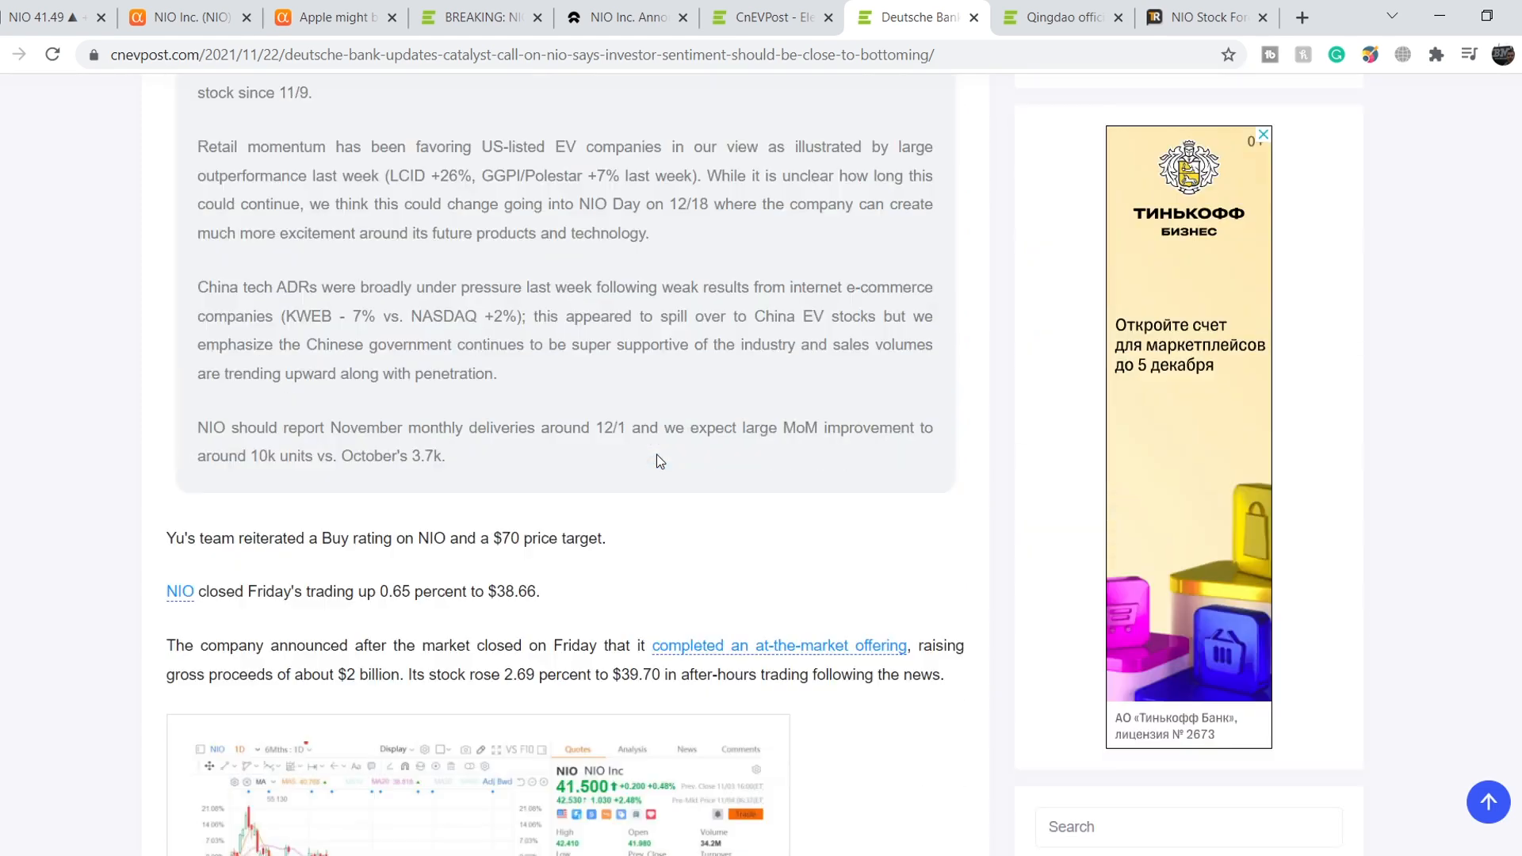
drag(212, 537, 513, 538)
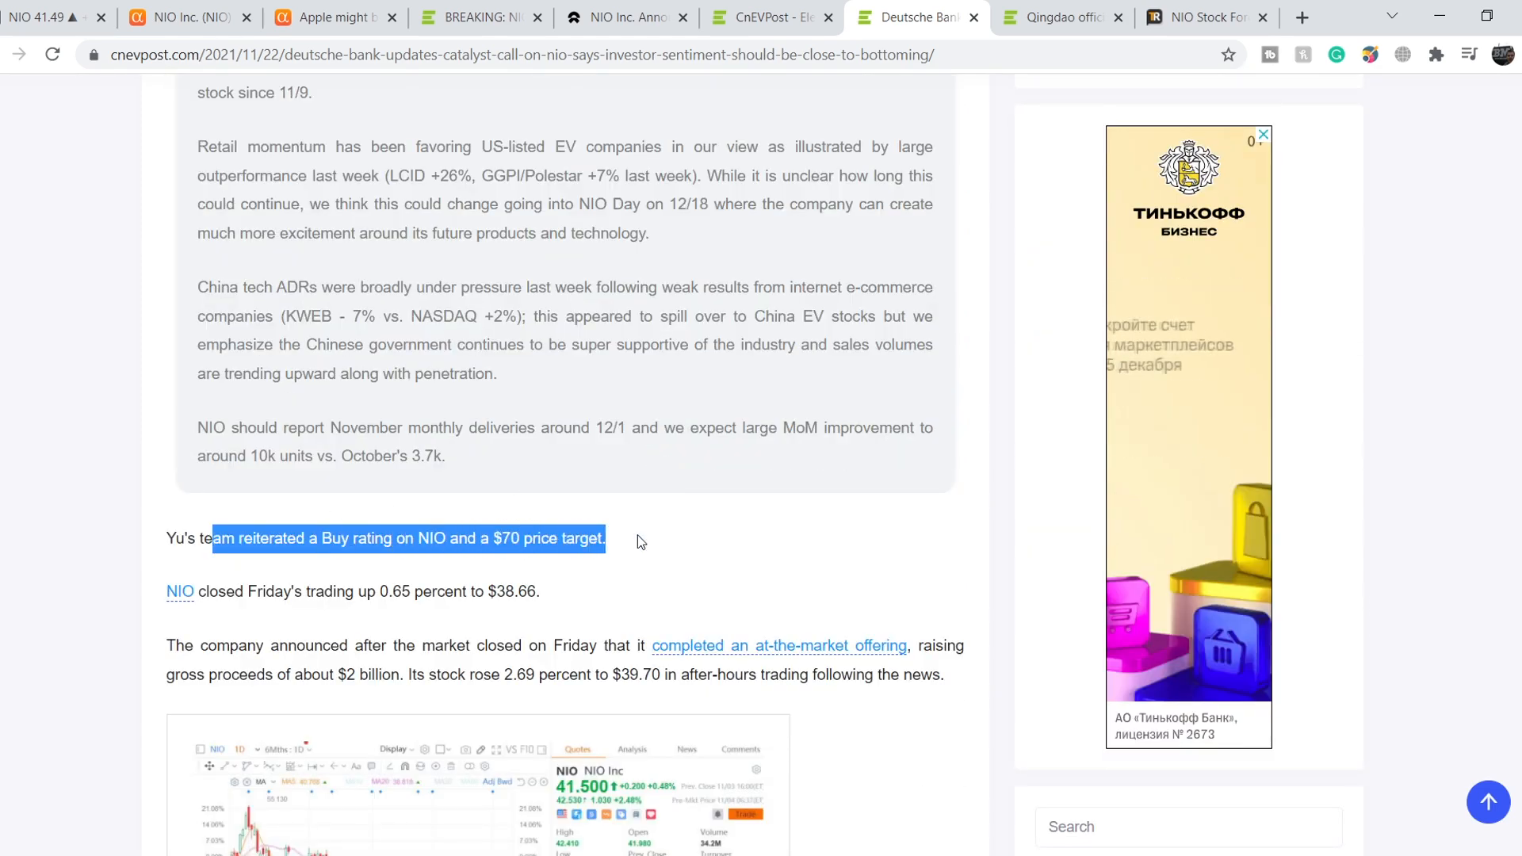
click(407, 538)
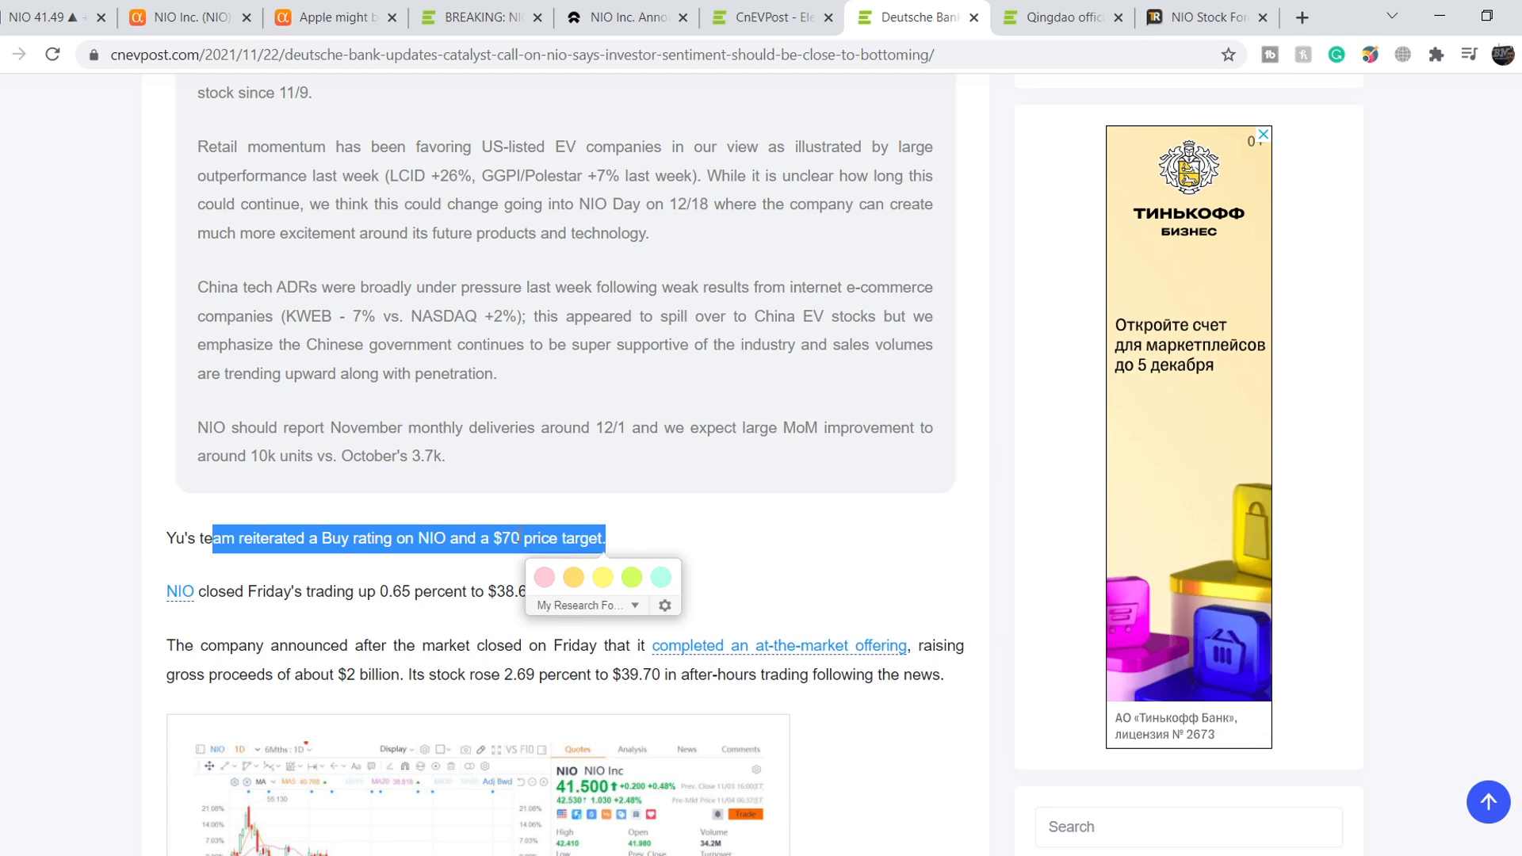
On TipRanks' NIO forecast, mark the 37.70% upside to the $57.13 average target.
click(1208, 18)
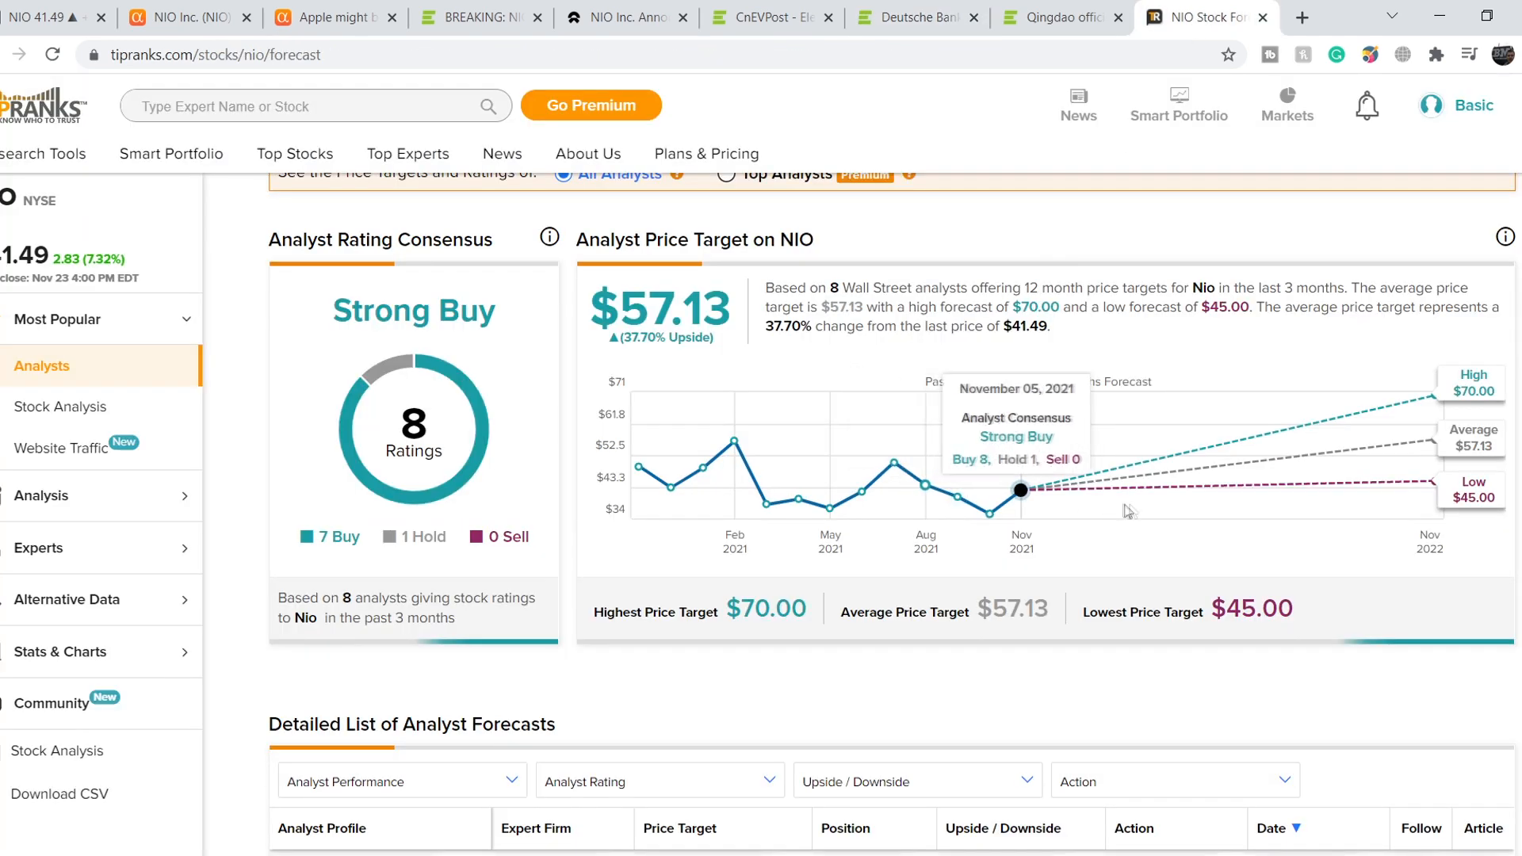
mouse_move(672, 422)
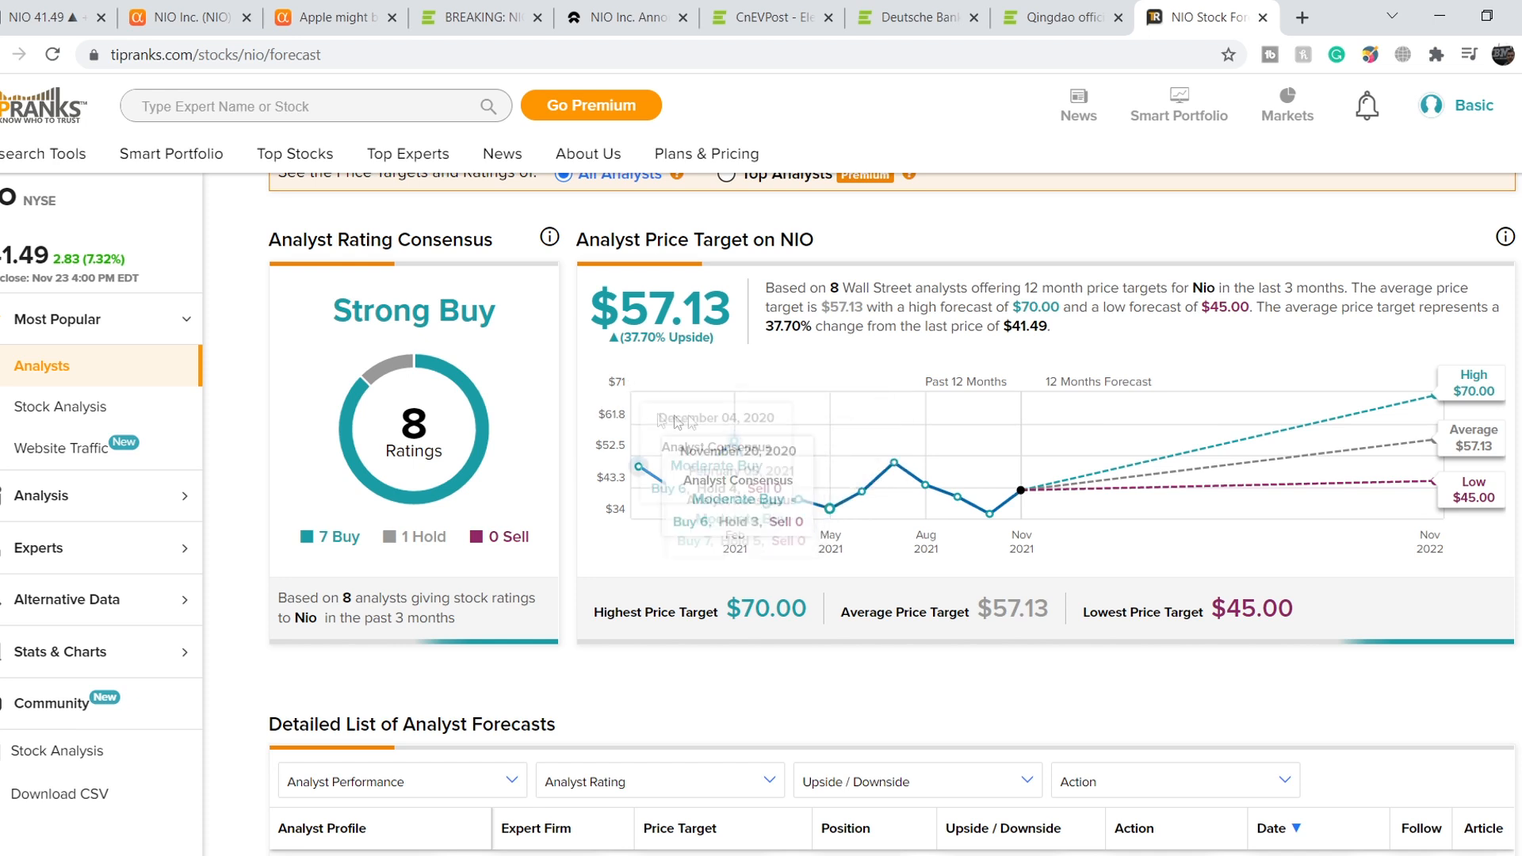
mouse_move(395, 468)
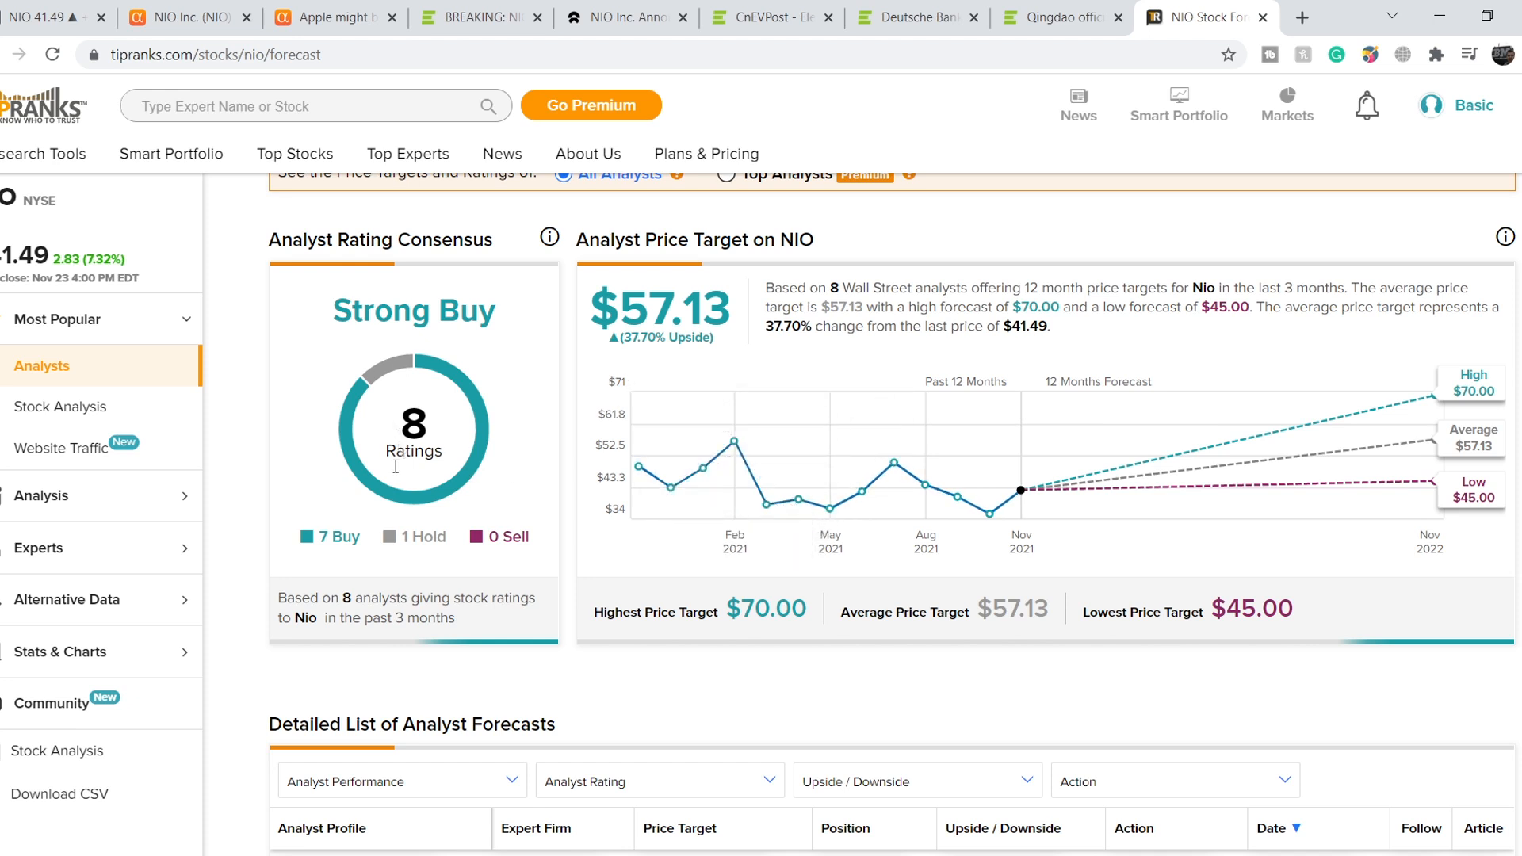
mouse_move(443, 540)
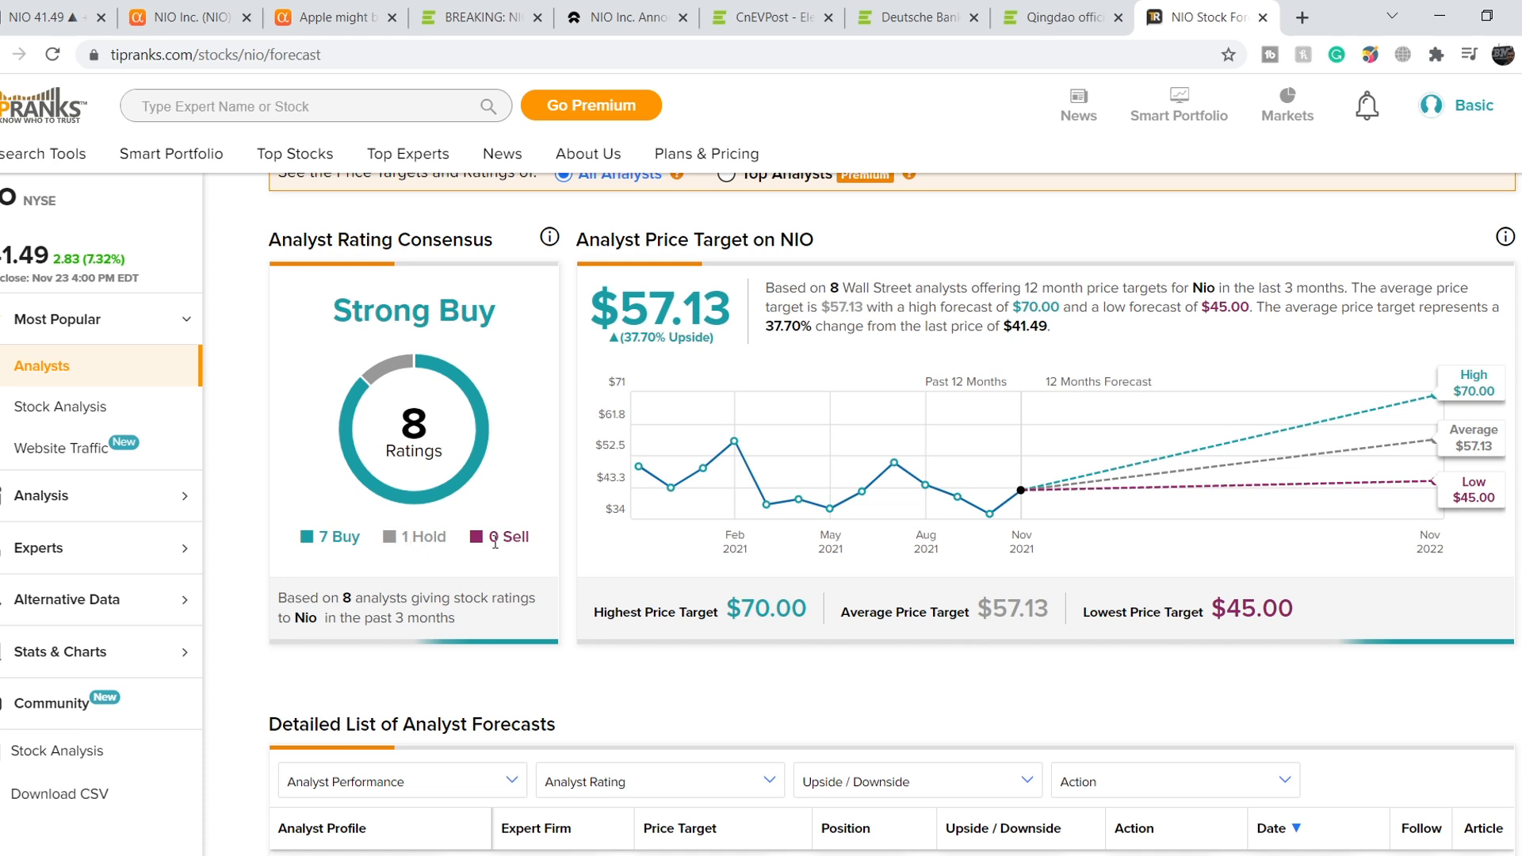
mouse_move(1021, 490)
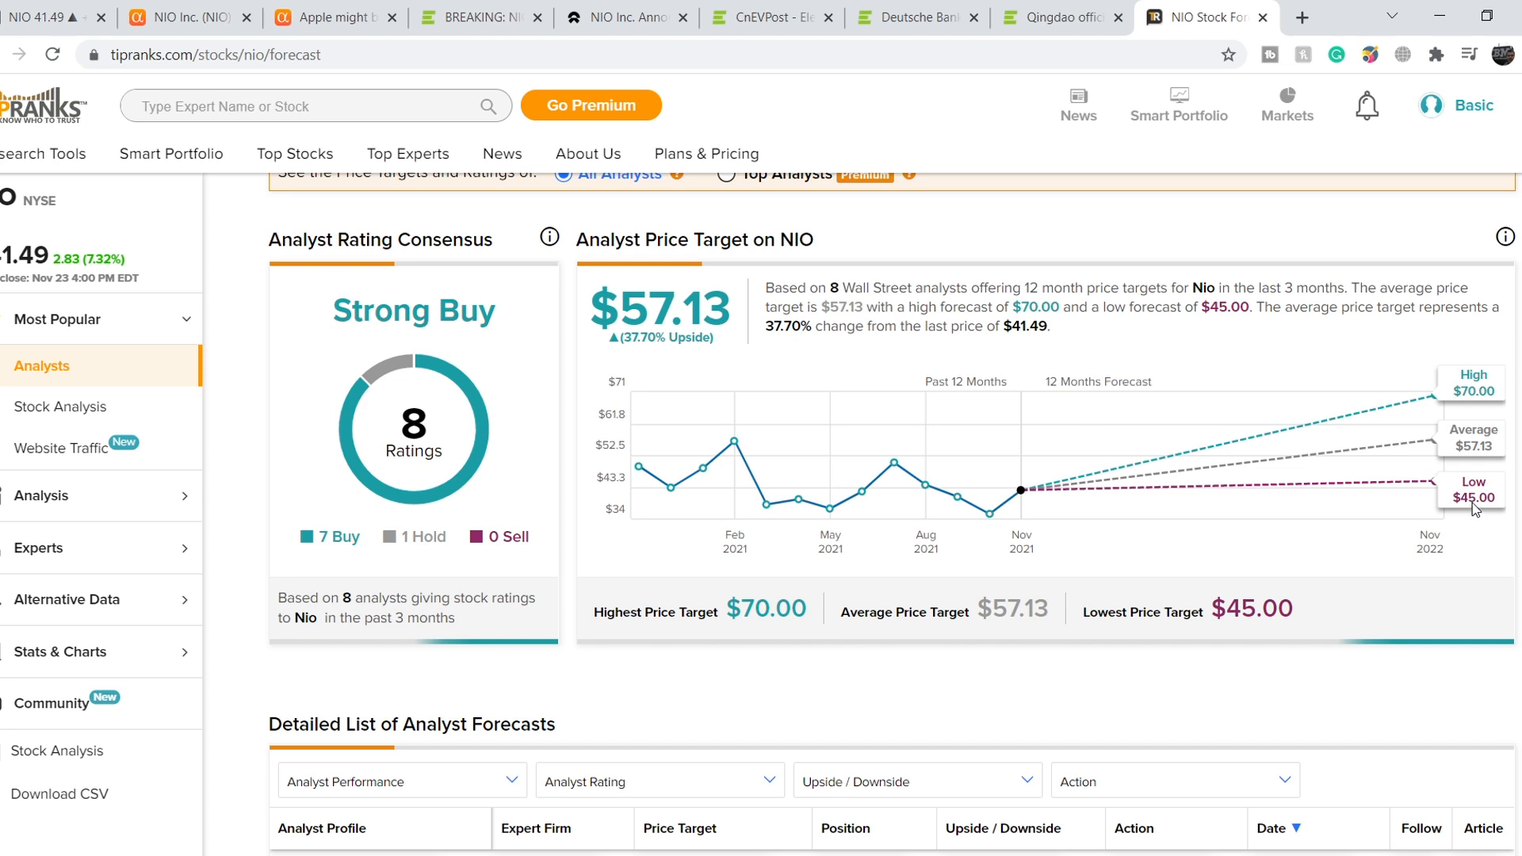
mouse_move(1489, 502)
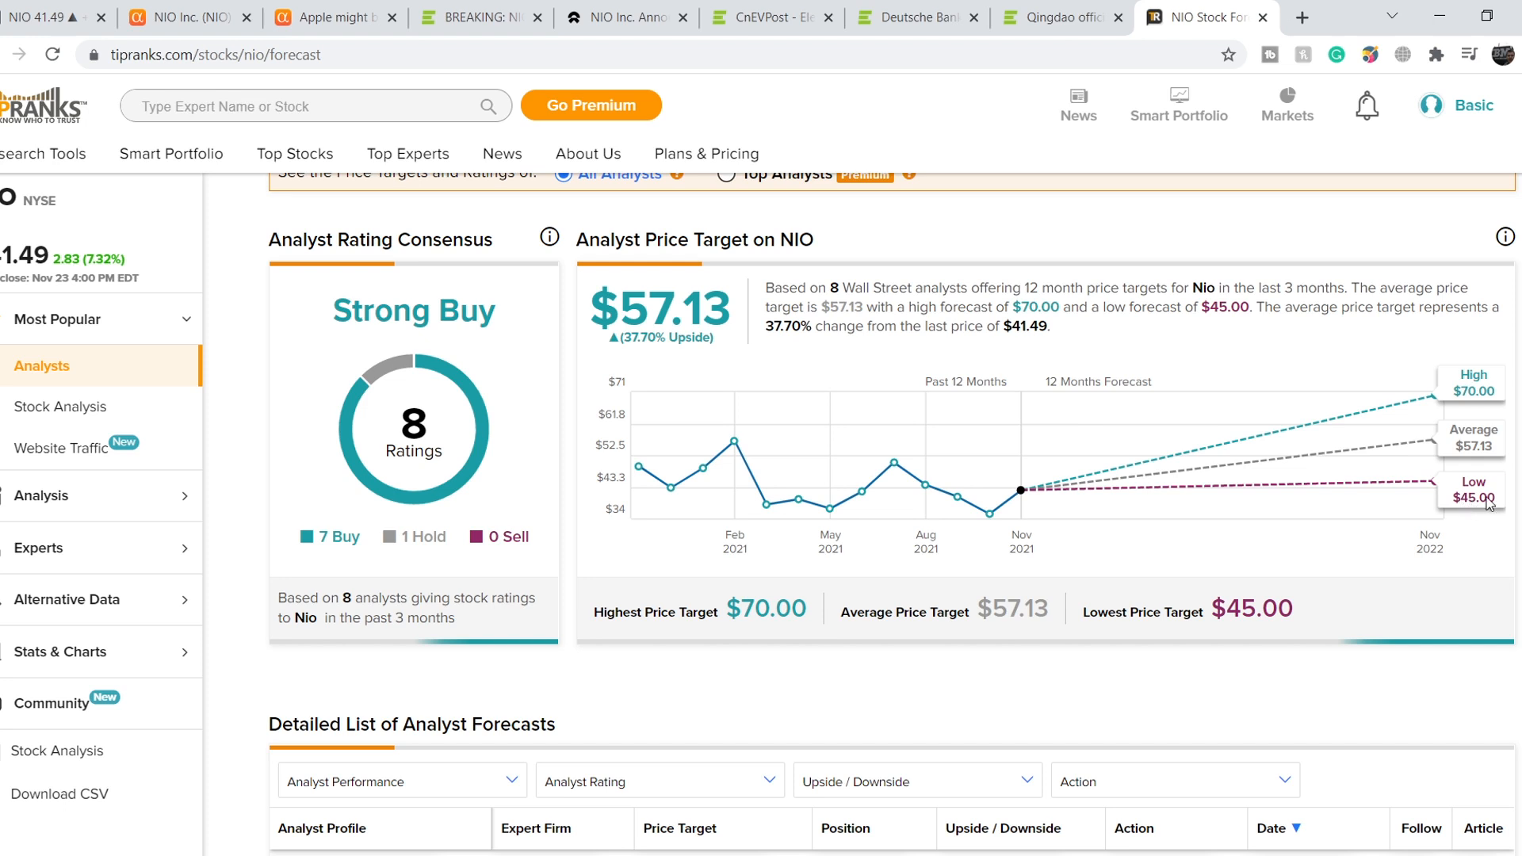
mouse_move(1467, 410)
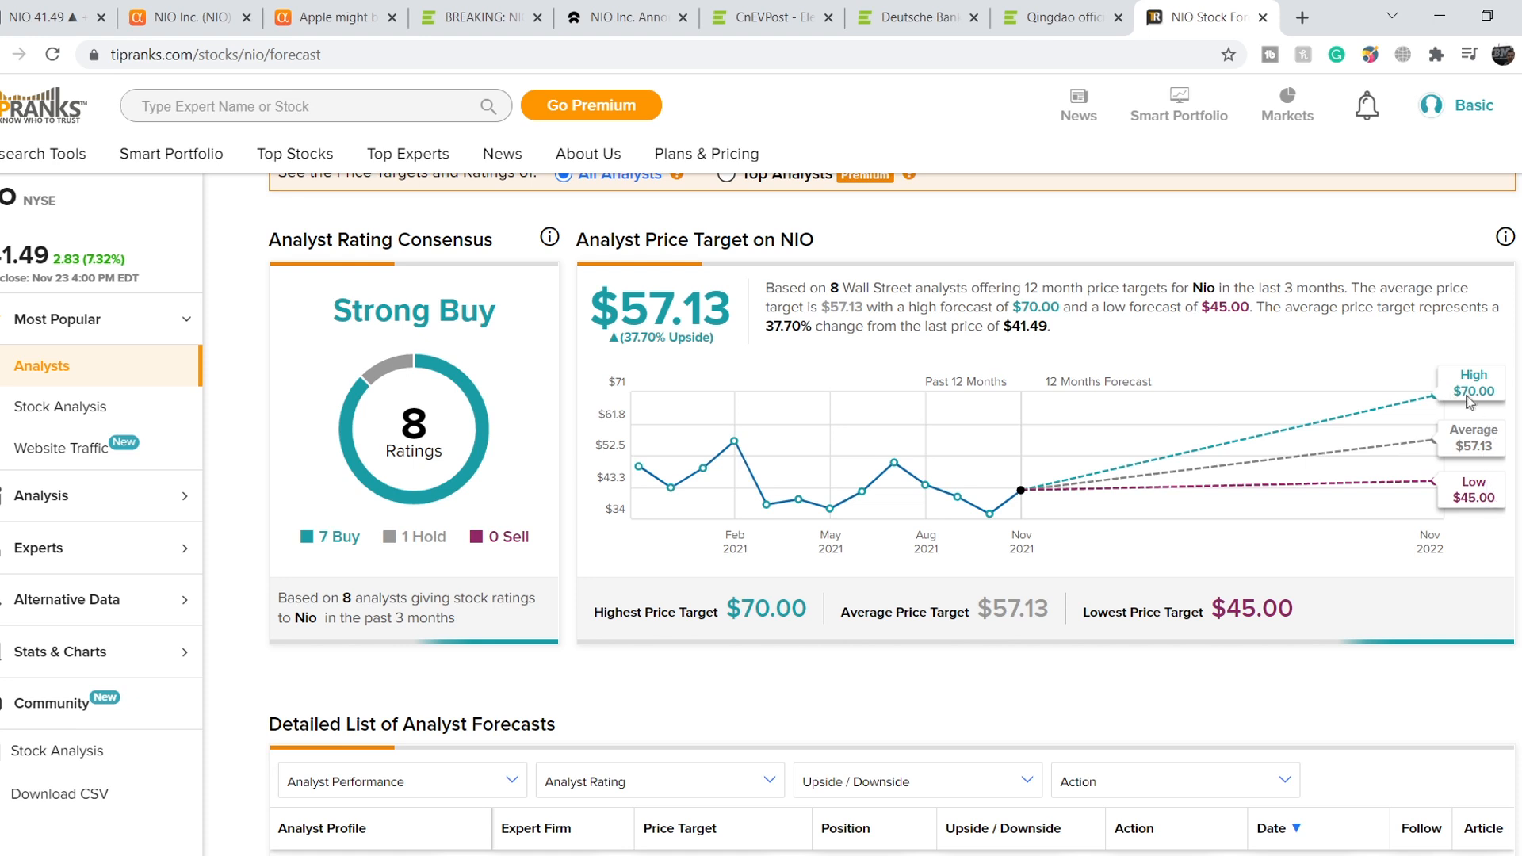
mouse_move(623, 341)
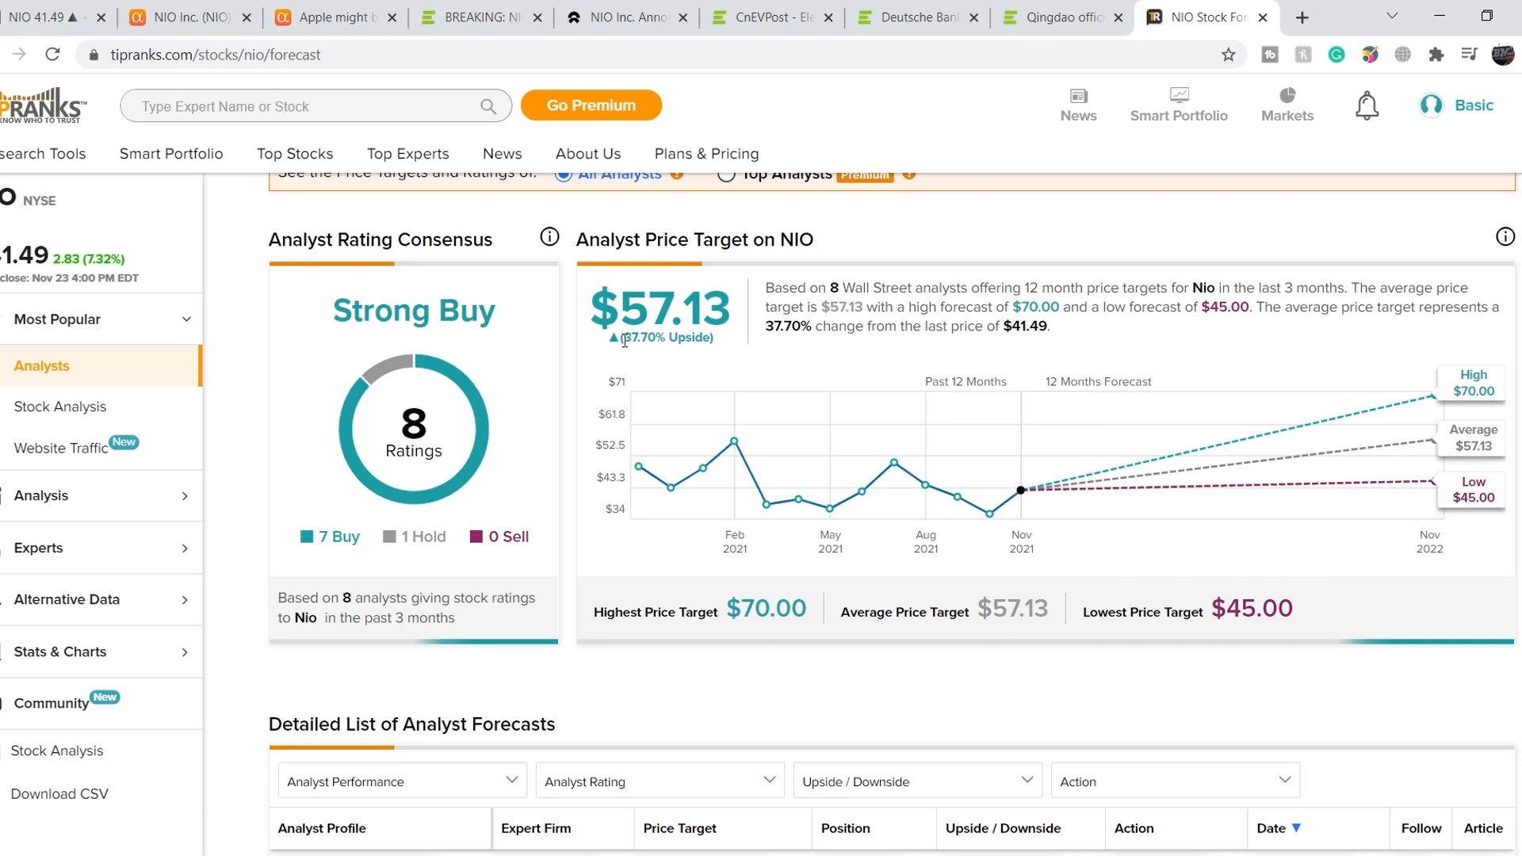
double_click(639, 337)
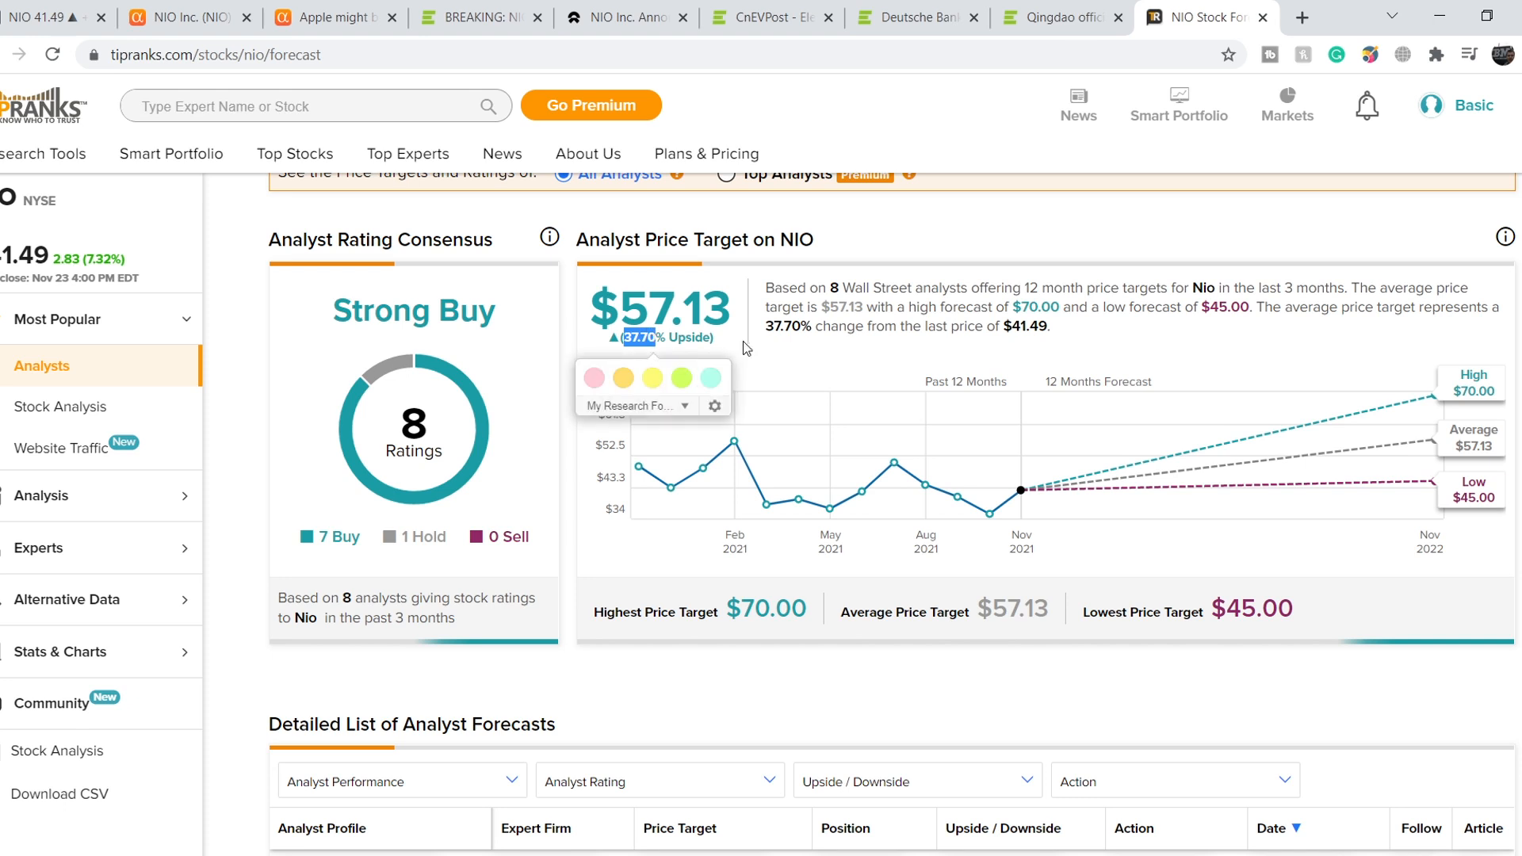
mouse_move(927, 581)
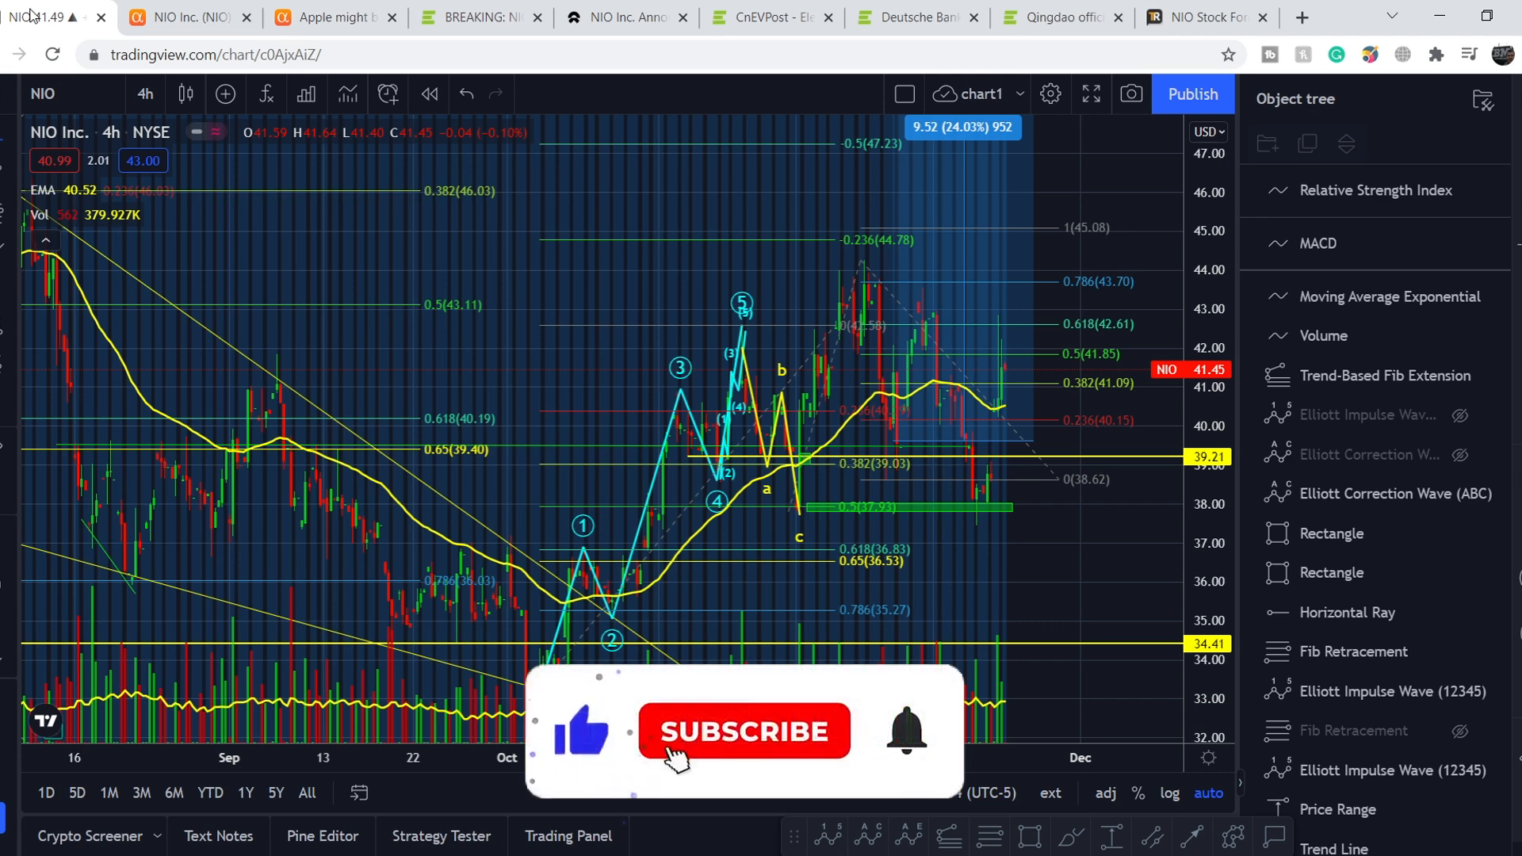
Start the ABC correction wave over NIO's November drop from 44 to 37.5.
click(744, 731)
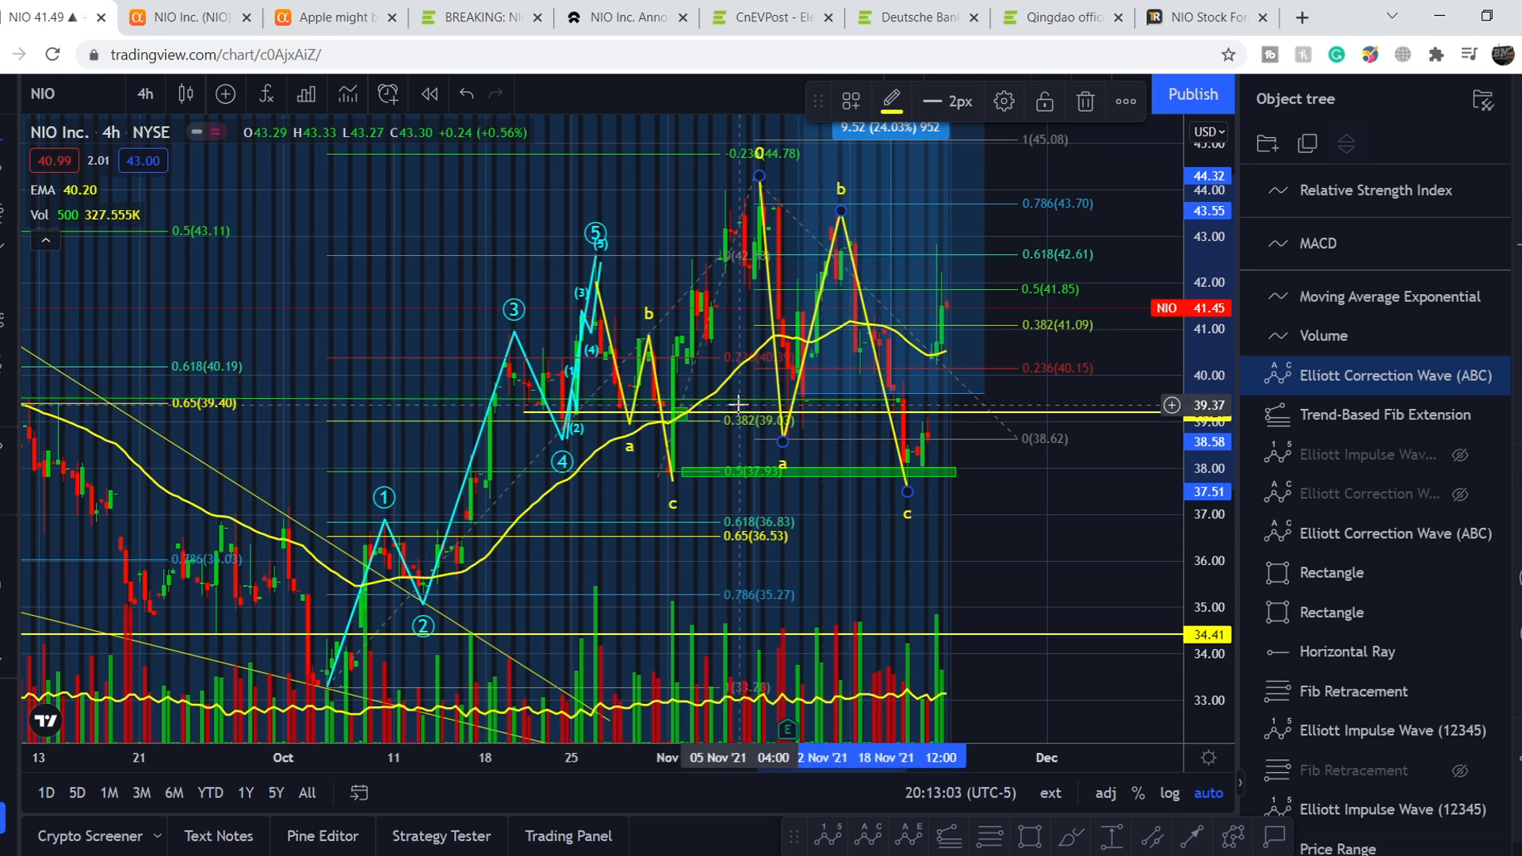
mouse_move(1125, 469)
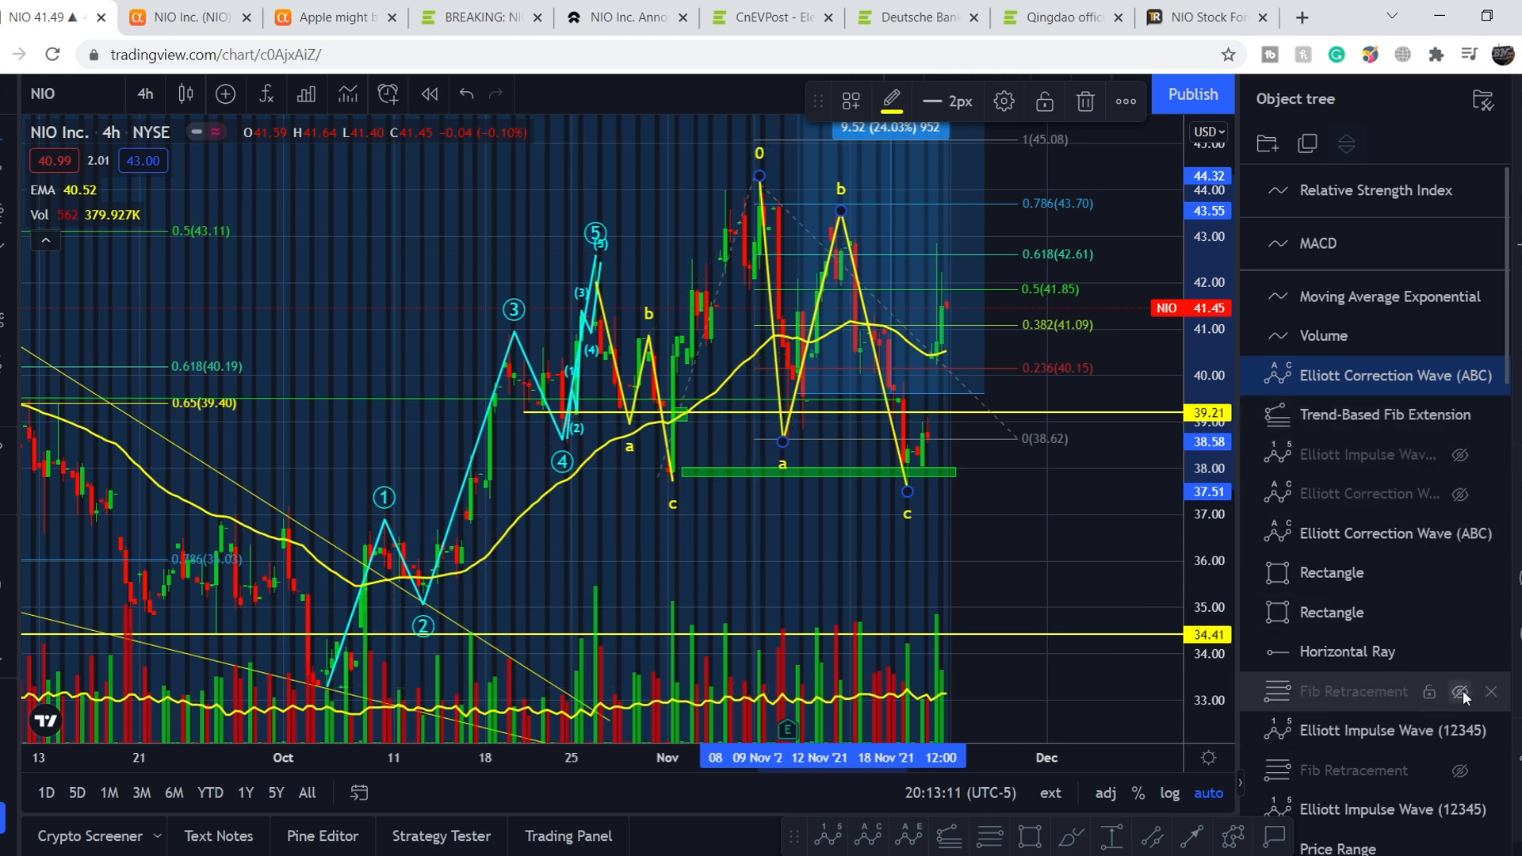
Hide the Fib Retracement levels on the NIO chart from the Object tree.
click(1458, 692)
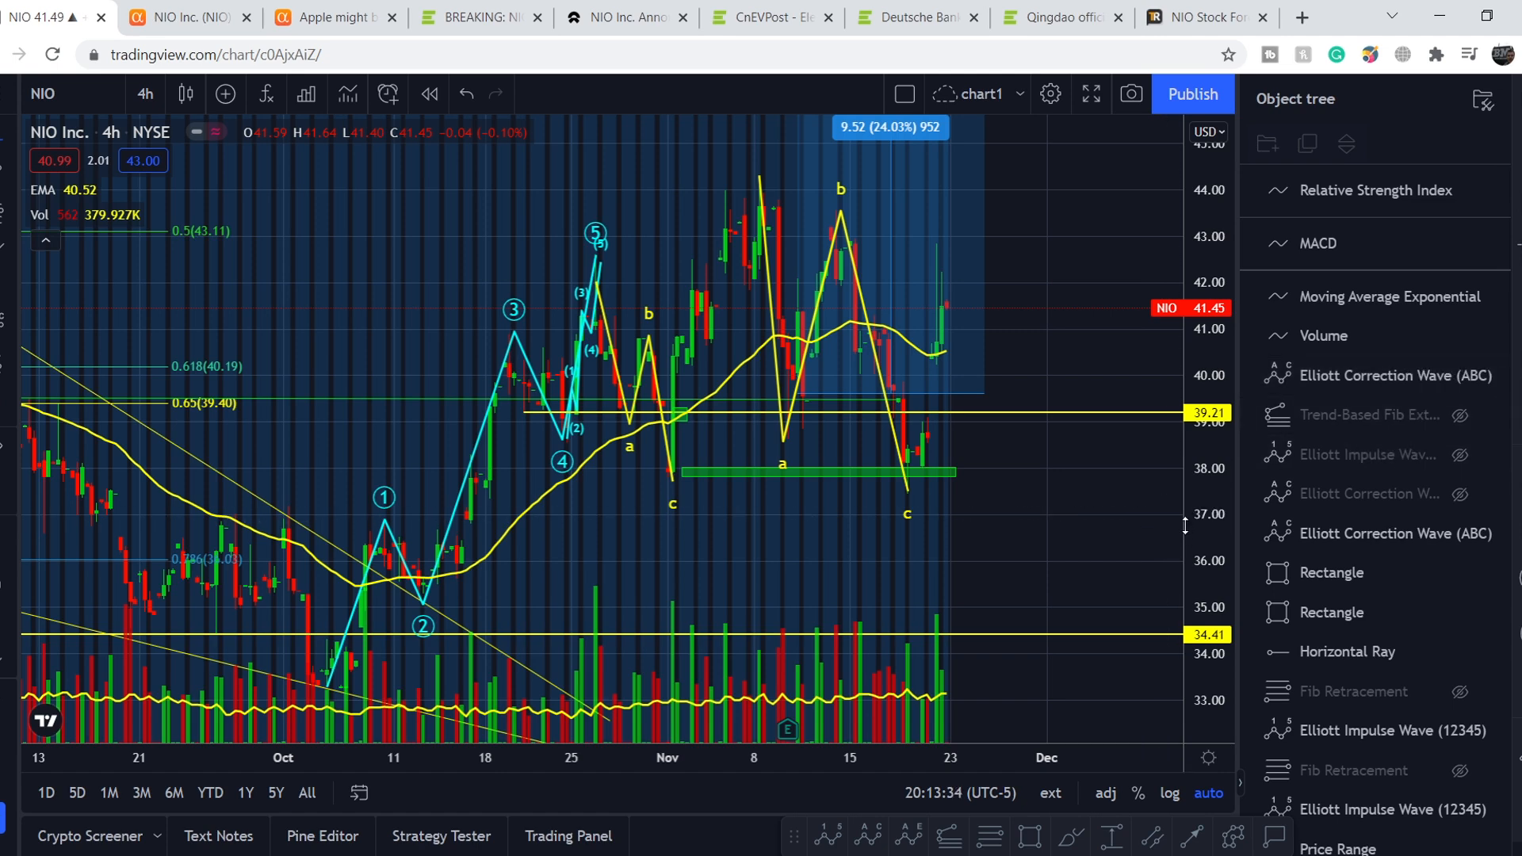
mouse_move(947, 837)
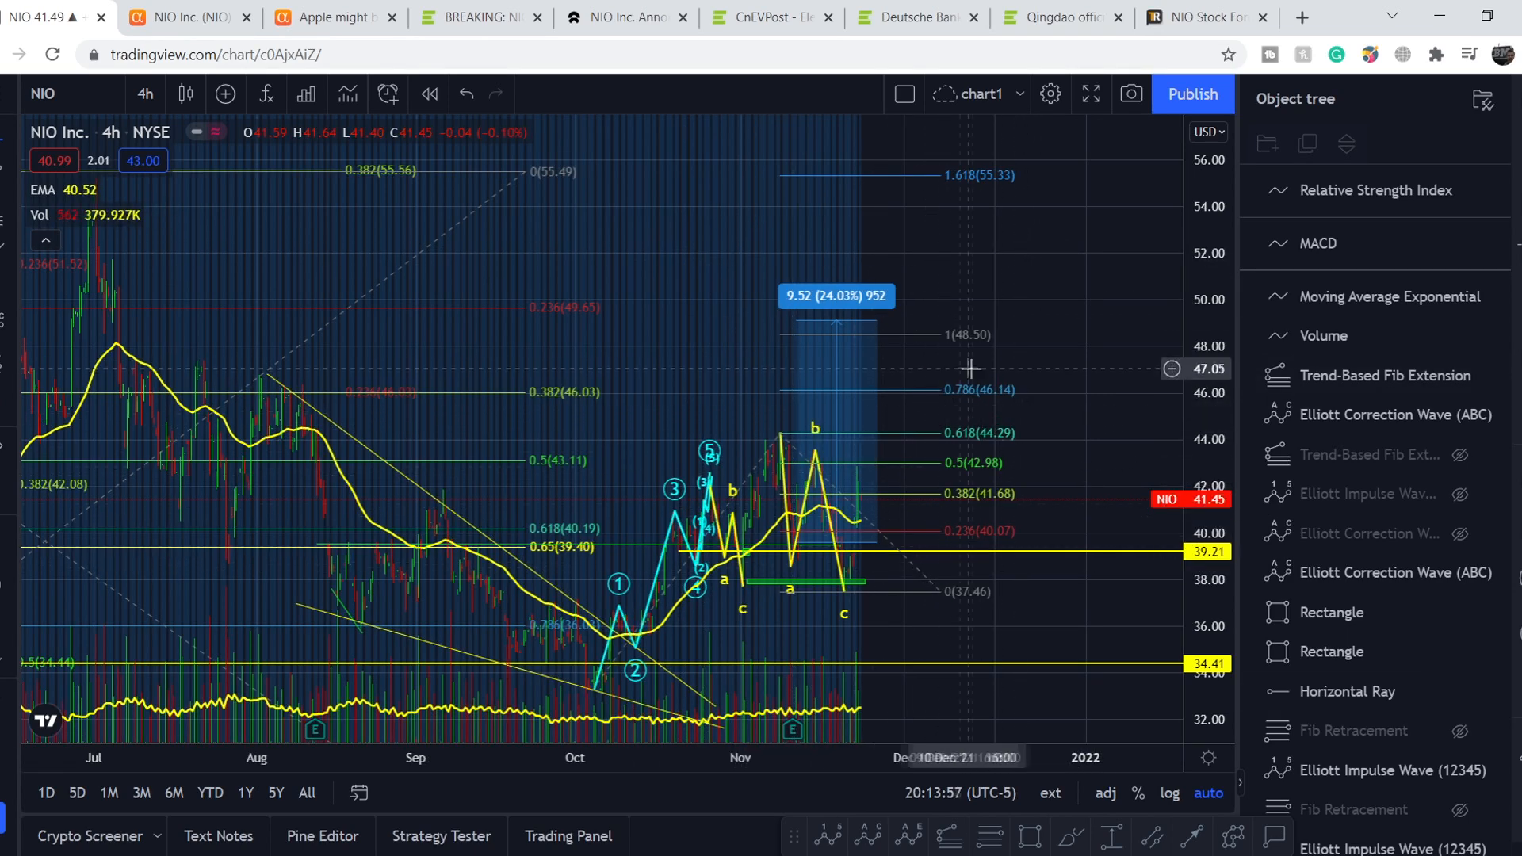
mouse_move(943, 183)
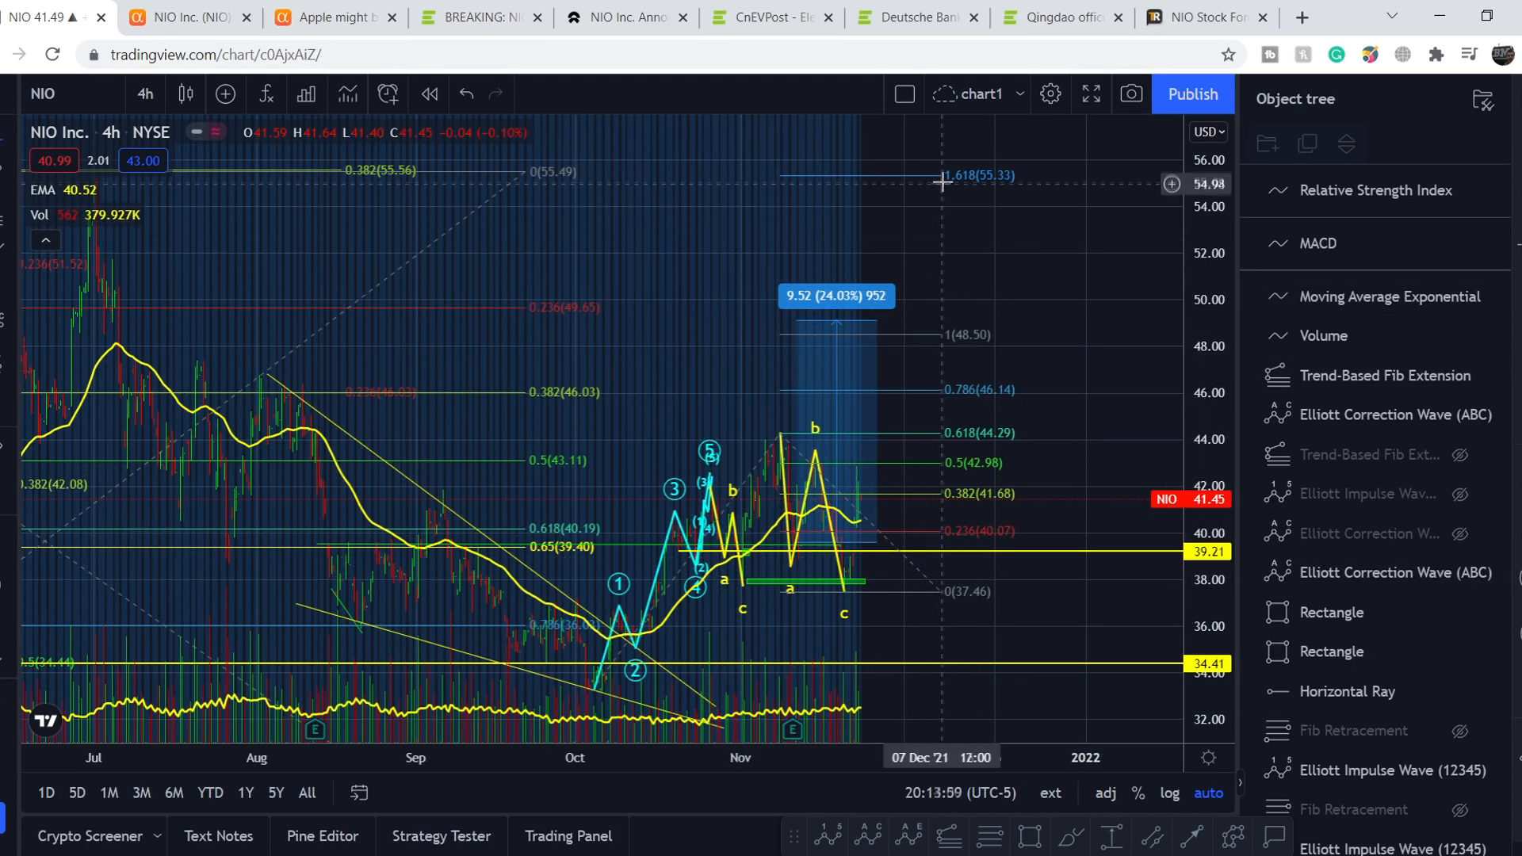
mouse_move(861, 213)
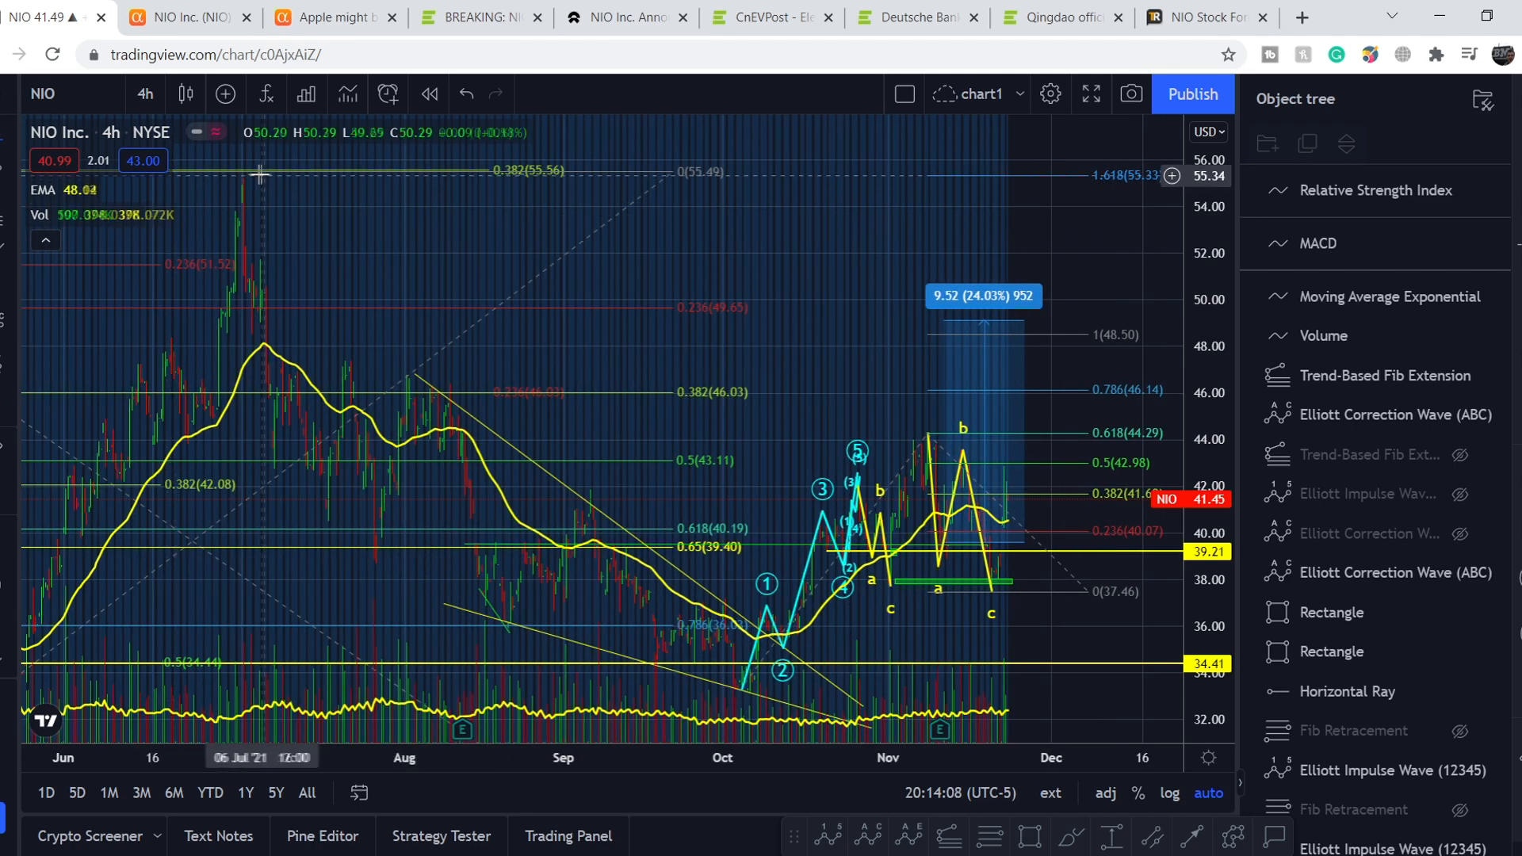
mouse_move(943, 208)
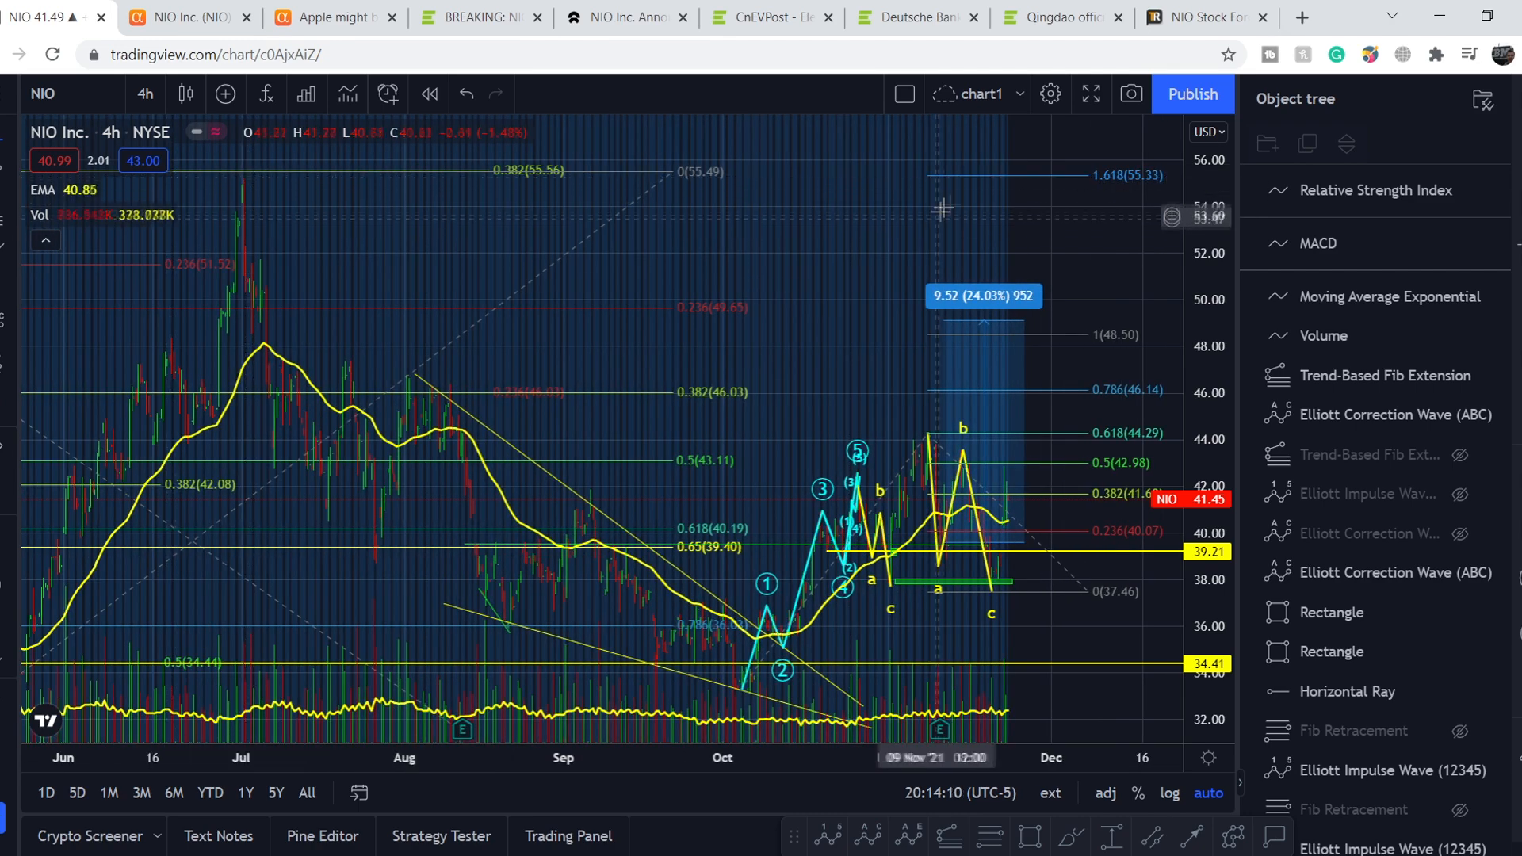
mouse_move(1049, 355)
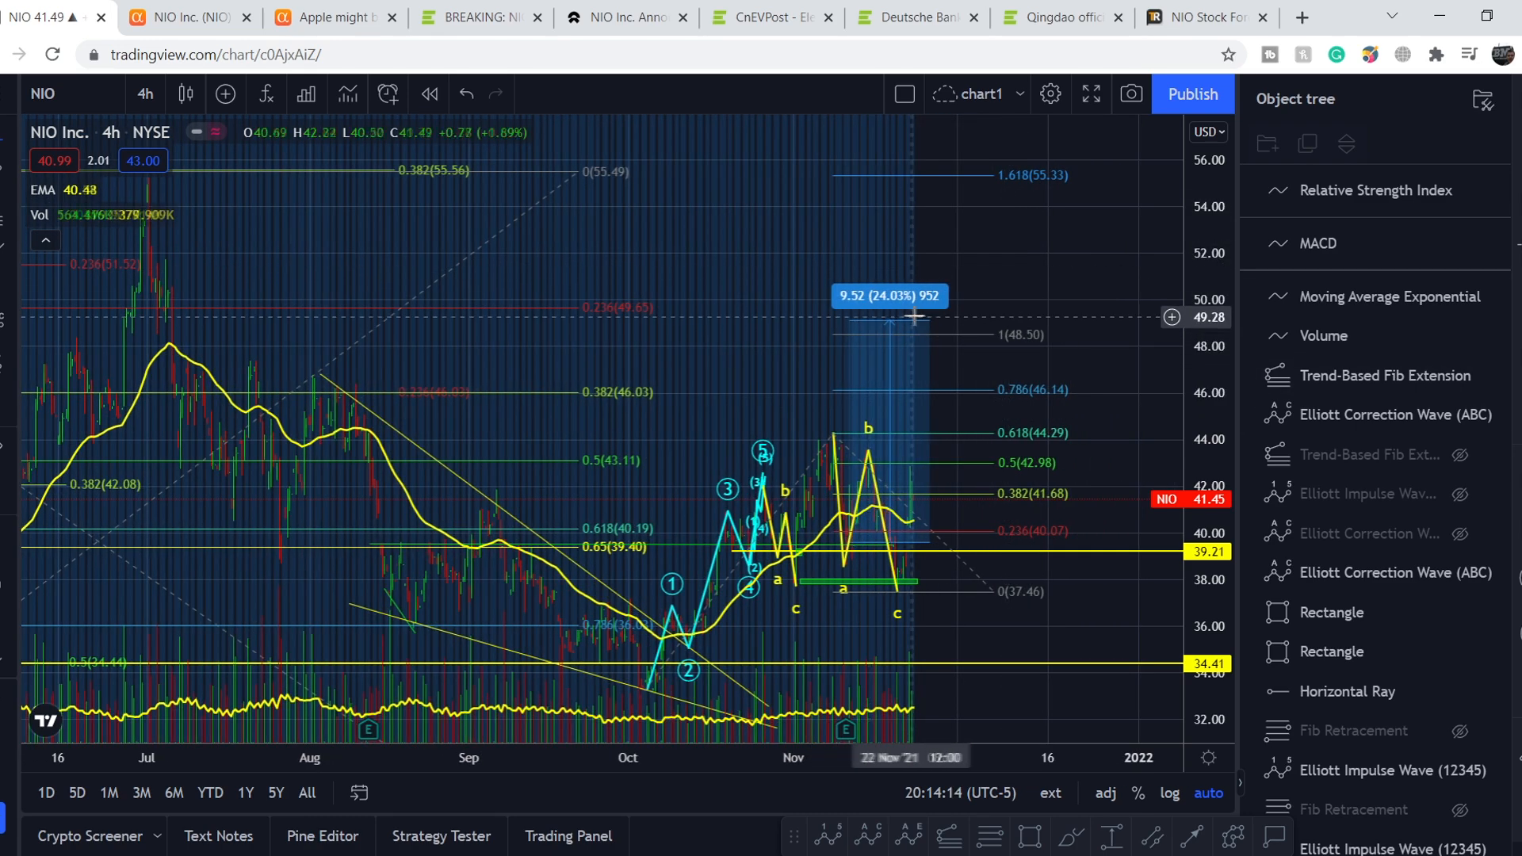
Drag the price range measurement to span the 37.46 low up toward the 55.33 target.
drag(912, 315, 978, 203)
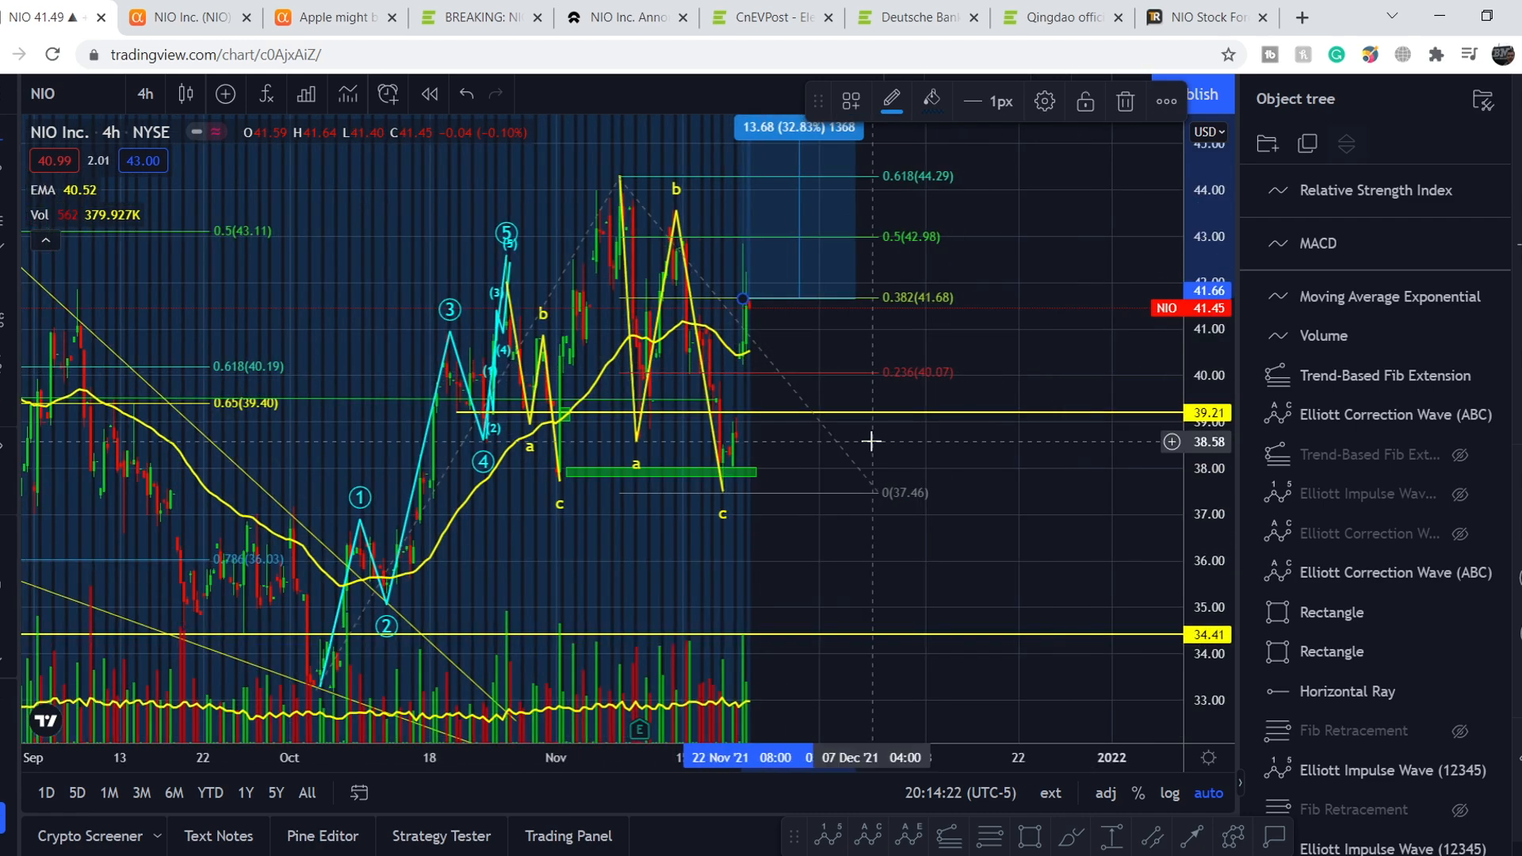
mouse_move(811, 321)
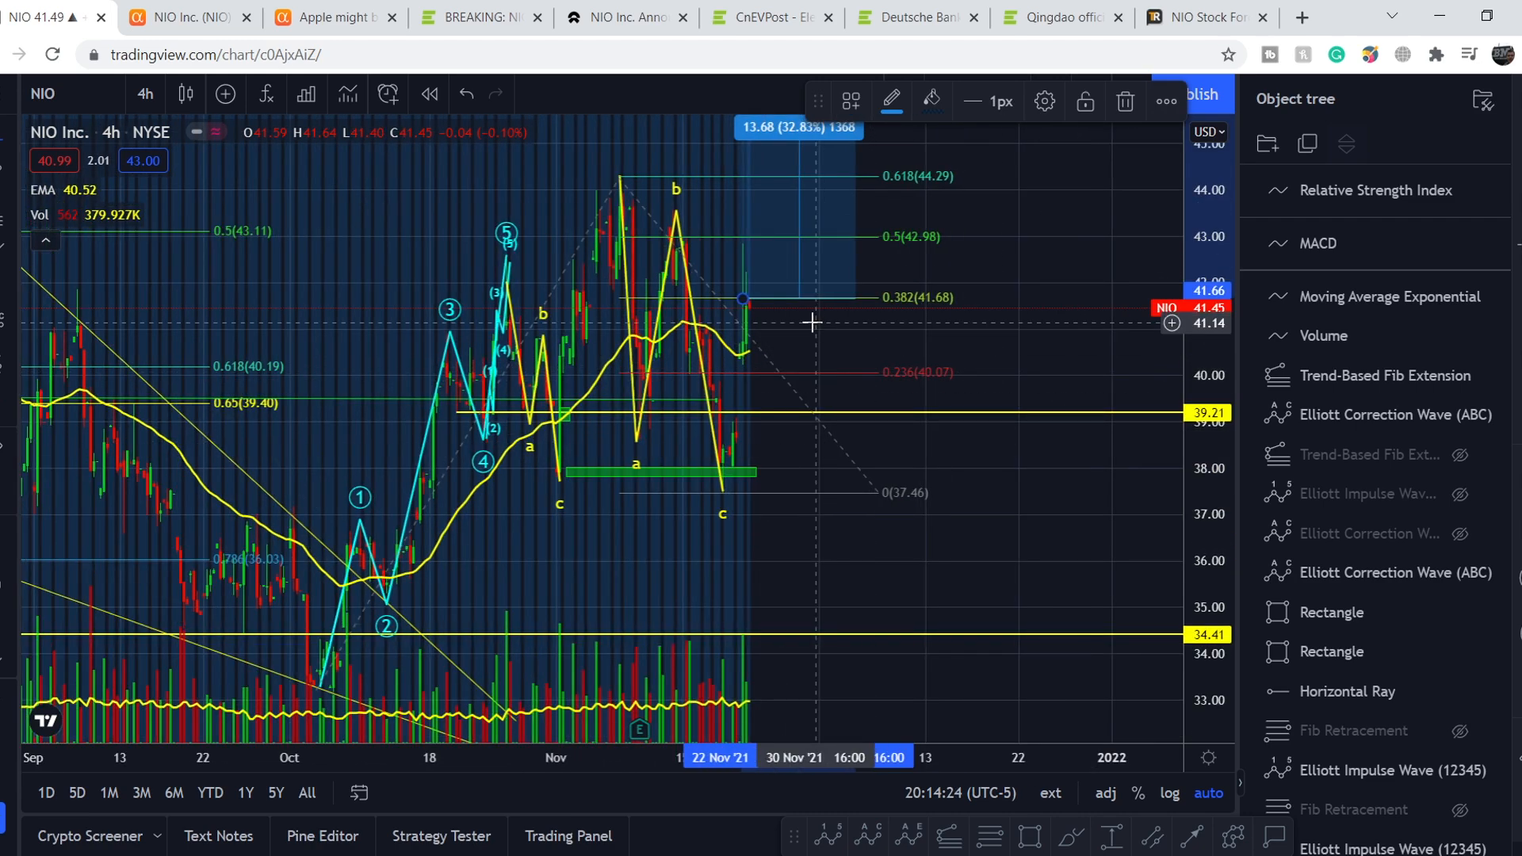